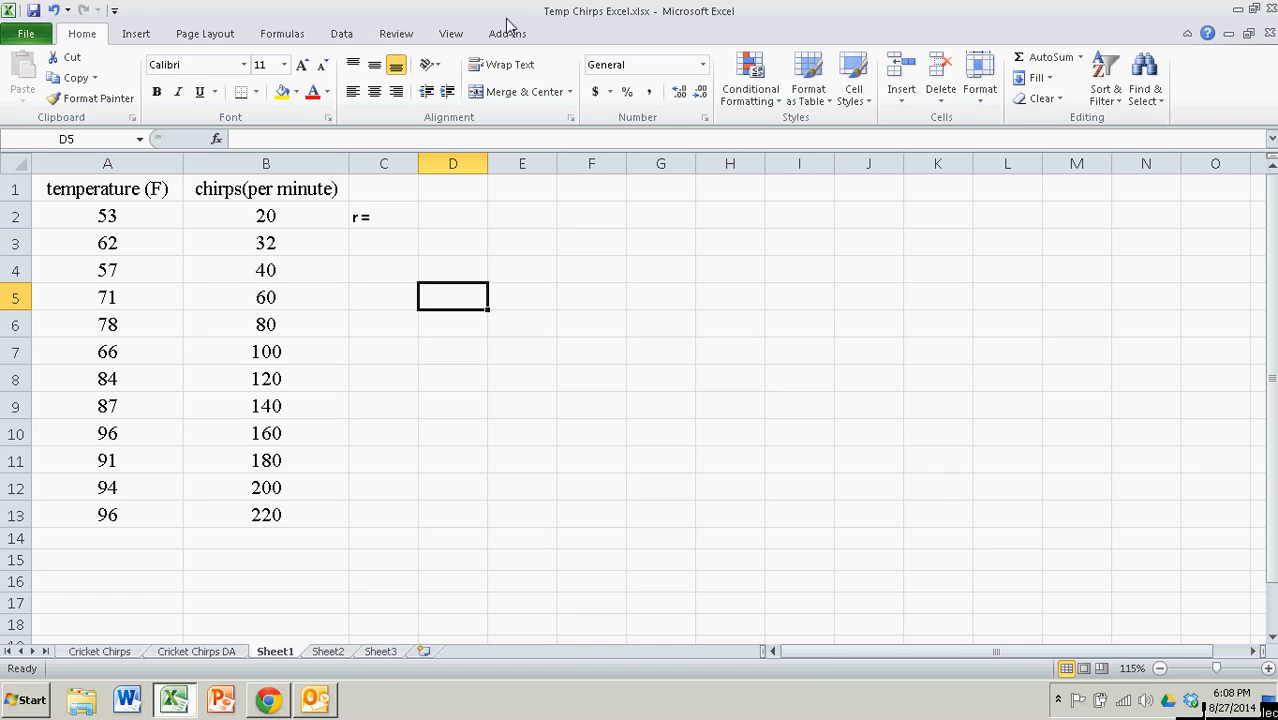
- Review the temperature and chirps columns, then select the cell beside the r = label
{"action": "left_click", "coordinate": [384, 270]}
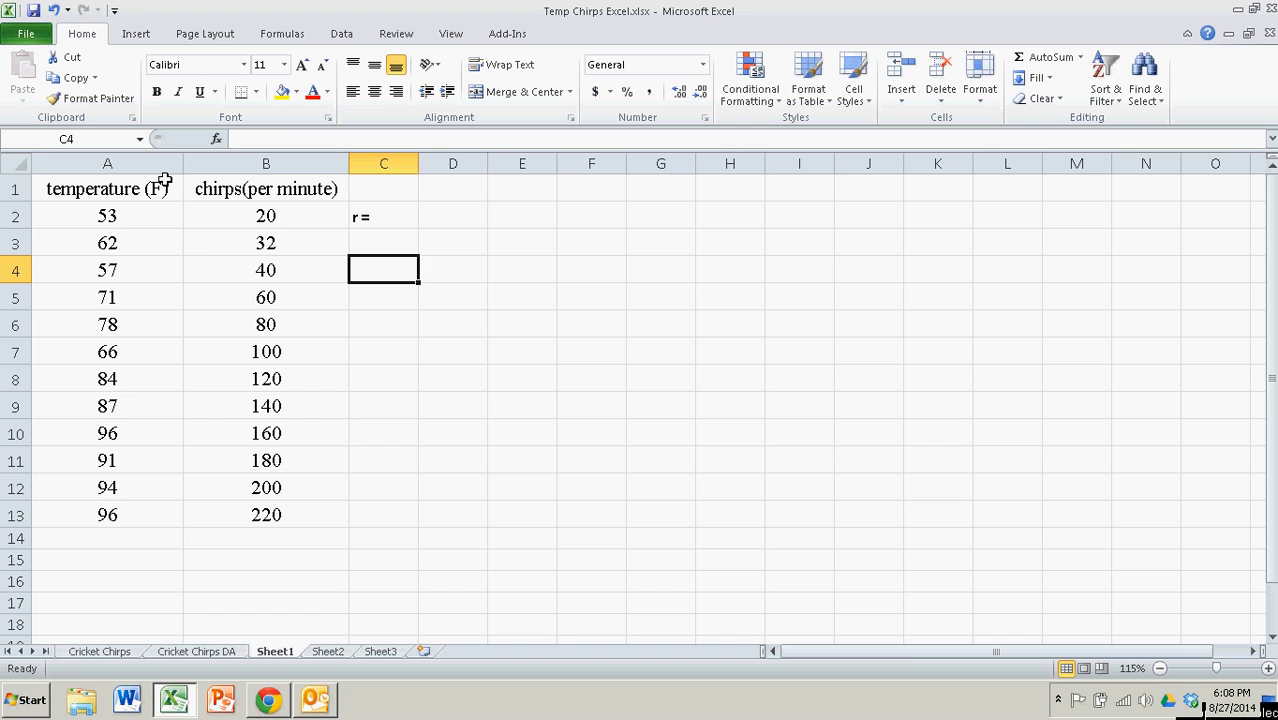
{"action": "left_click", "coordinate": [108, 164]}
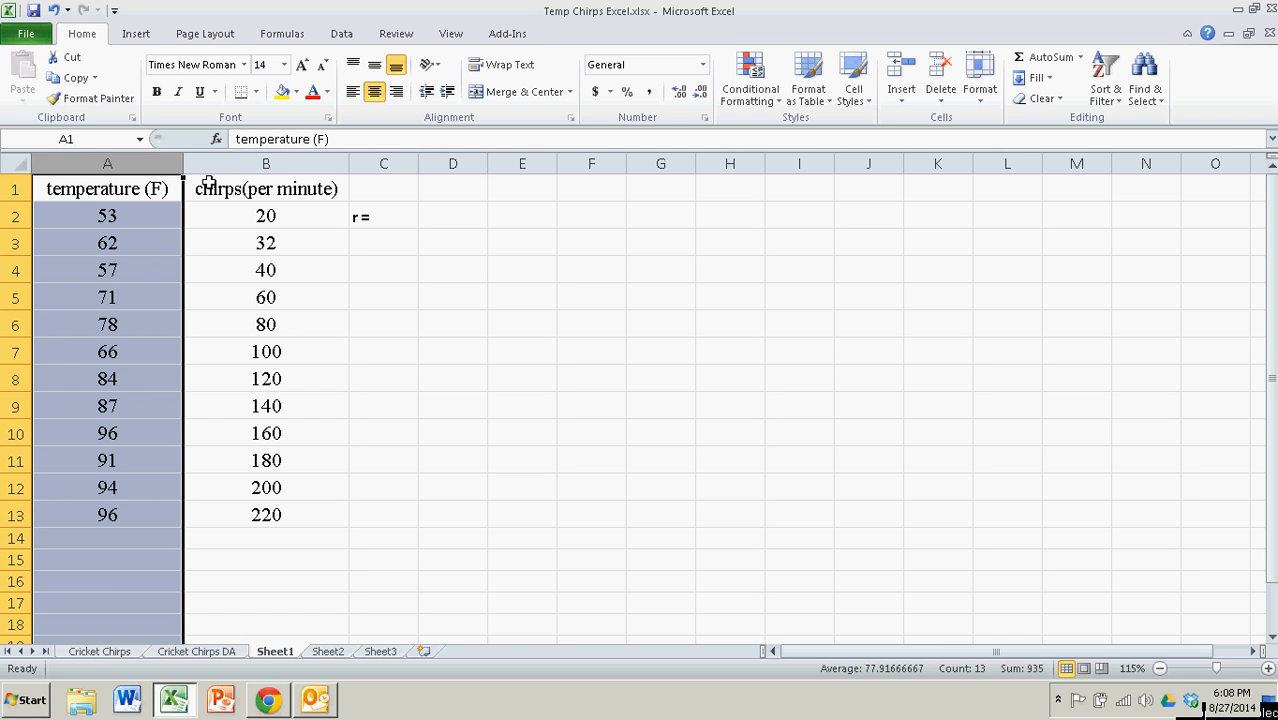
{"action": "left_click", "coordinate": [266, 164]}
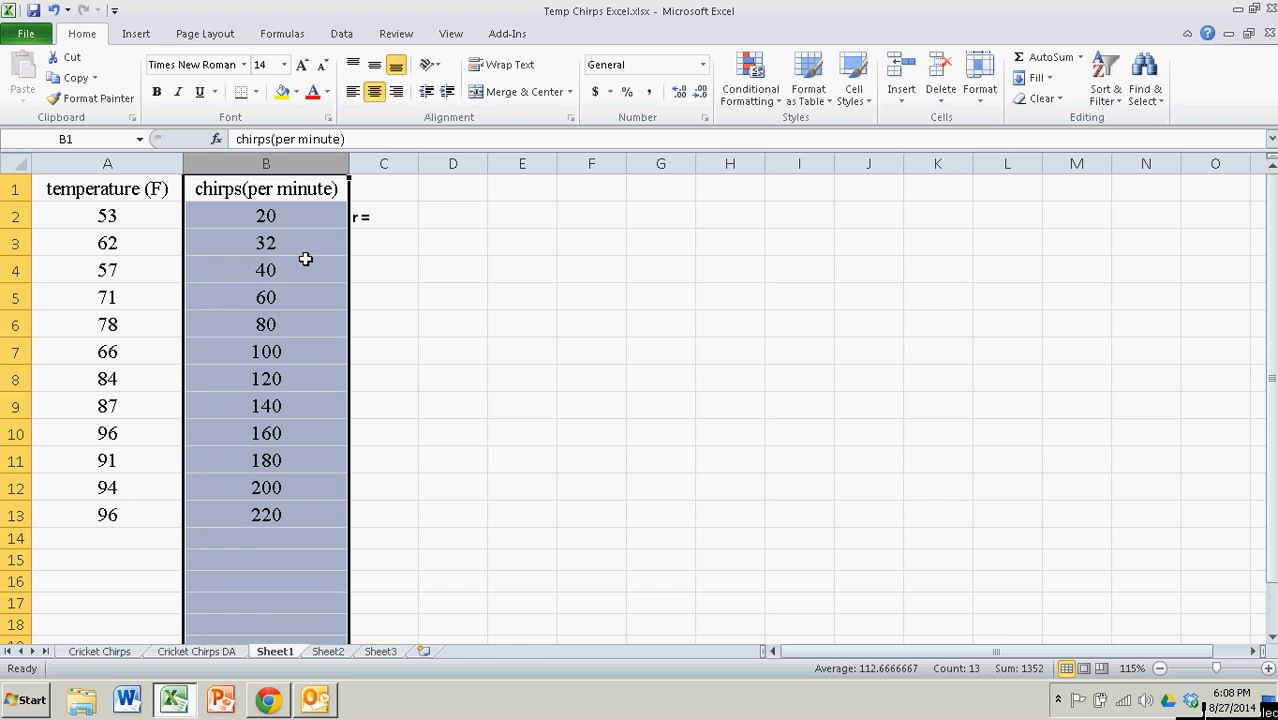
{"action": "left_click", "coordinate": [452, 296]}
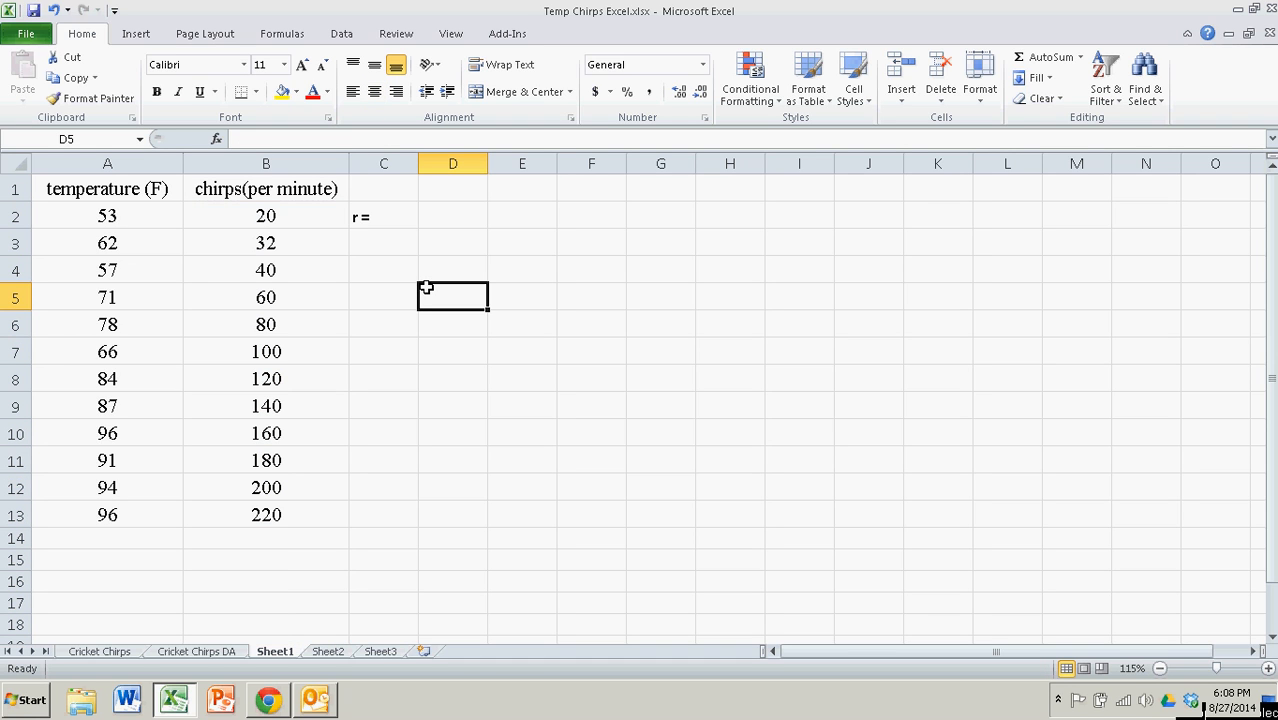
{"action": "mouse_move", "coordinate": [388, 216]}
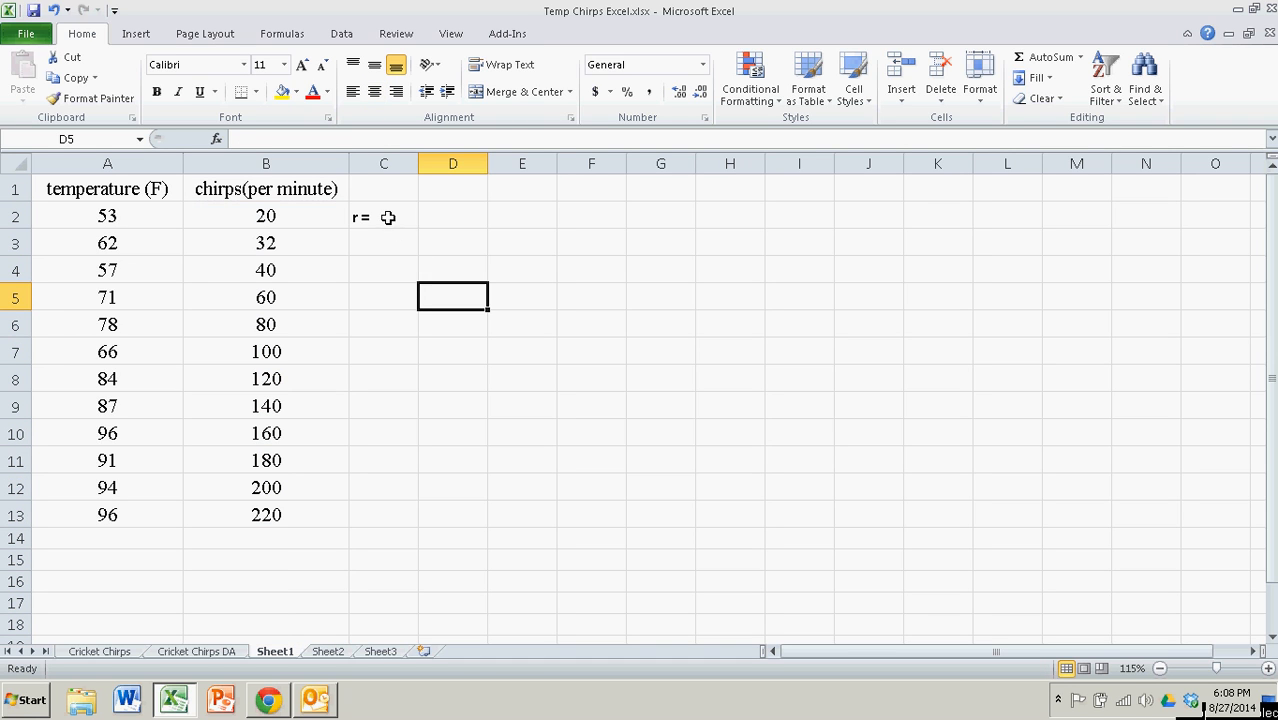
{"action": "left_click", "coordinate": [384, 216]}
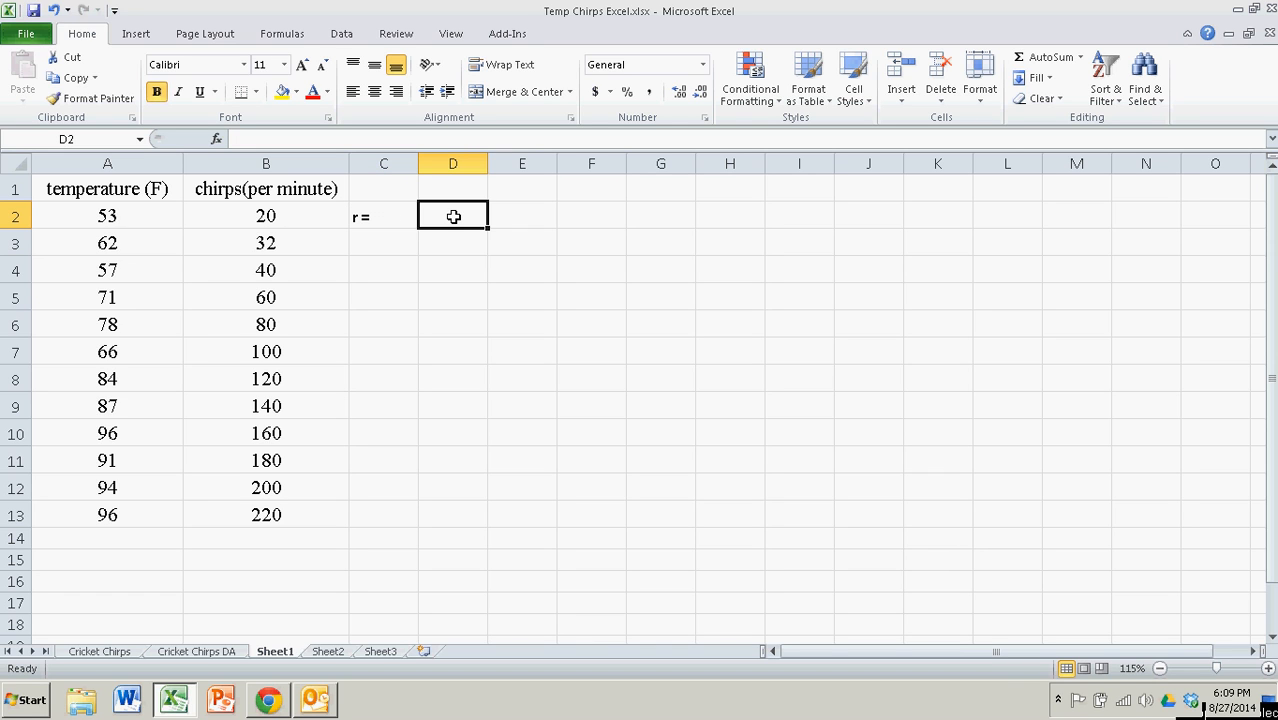
{"action": "mouse_move", "coordinate": [216, 138]}
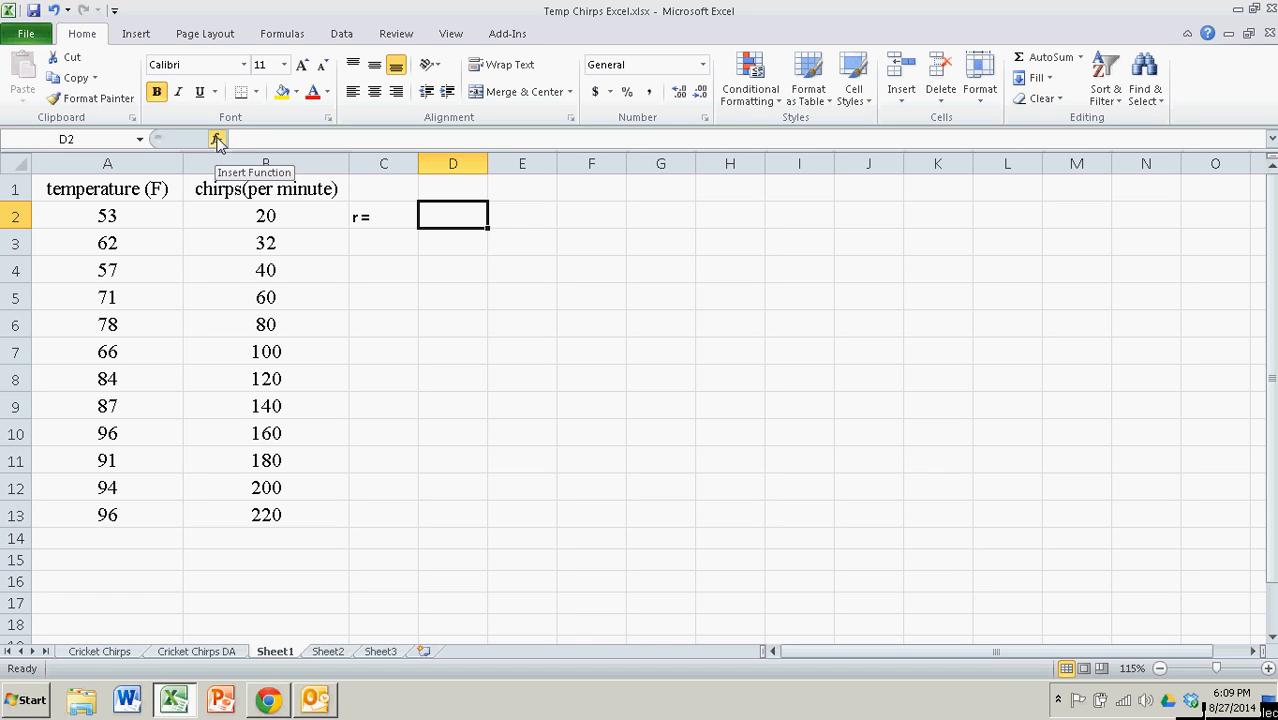
- Search the Insert Function list for 'correlation' so CORREL is offered first
{"action": "left_click", "coordinate": [216, 138]}
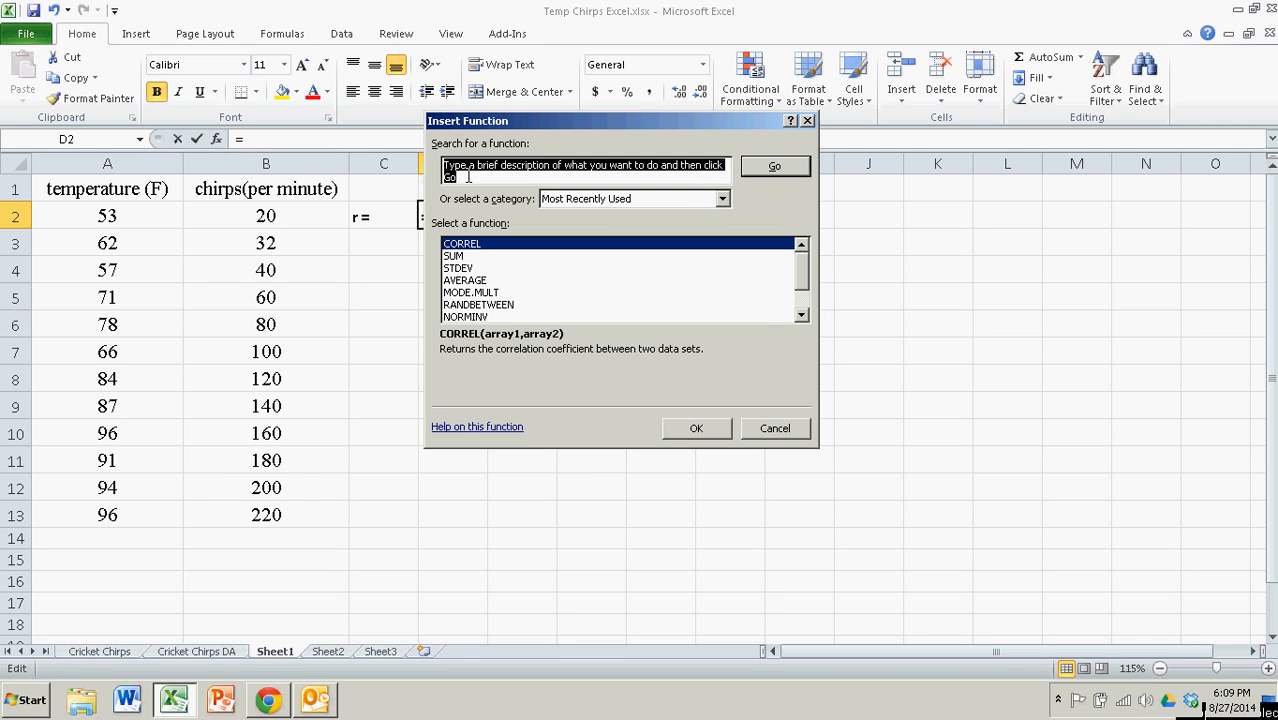
{"action": "type", "text": "co"}
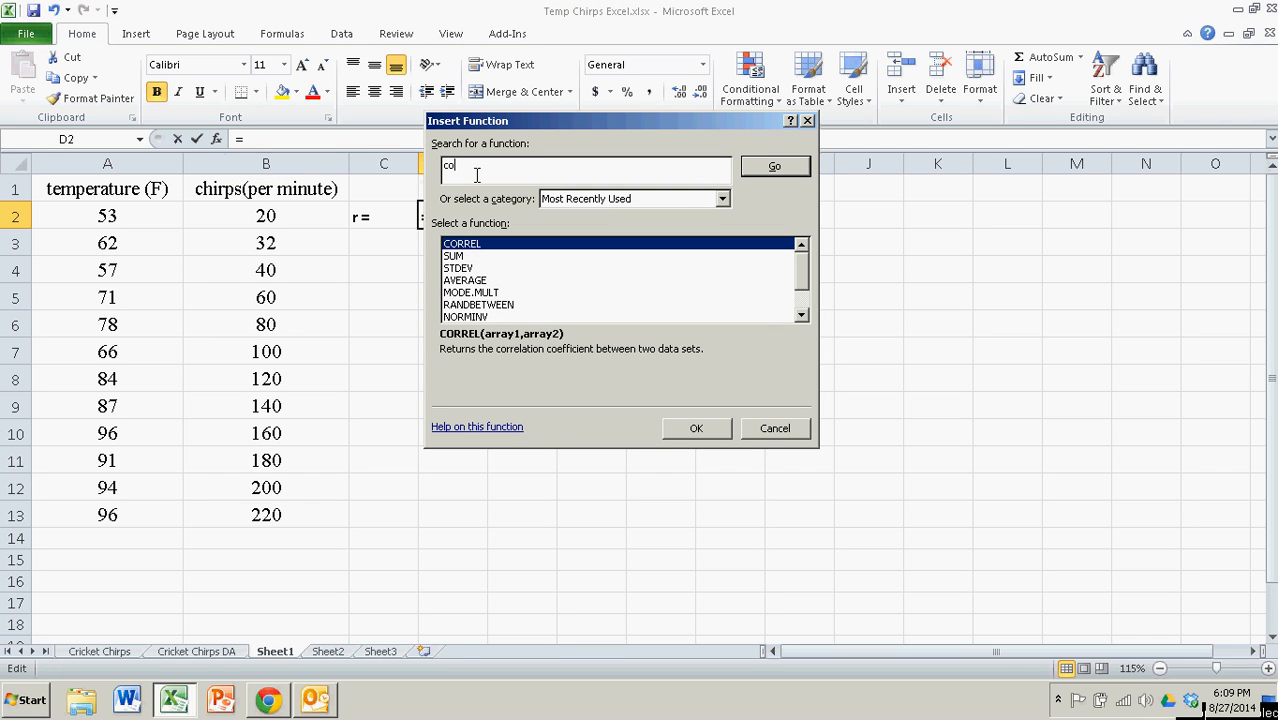
{"action": "type", "text": "rrelation"}
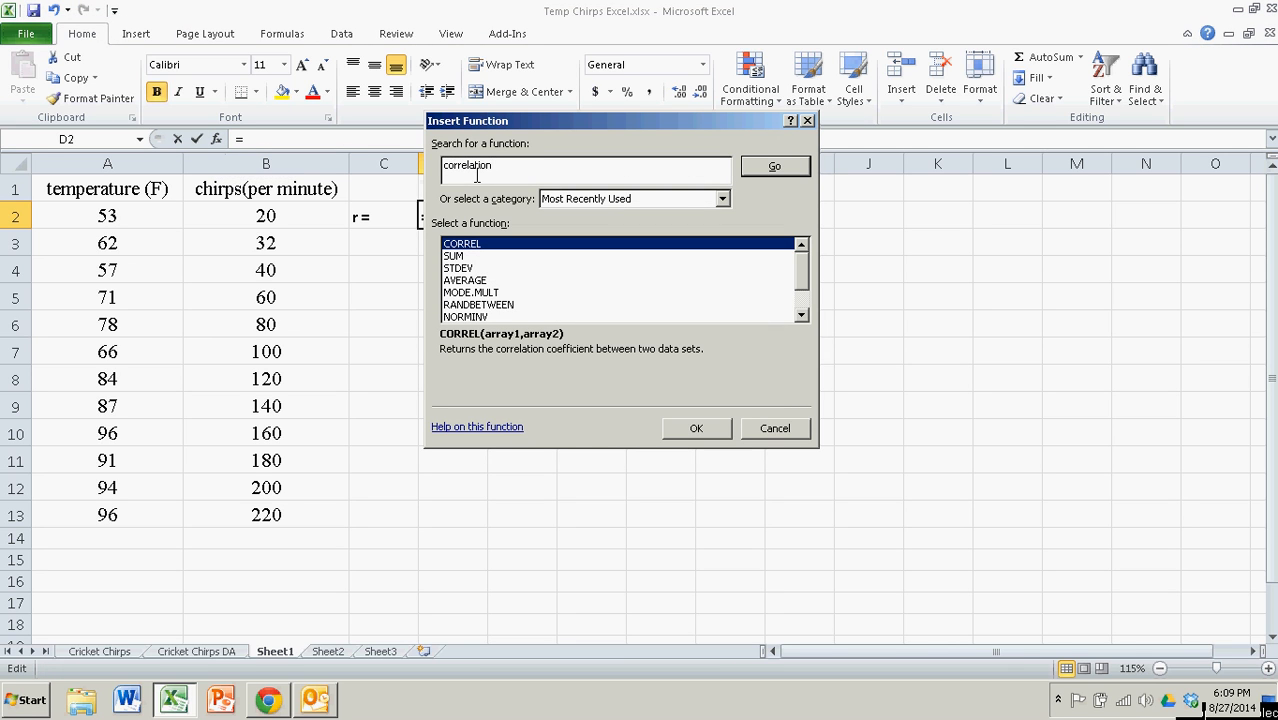
{"action": "mouse_move", "coordinate": [592, 192]}
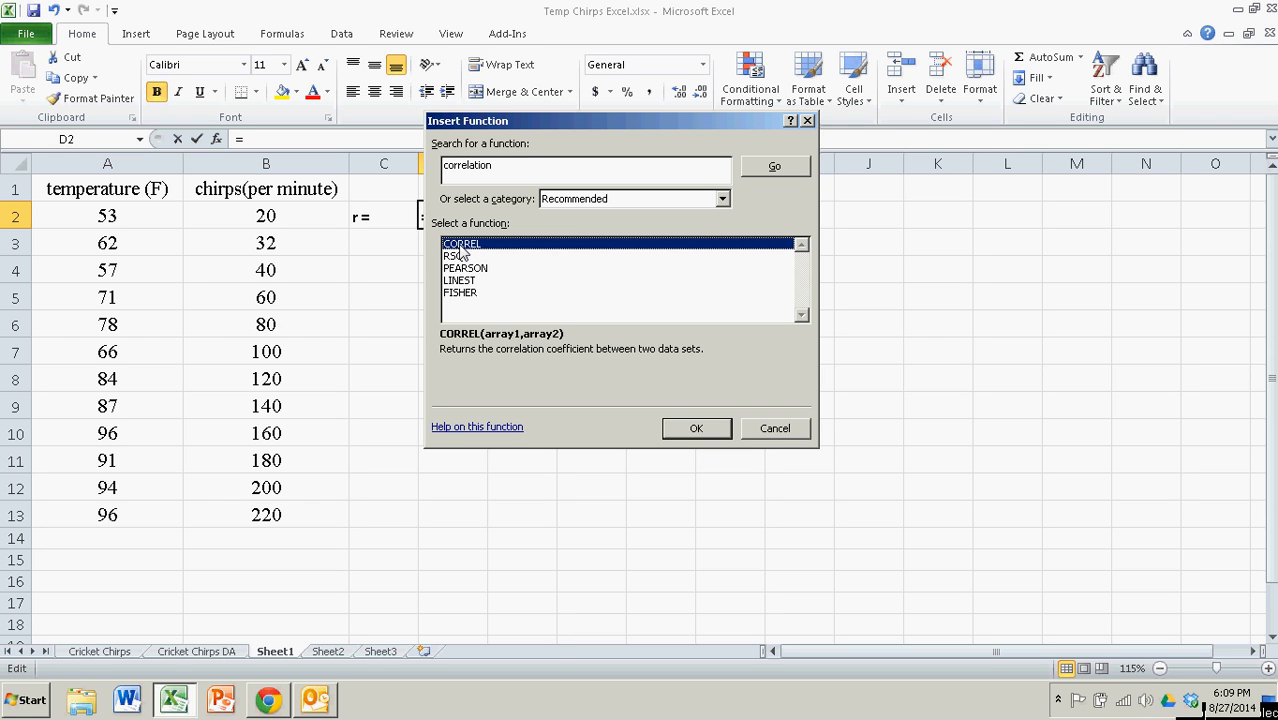
- Enter CORREL with Array1 A2:A13 and Array2 B2:B13, giving r = 0.9357 in D2
{"action": "left_click", "coordinate": [696, 428]}
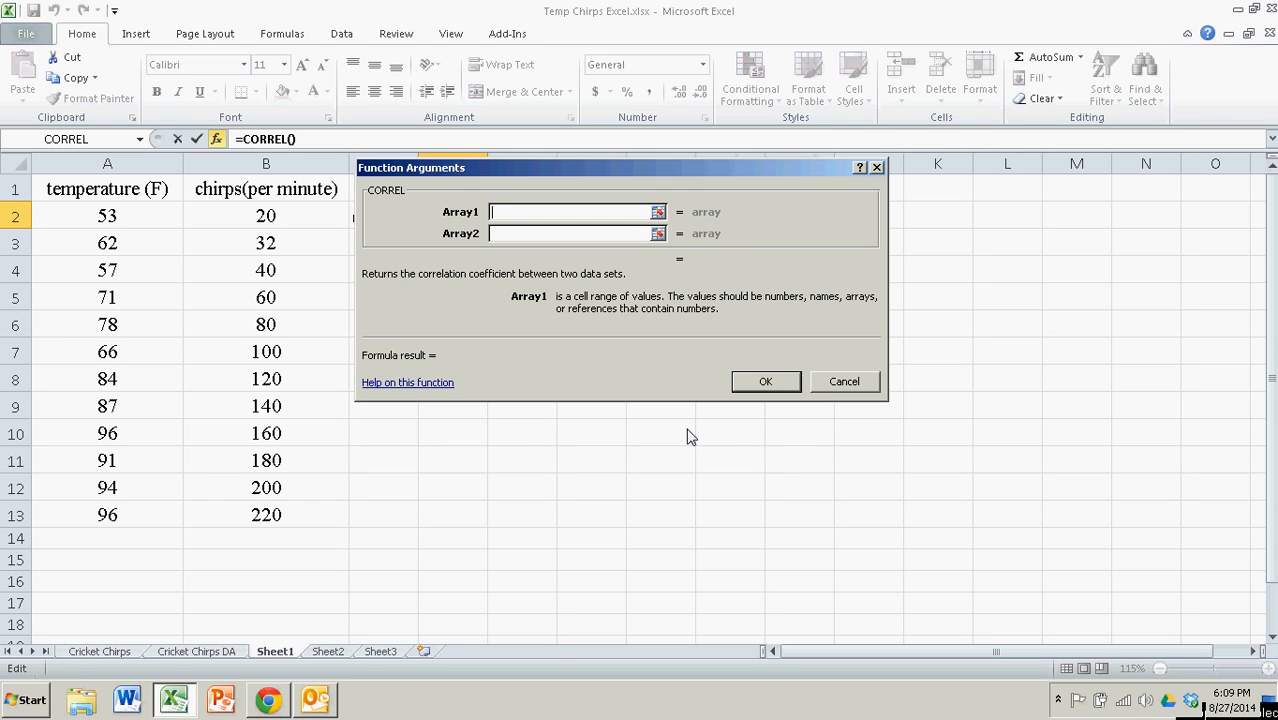
{"action": "mouse_move", "coordinate": [684, 414]}
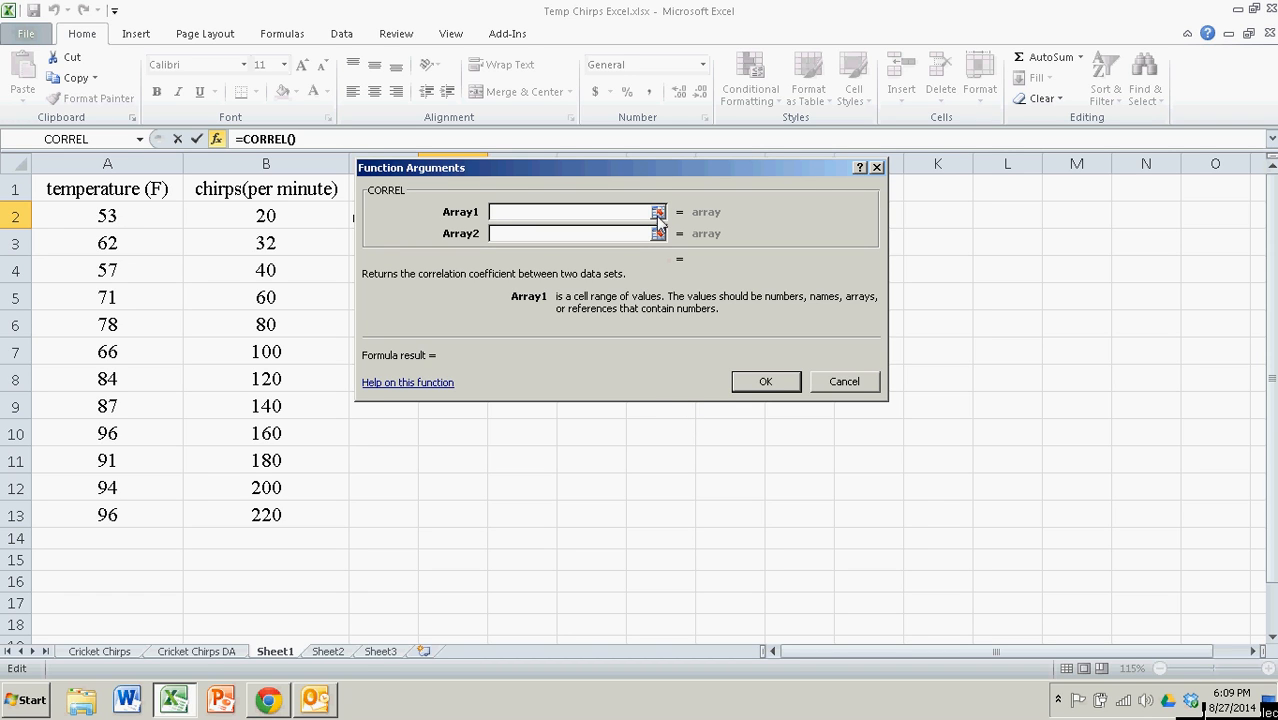
{"action": "left_click", "coordinate": [658, 212]}
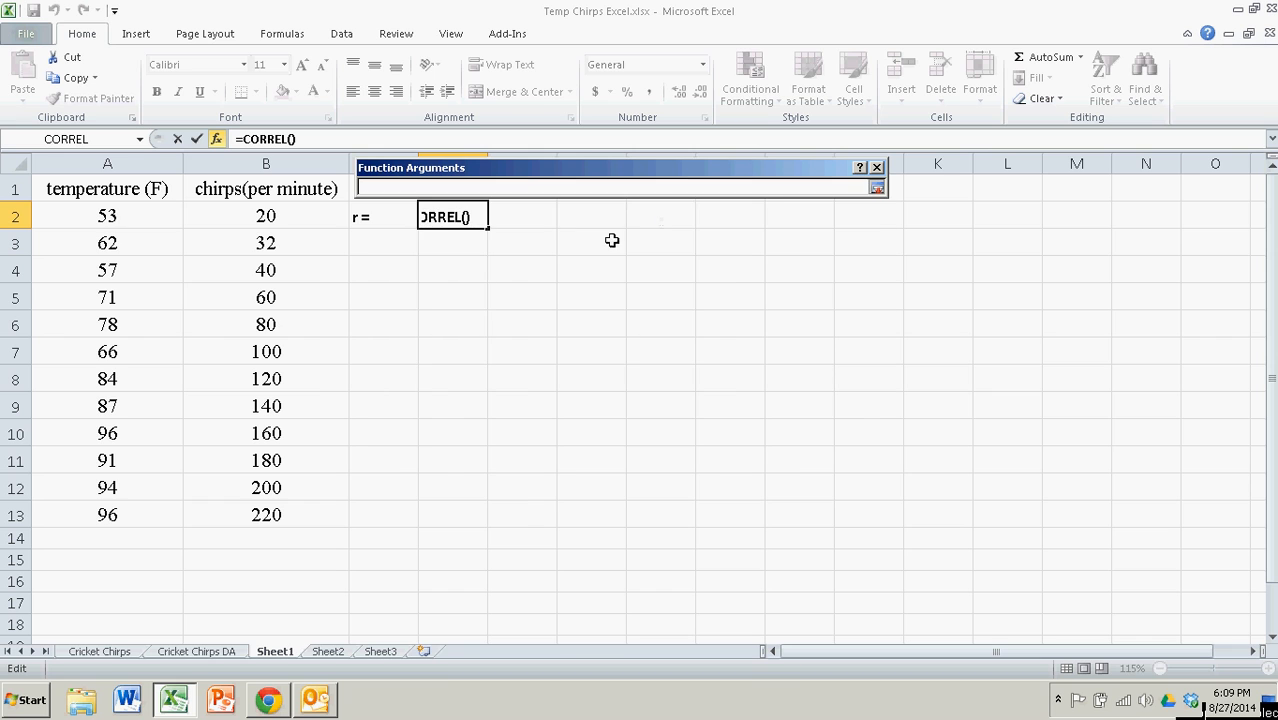
{"action": "left_click_drag", "start_coordinate": [108, 216], "coordinate": [108, 514]}
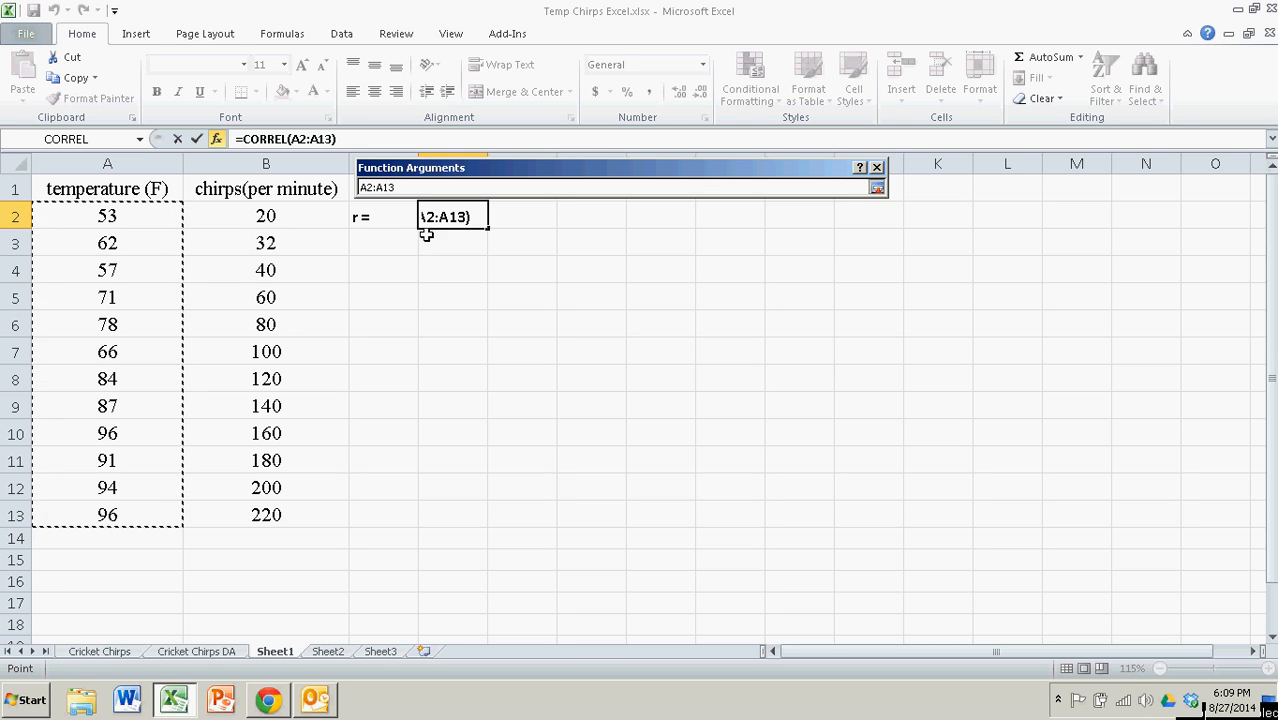
{"action": "mouse_move", "coordinate": [126, 188]}
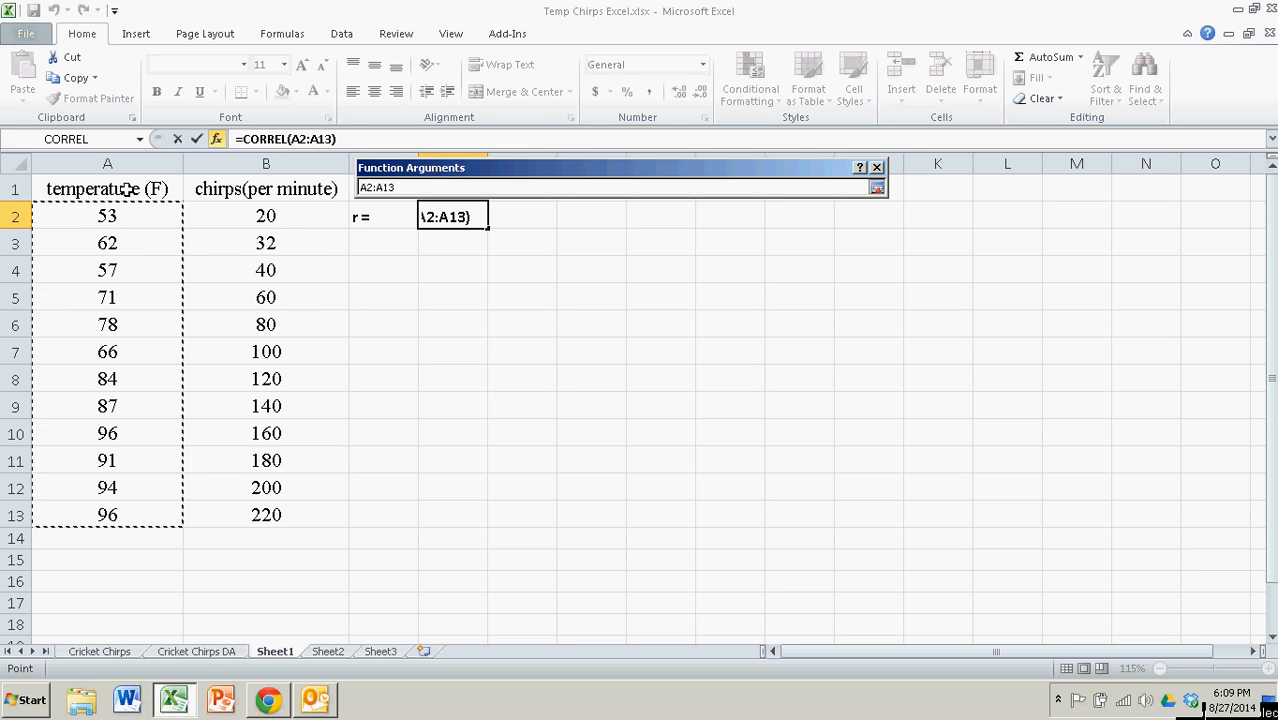
{"action": "mouse_move", "coordinate": [140, 350]}
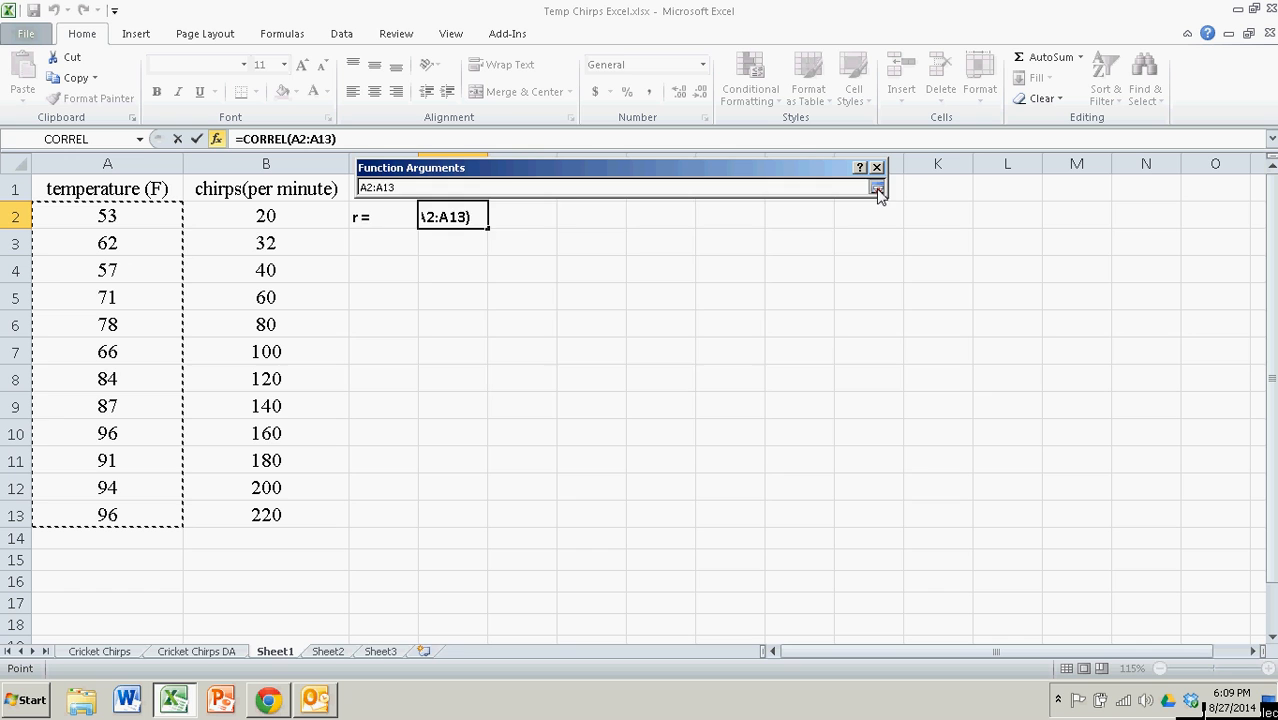
{"action": "left_click", "coordinate": [878, 188]}
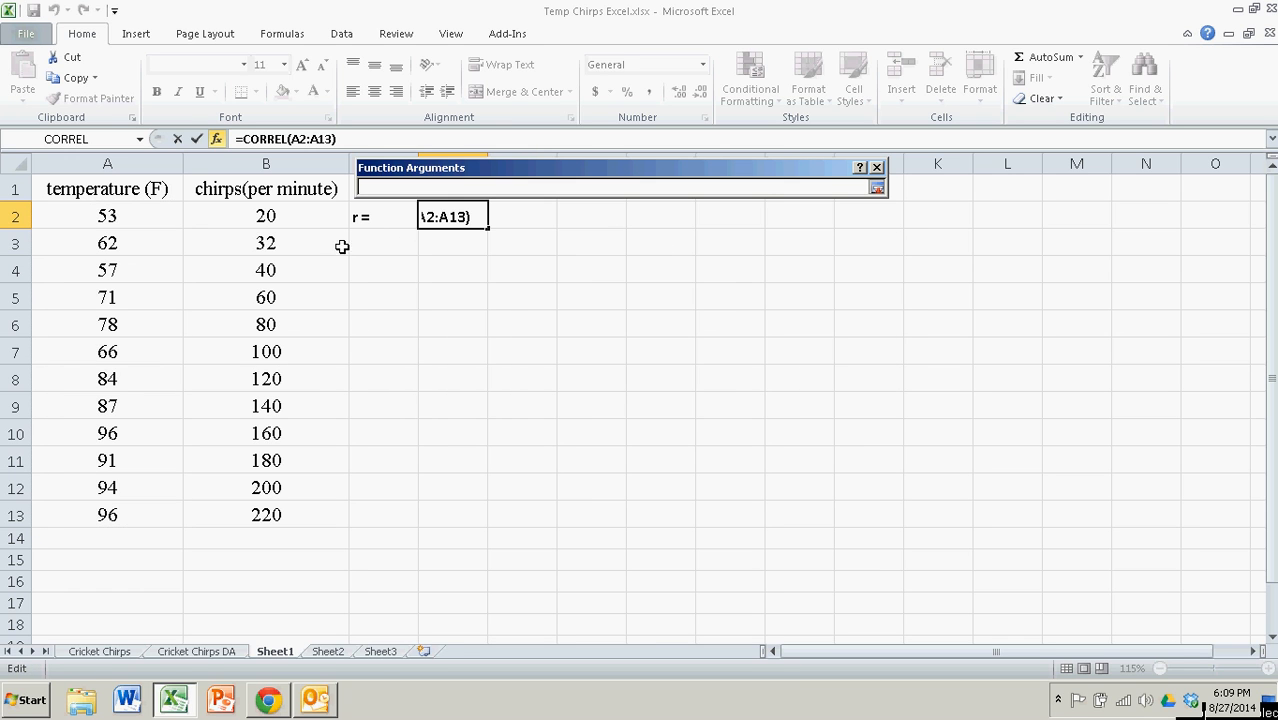
{"action": "left_click_drag", "start_coordinate": [266, 216], "coordinate": [266, 514]}
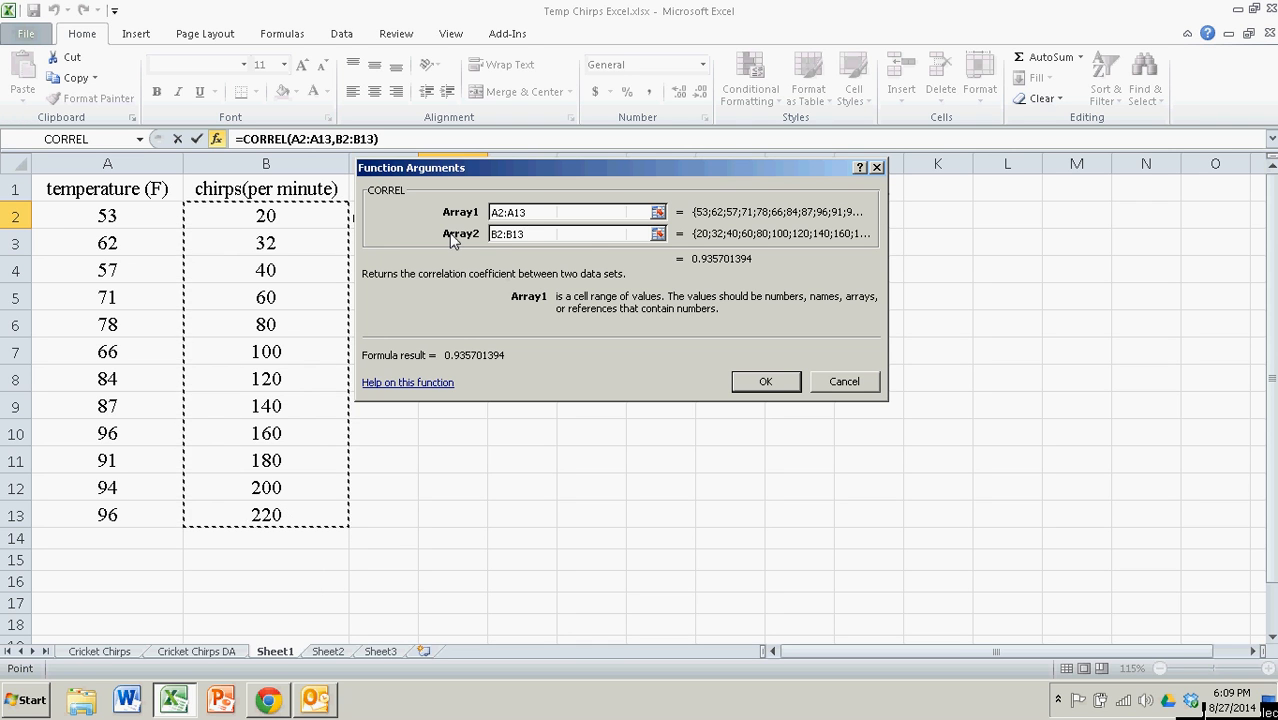
{"action": "left_click", "coordinate": [764, 380]}
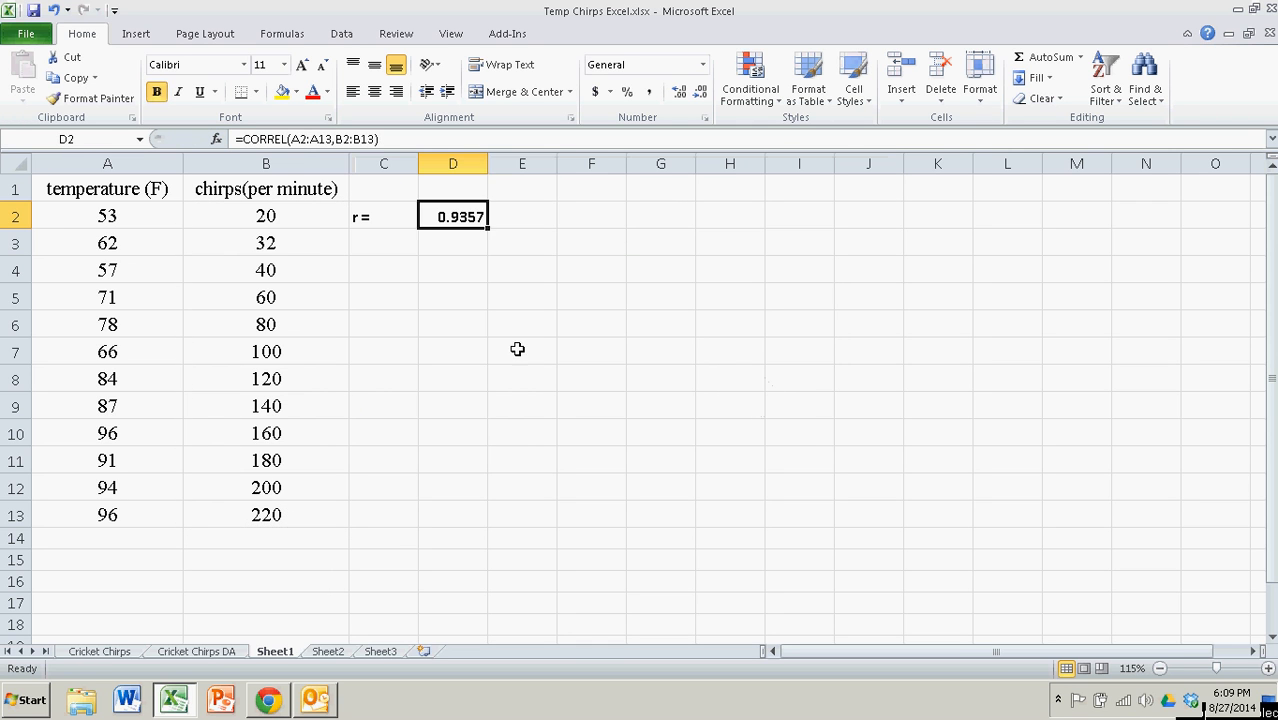
{"action": "mouse_move", "coordinate": [568, 318]}
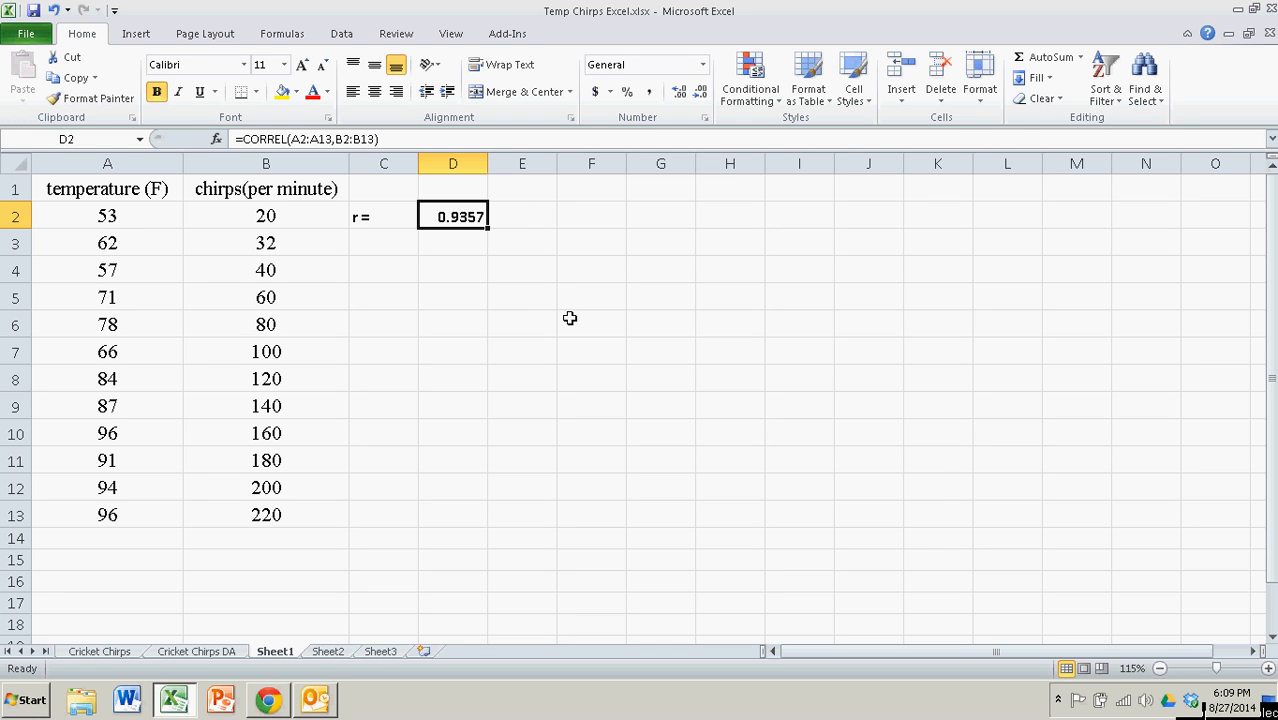
- Select the temperature and chirps table A1:B13, headers included, as the chart data
{"action": "left_click", "coordinate": [522, 216]}
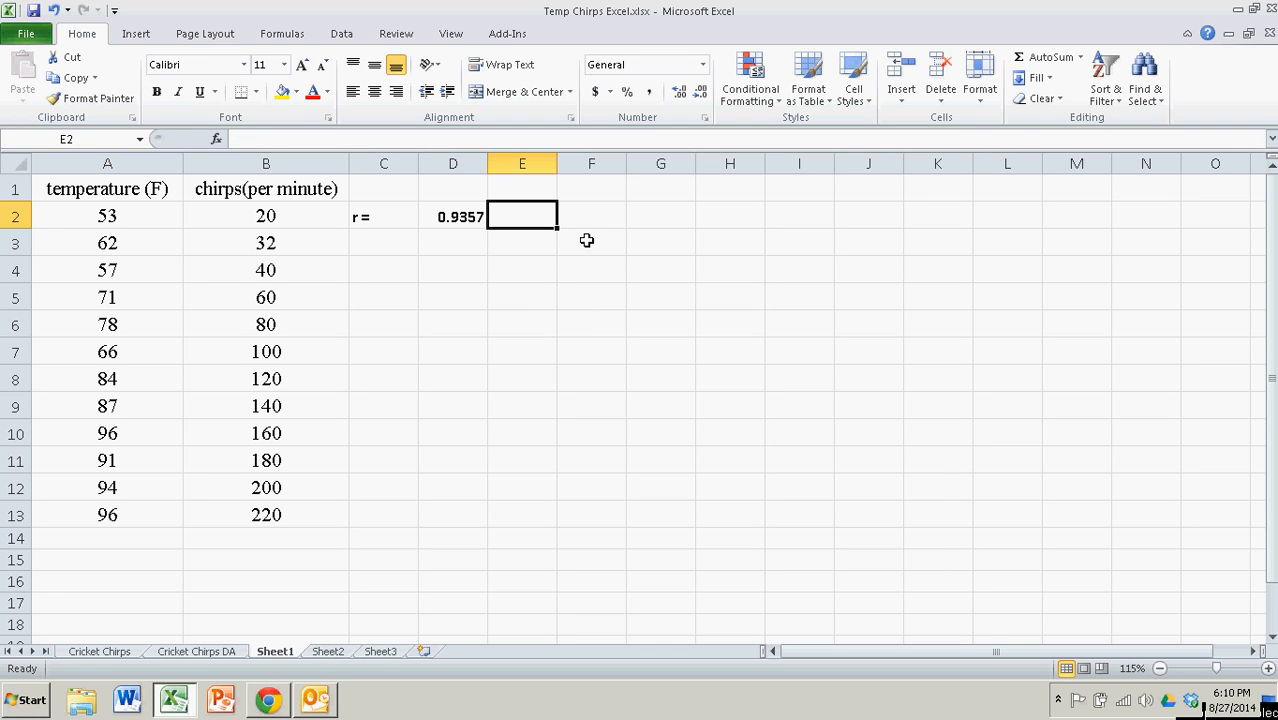
{"action": "left_click", "coordinate": [592, 242]}
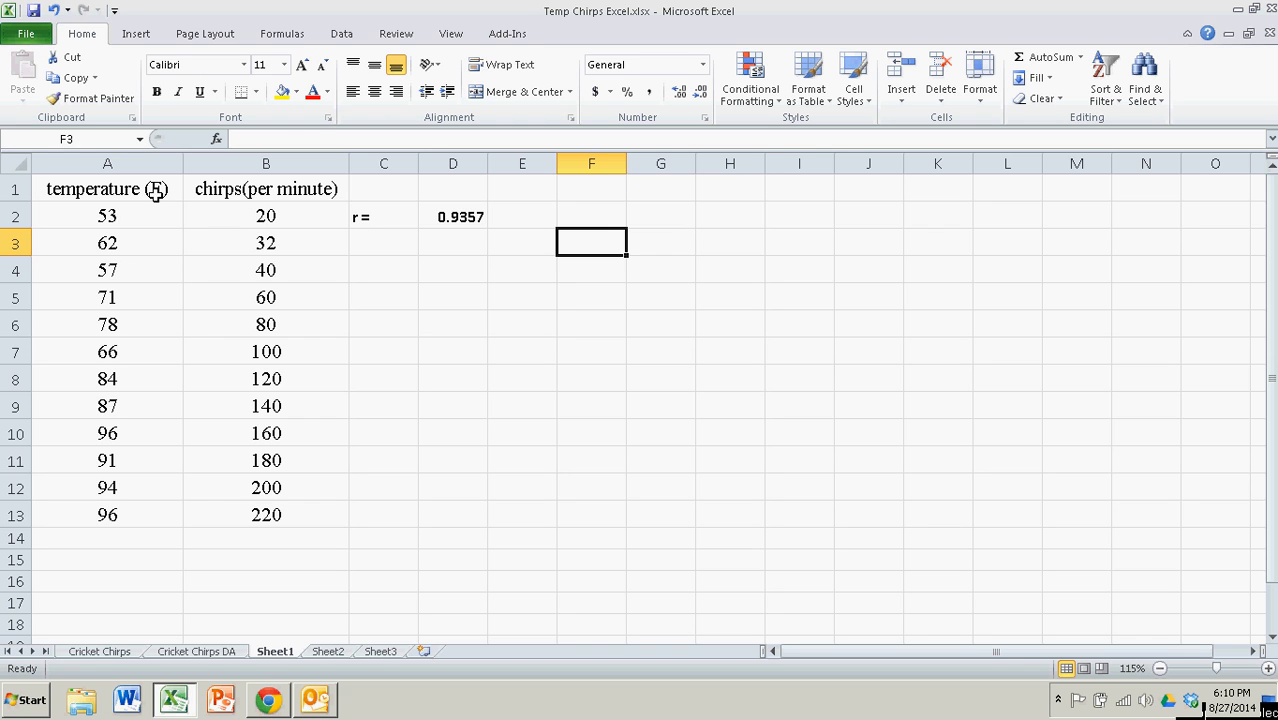
{"action": "left_click_drag", "start_coordinate": [108, 188], "coordinate": [266, 514]}
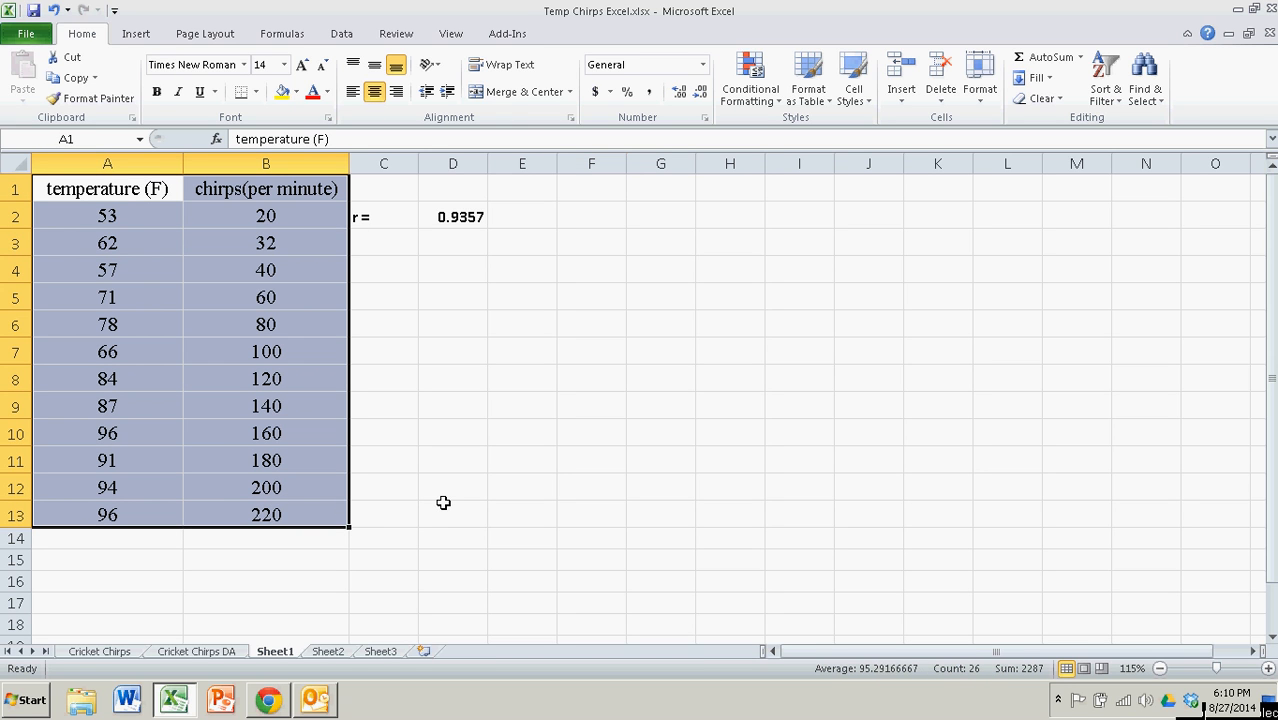
{"action": "mouse_move", "coordinate": [128, 236]}
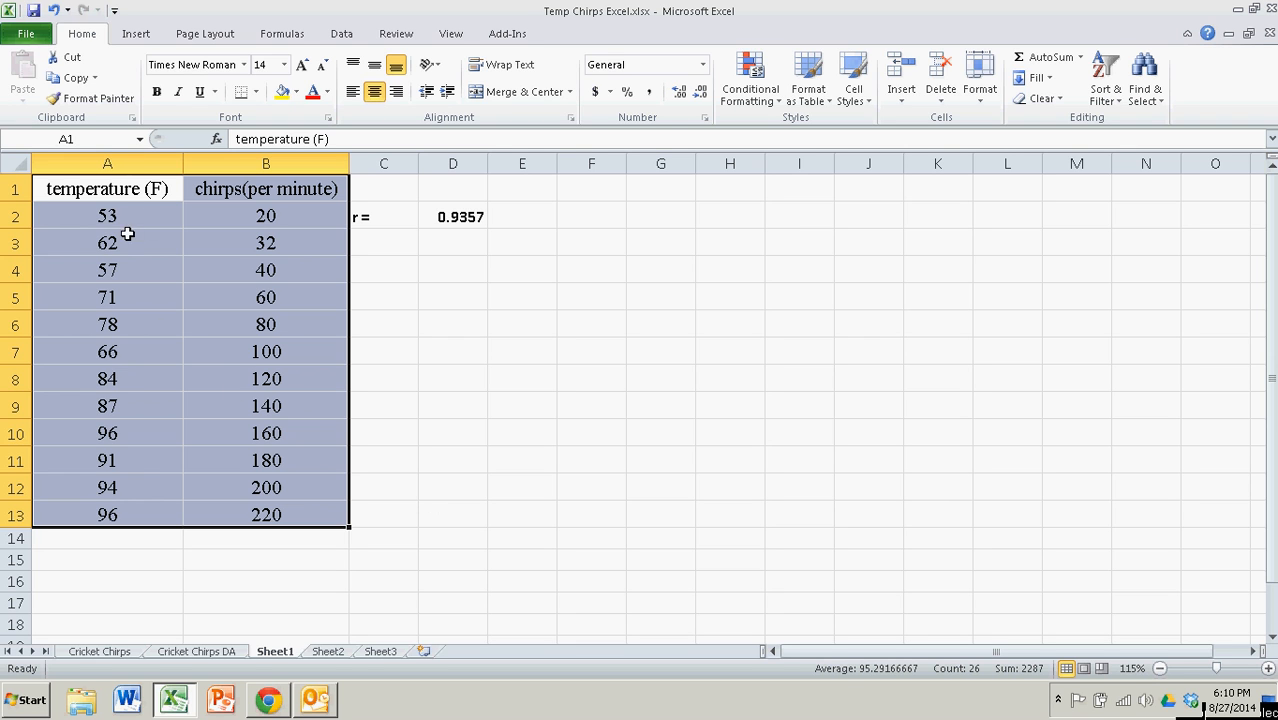
{"action": "mouse_move", "coordinate": [128, 204]}
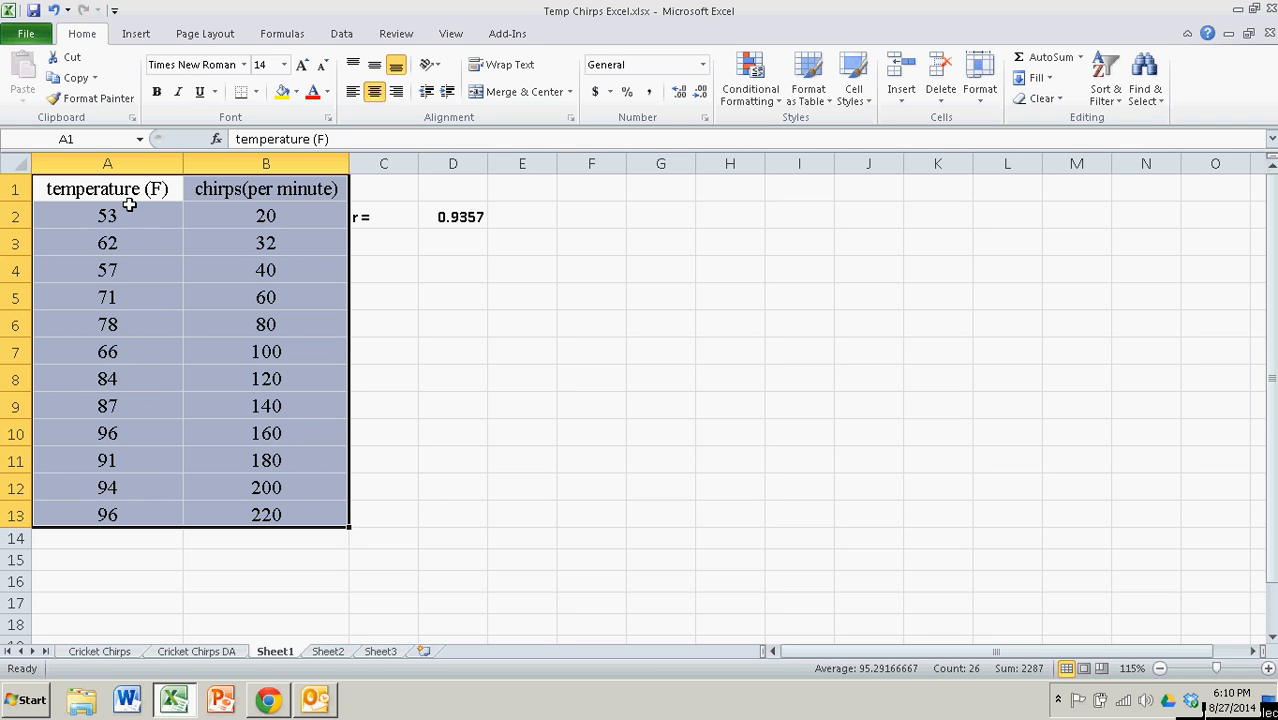
{"action": "left_click", "coordinate": [108, 164]}
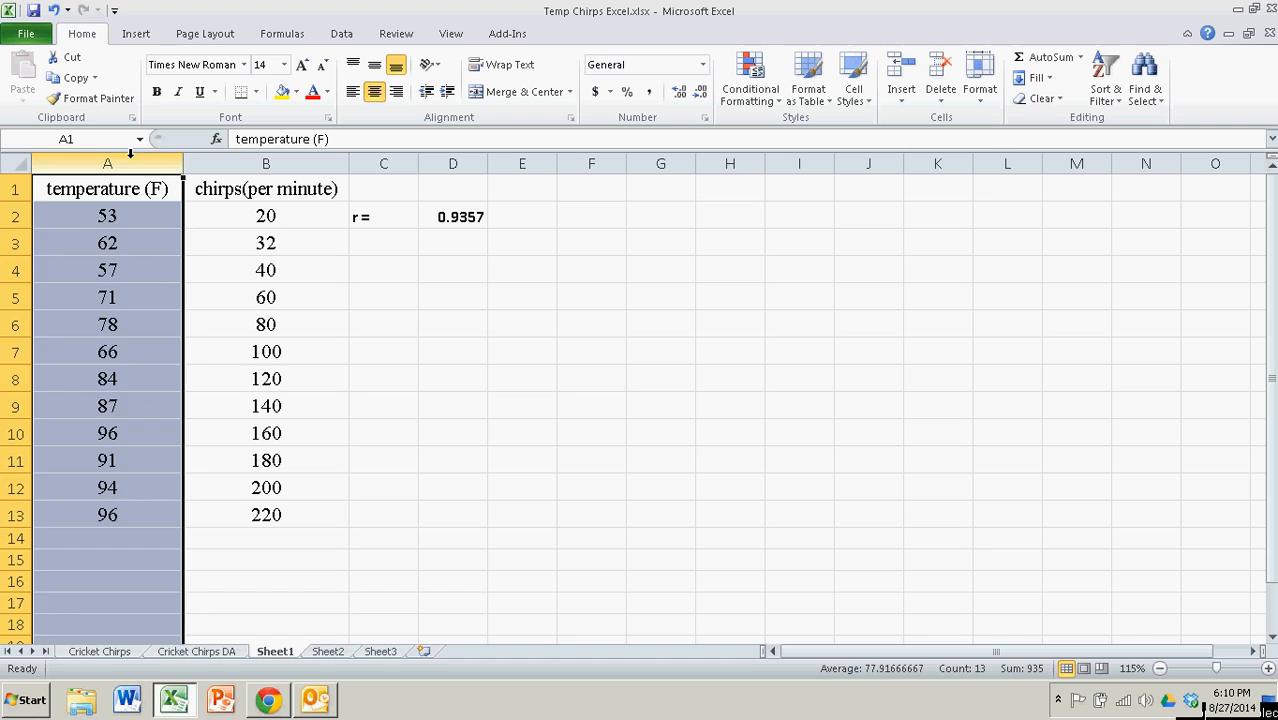
{"action": "left_click", "coordinate": [108, 296]}
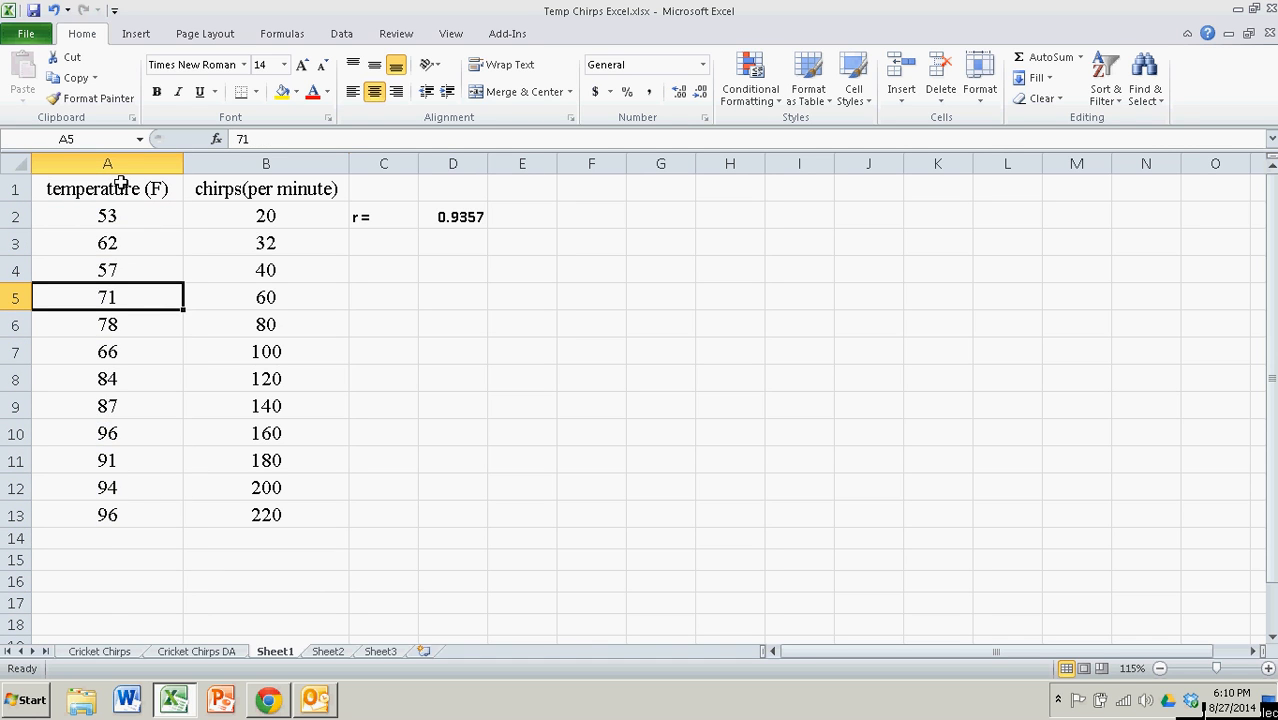
{"action": "left_click", "coordinate": [108, 164]}
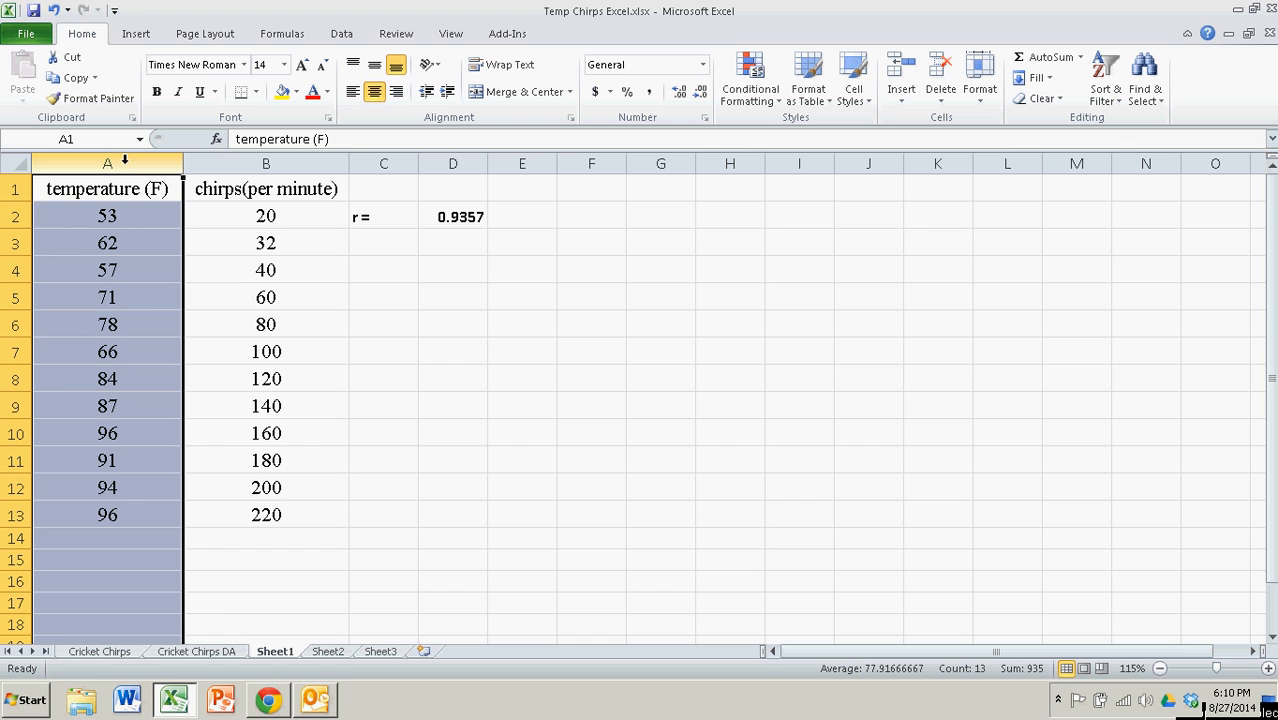
{"action": "left_click_drag", "start_coordinate": [108, 188], "coordinate": [266, 460]}
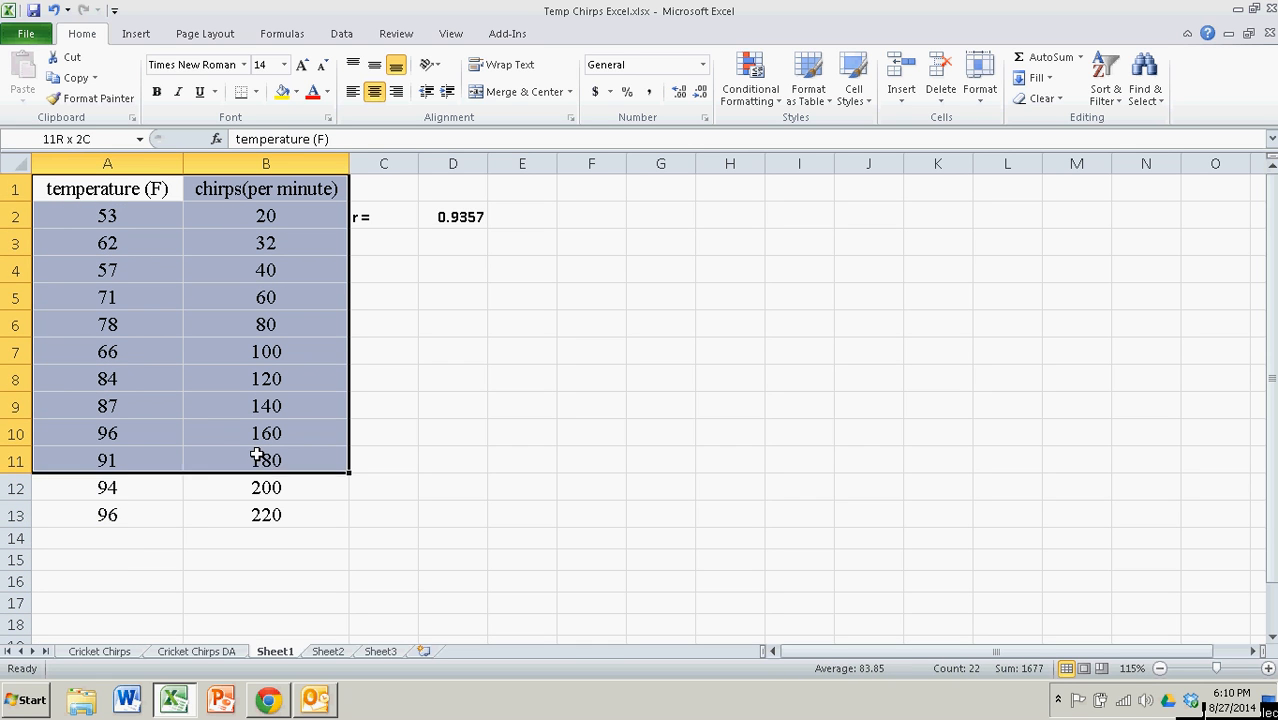
{"action": "left_click_drag", "start_coordinate": [266, 460], "coordinate": [266, 514]}
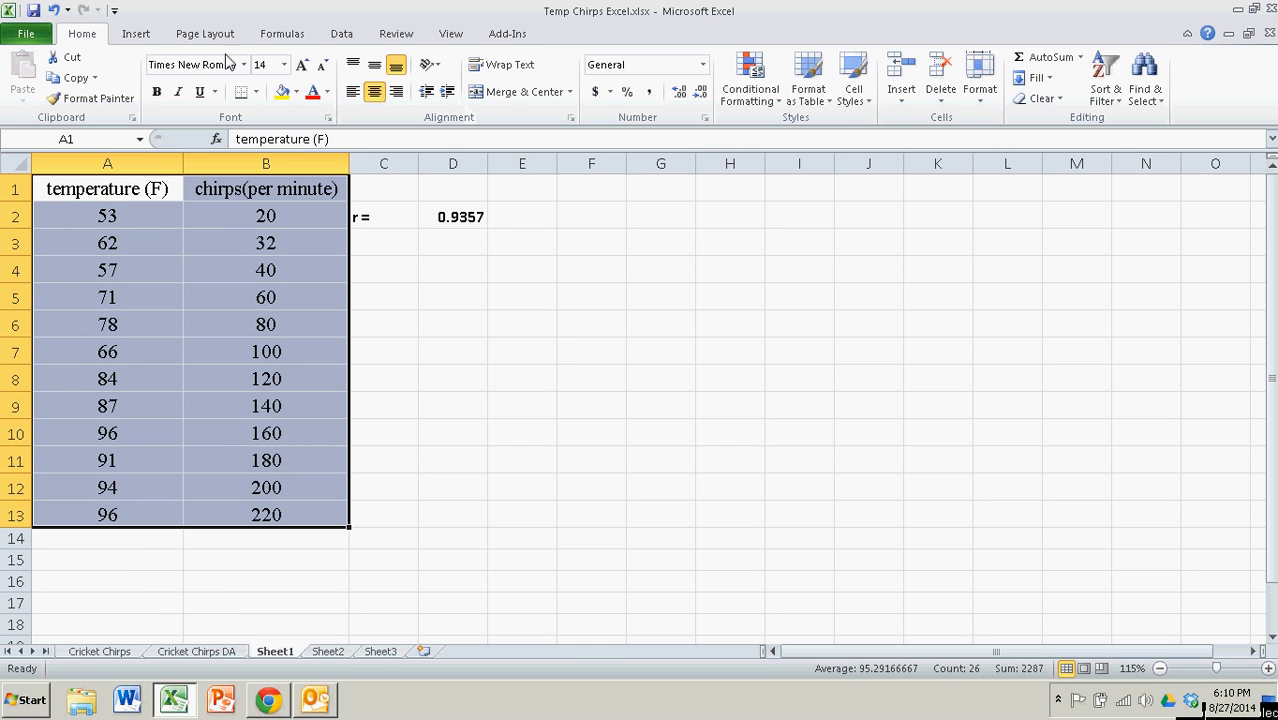
- Insert a markers-only scatter chart of chirps against temperature with a layout showing axis titles
{"action": "left_click", "coordinate": [136, 32]}
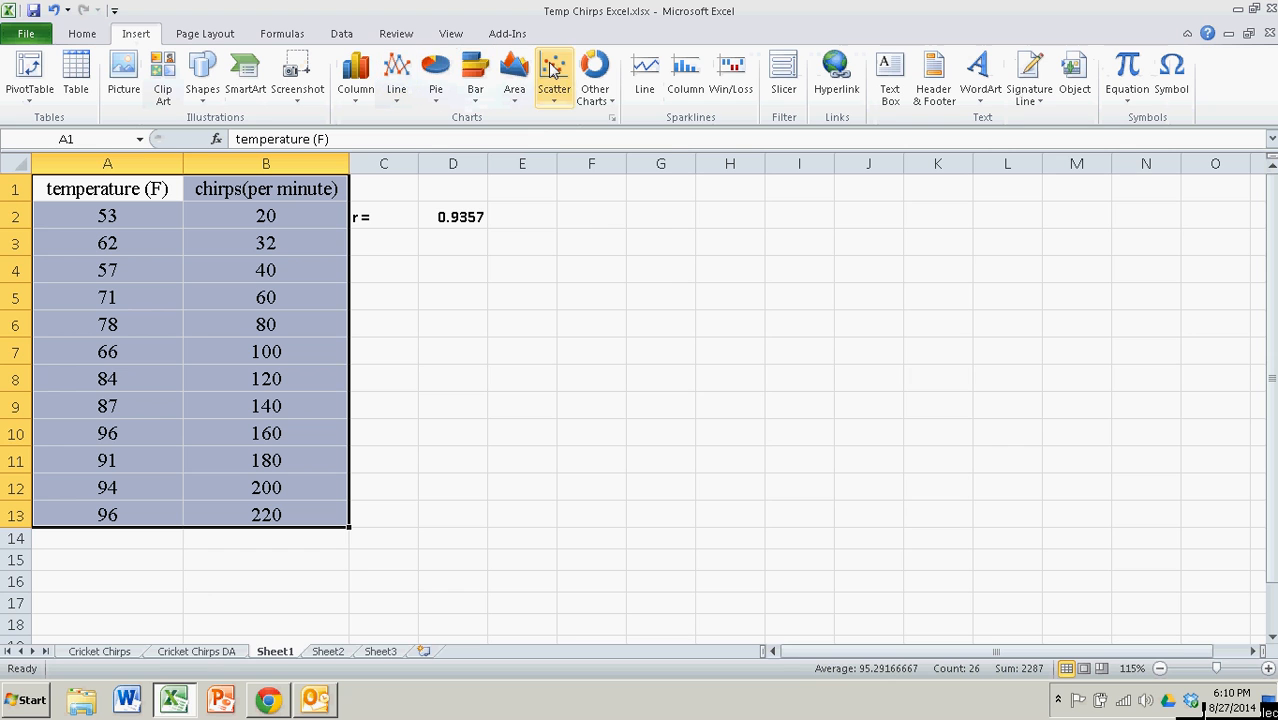
{"action": "left_click", "coordinate": [554, 76]}
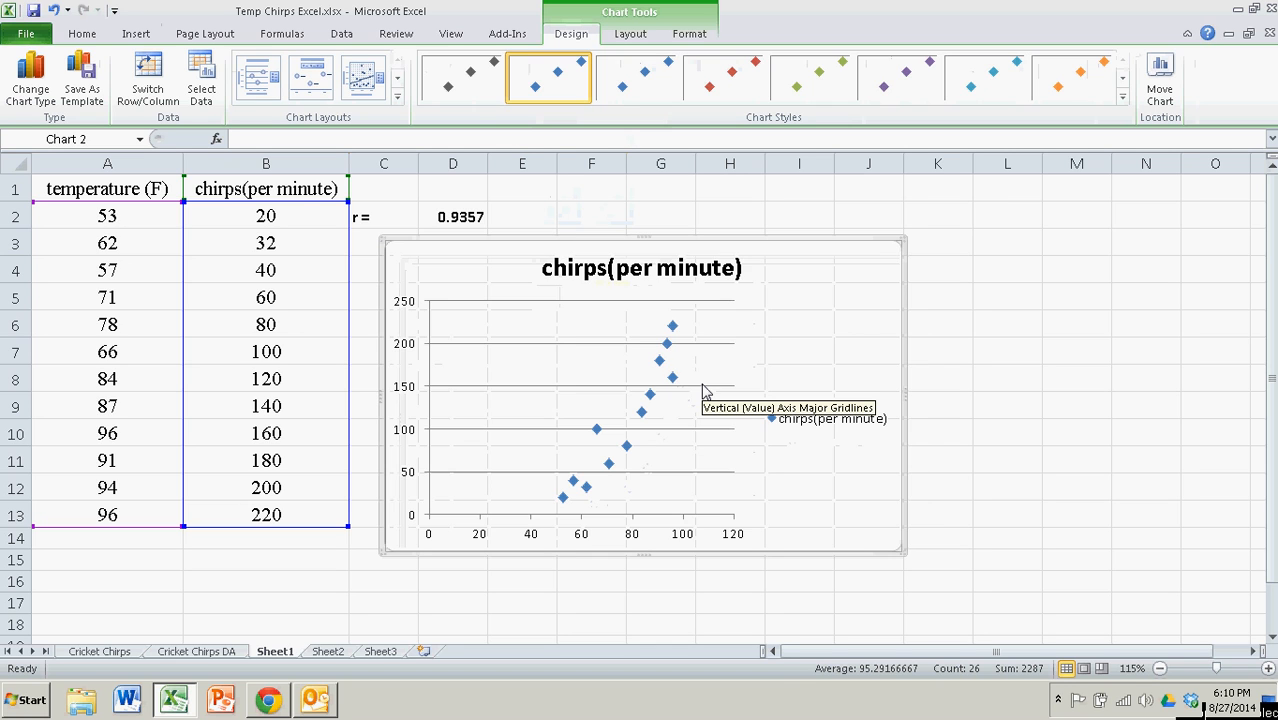
{"action": "mouse_move", "coordinate": [820, 490]}
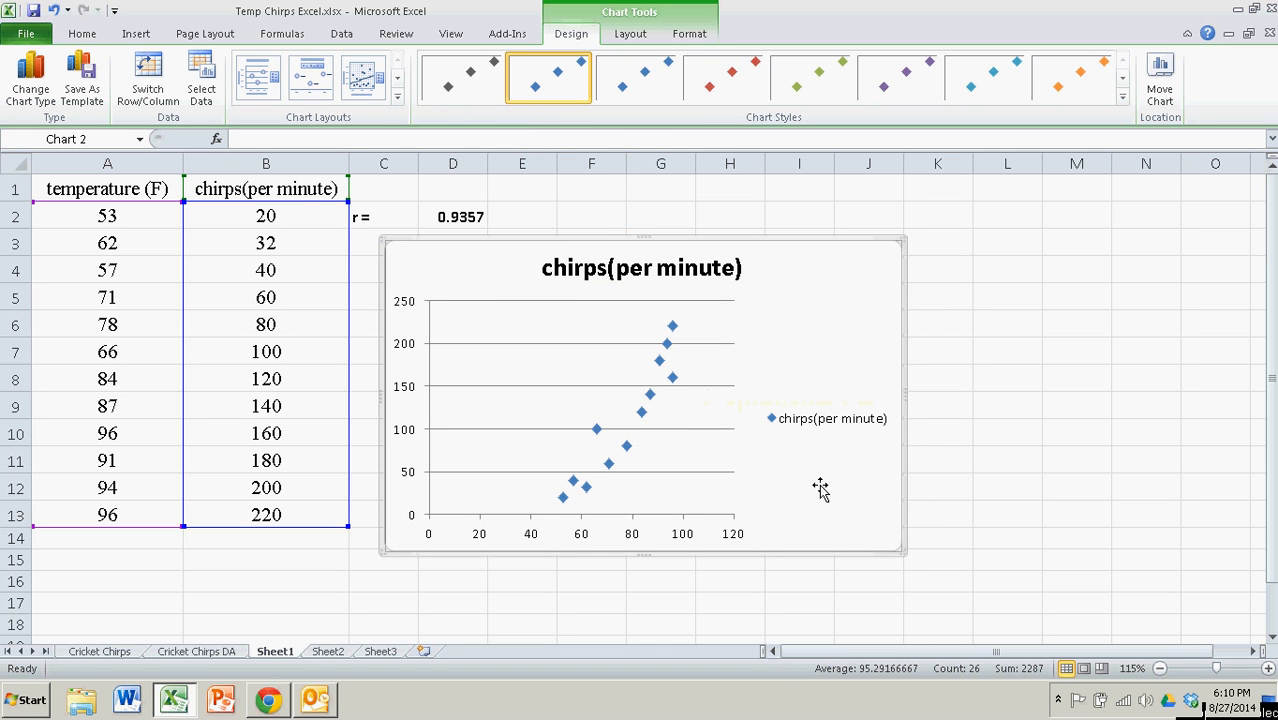
{"action": "mouse_move", "coordinate": [836, 502]}
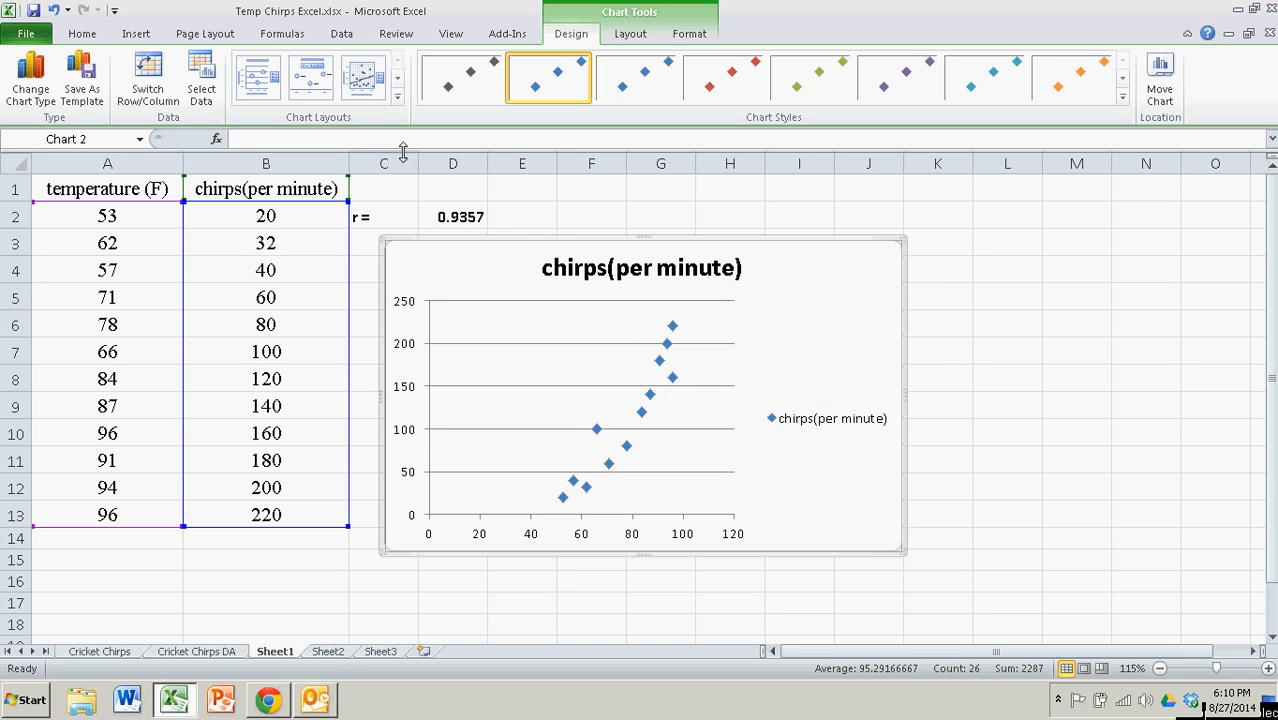
{"action": "mouse_move", "coordinate": [318, 124]}
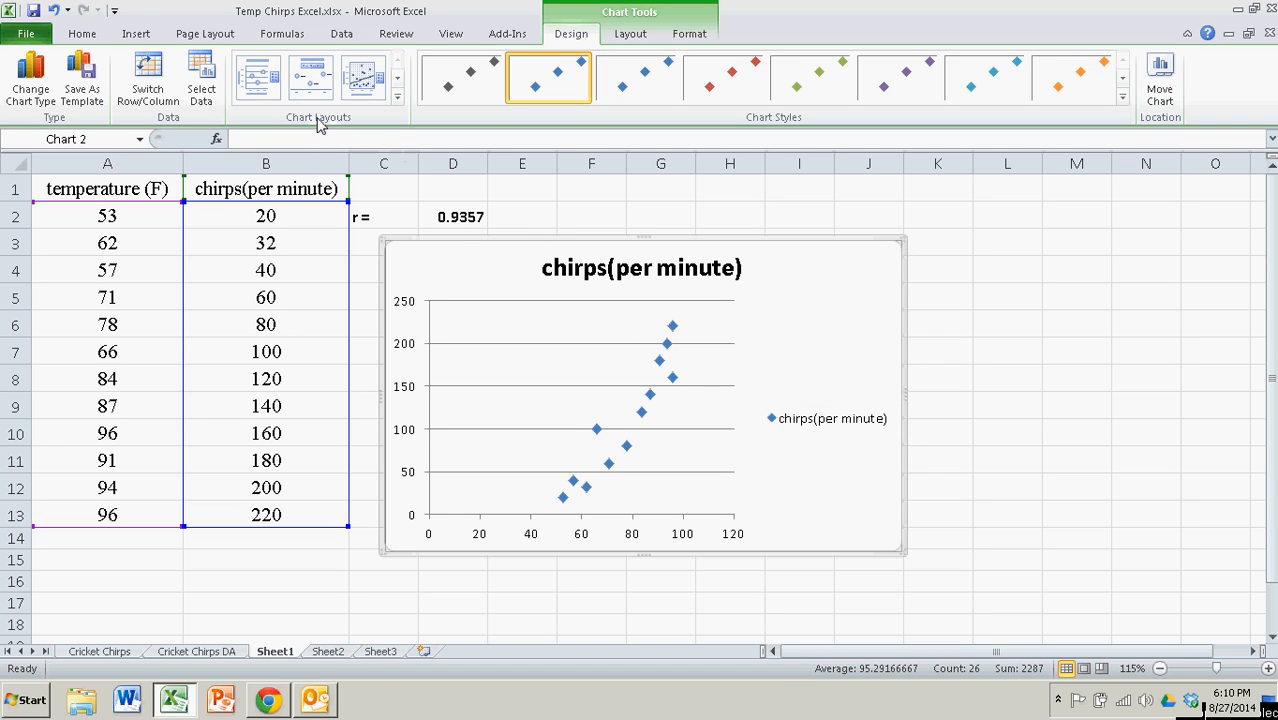
{"action": "mouse_move", "coordinate": [1096, 308]}
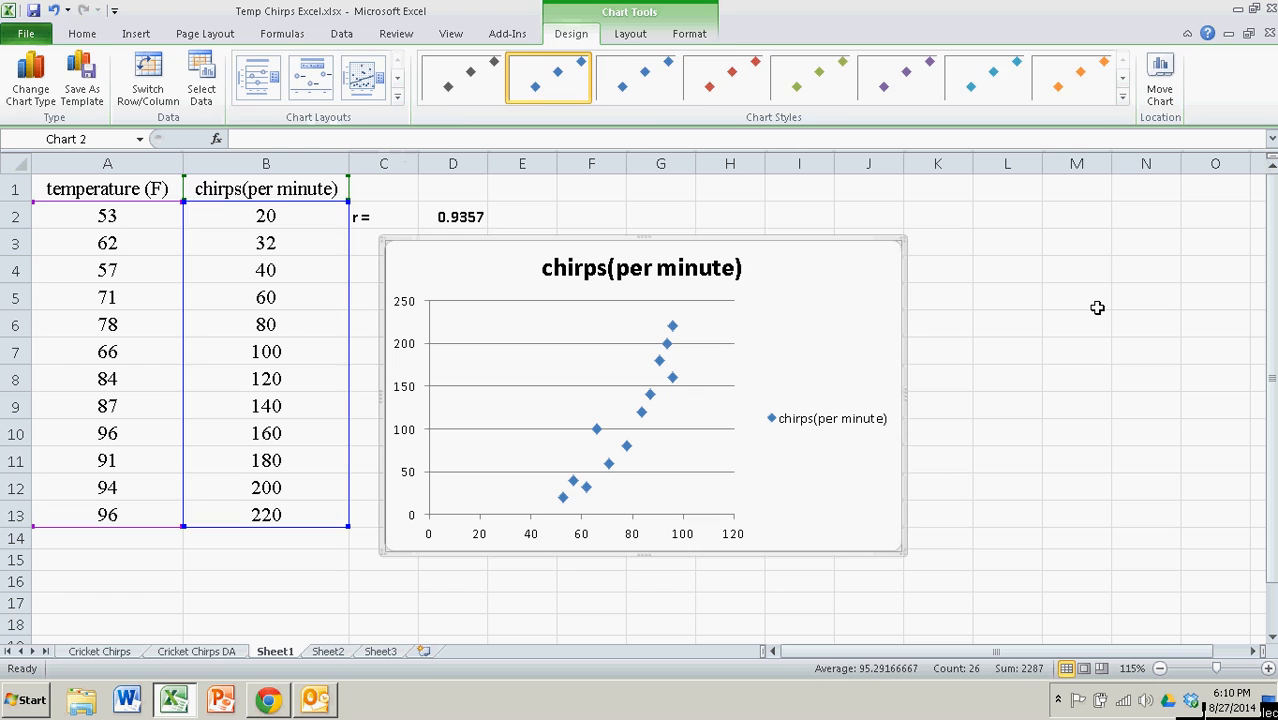
{"action": "mouse_move", "coordinate": [844, 312]}
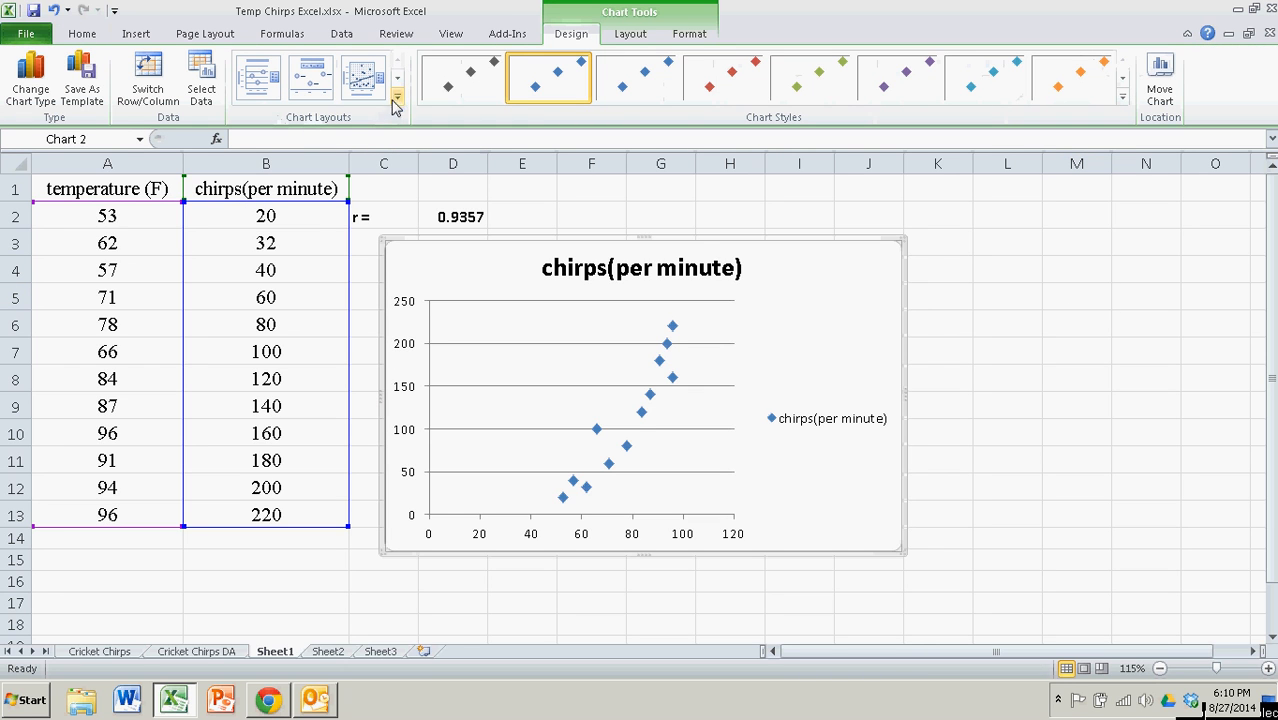
{"action": "left_click", "coordinate": [396, 100]}
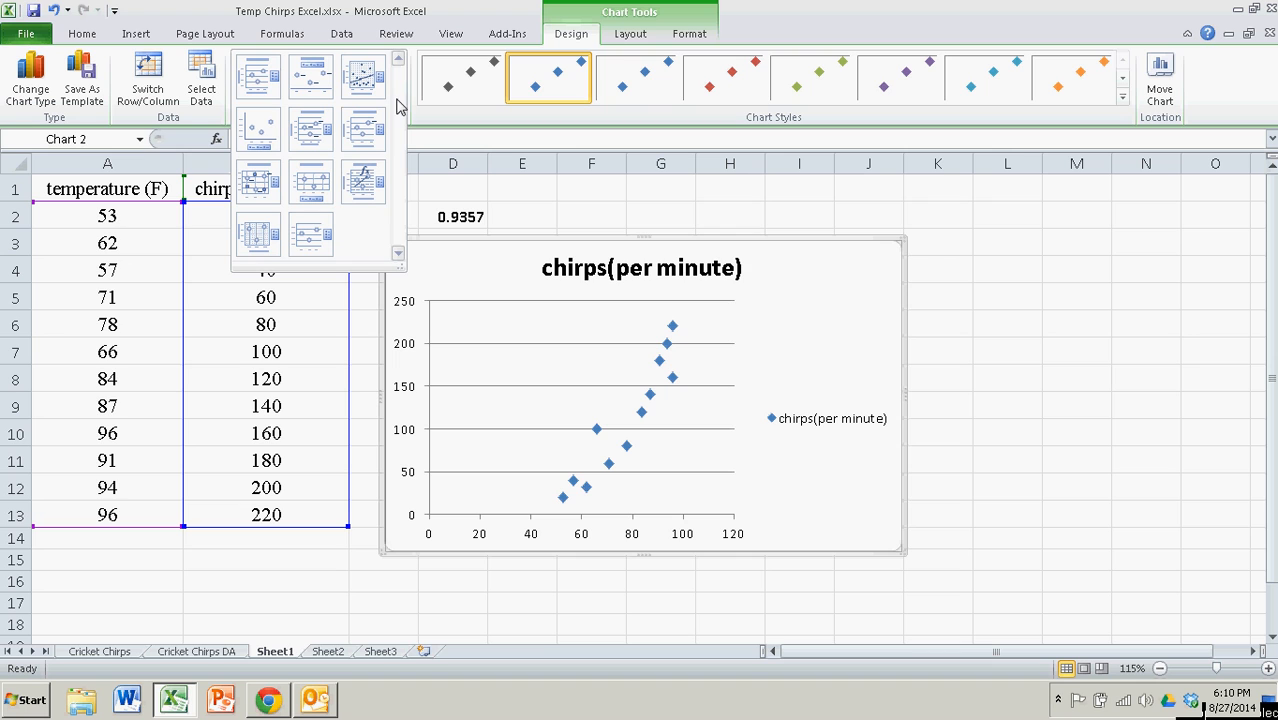
{"action": "mouse_move", "coordinate": [258, 76]}
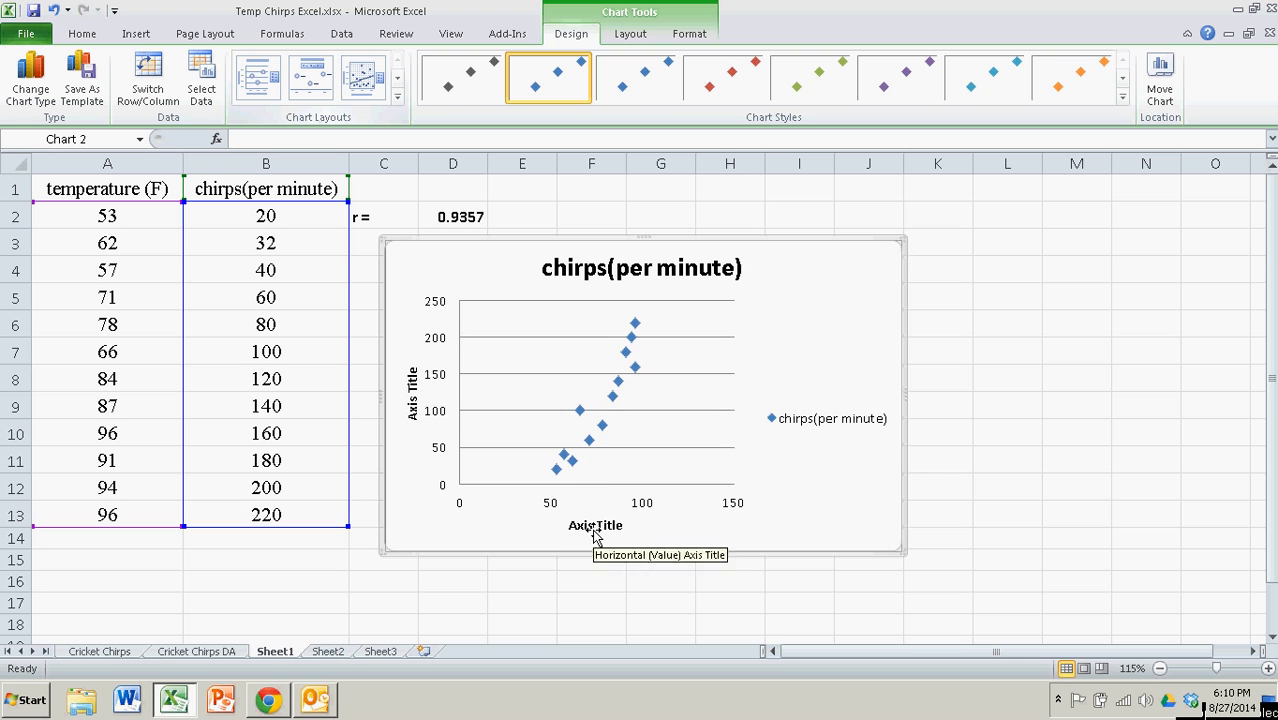
{"action": "mouse_move", "coordinate": [624, 280]}
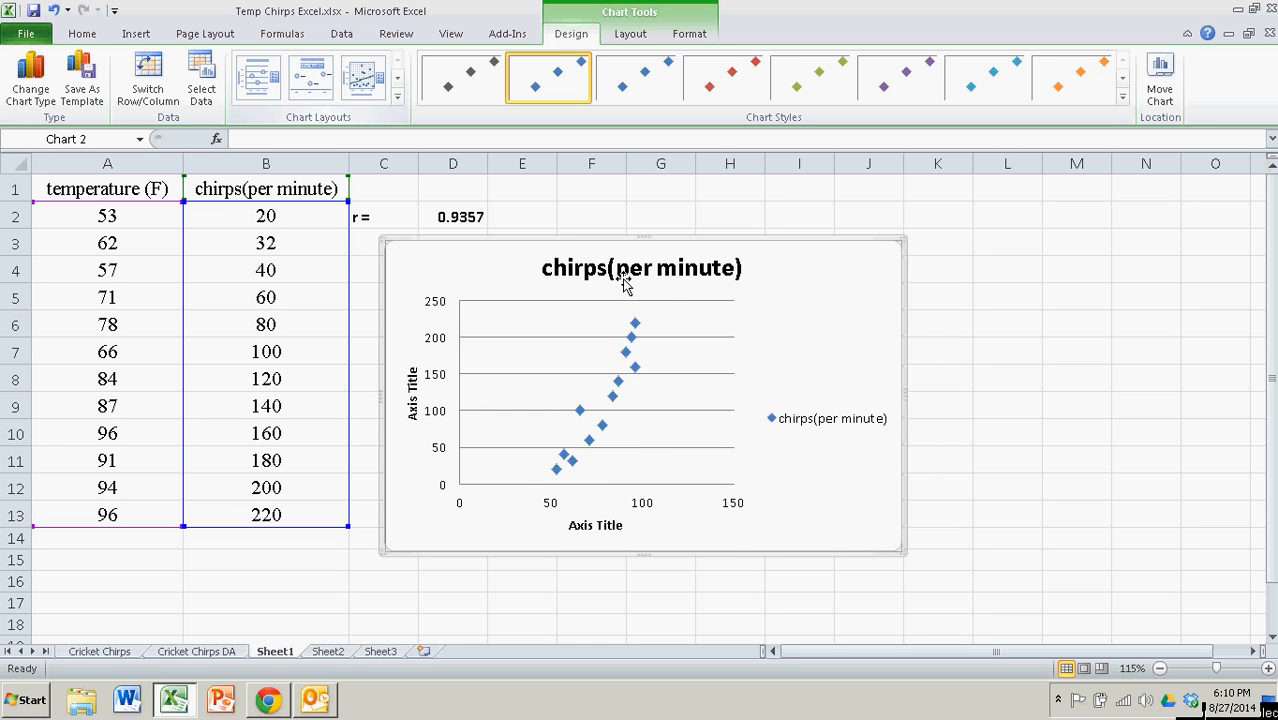
{"action": "mouse_move", "coordinate": [622, 276]}
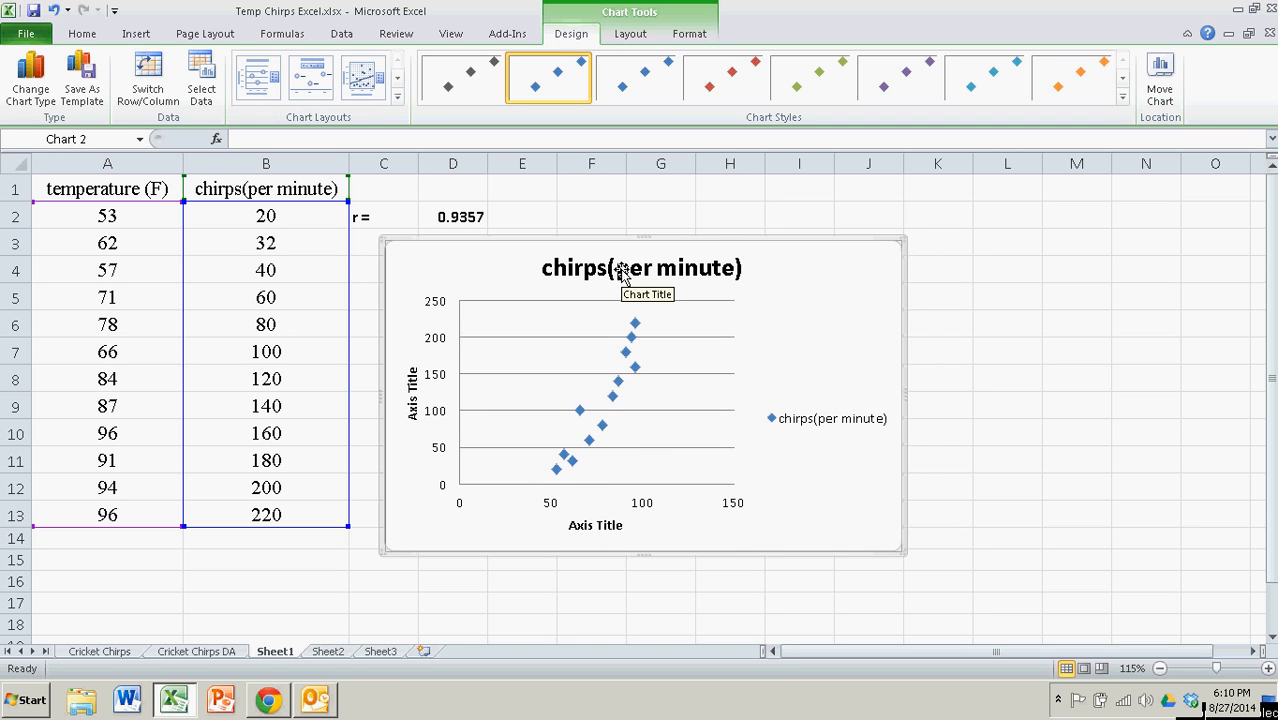
- Name the axes Temperature and Chirps per Minute
{"action": "left_click", "coordinate": [596, 524]}
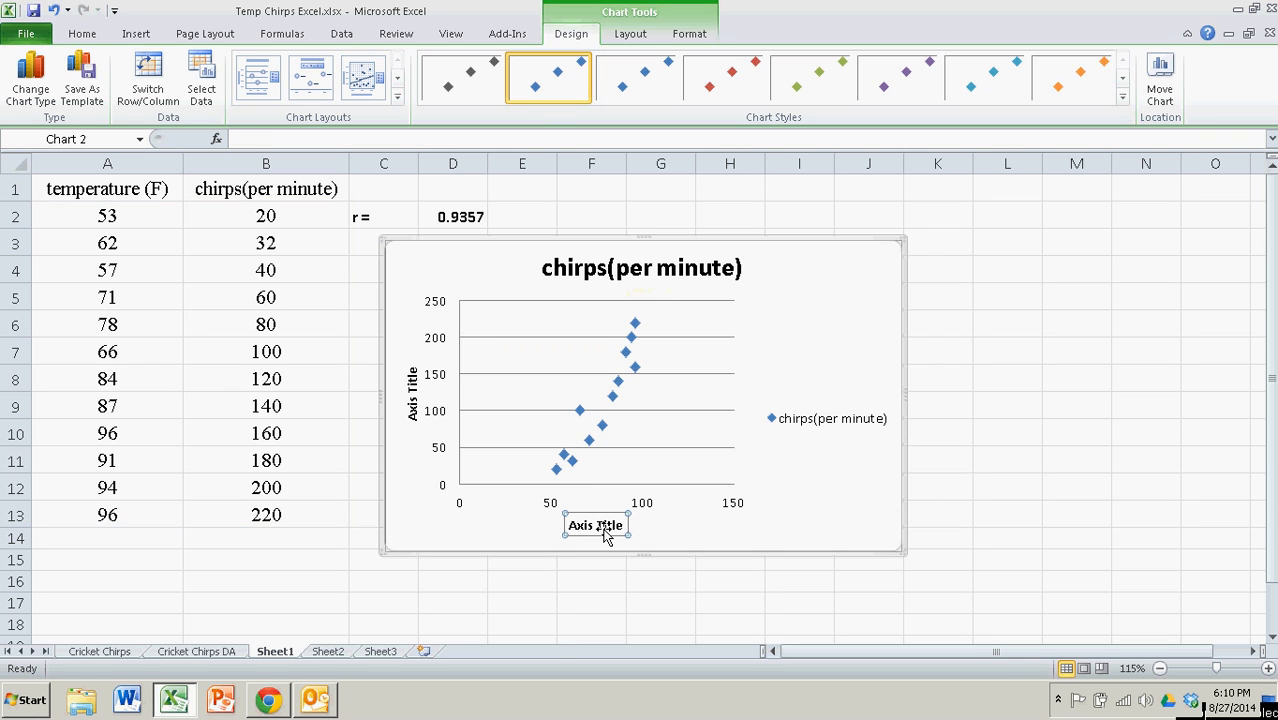
{"action": "type", "text": "Temperature"}
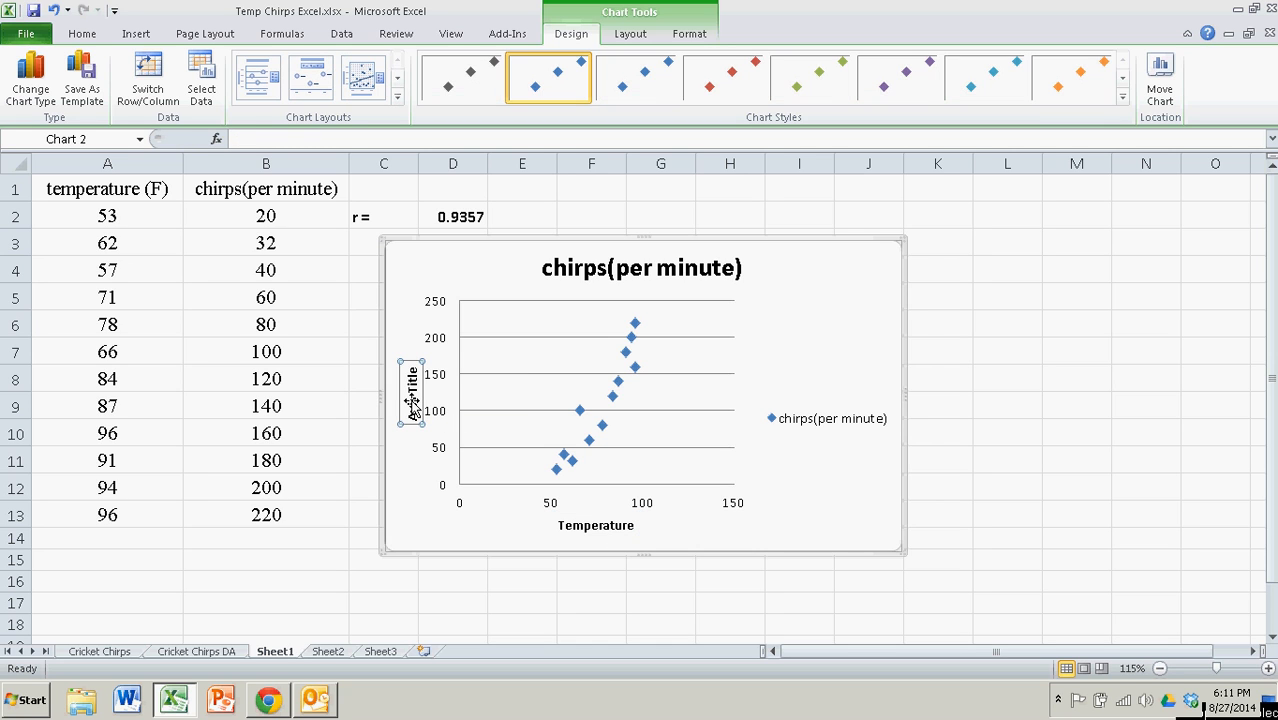
{"action": "type", "text": "Chirs"}
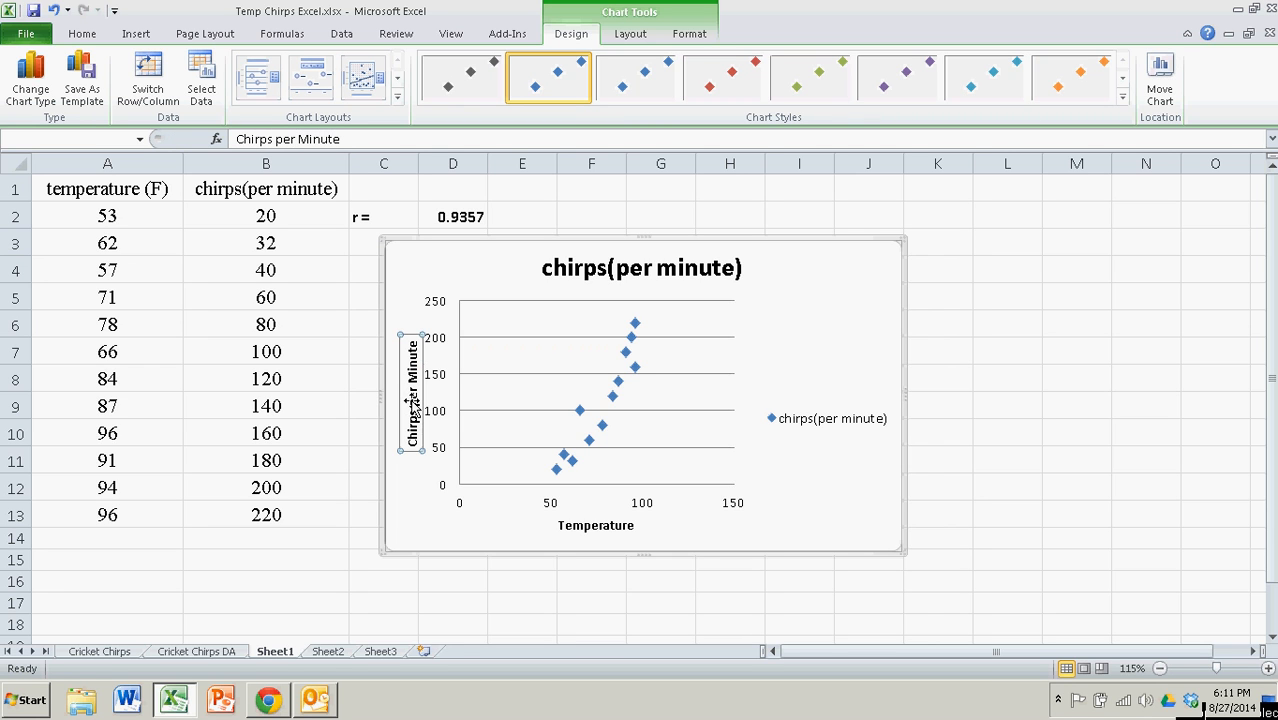
{"action": "left_click", "coordinate": [596, 524]}
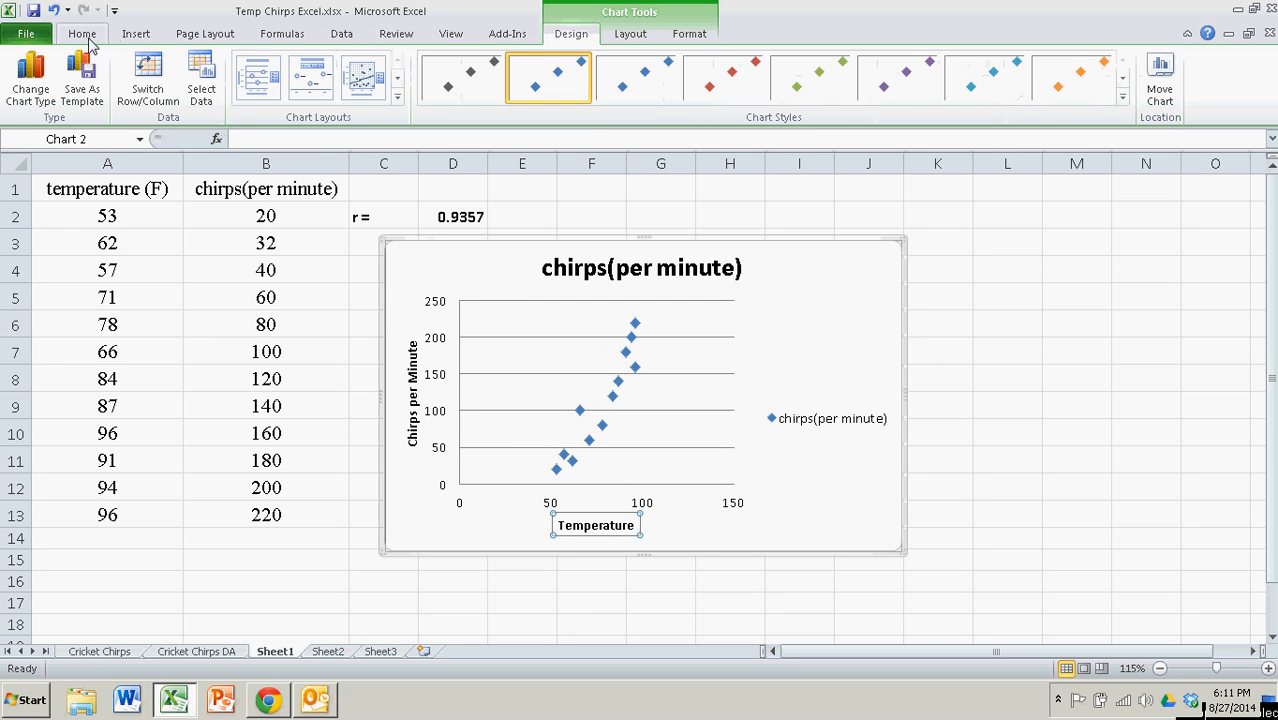
- Remove the legend and title the chart 'Temp vs Chirps'
{"action": "left_click", "coordinate": [82, 32]}
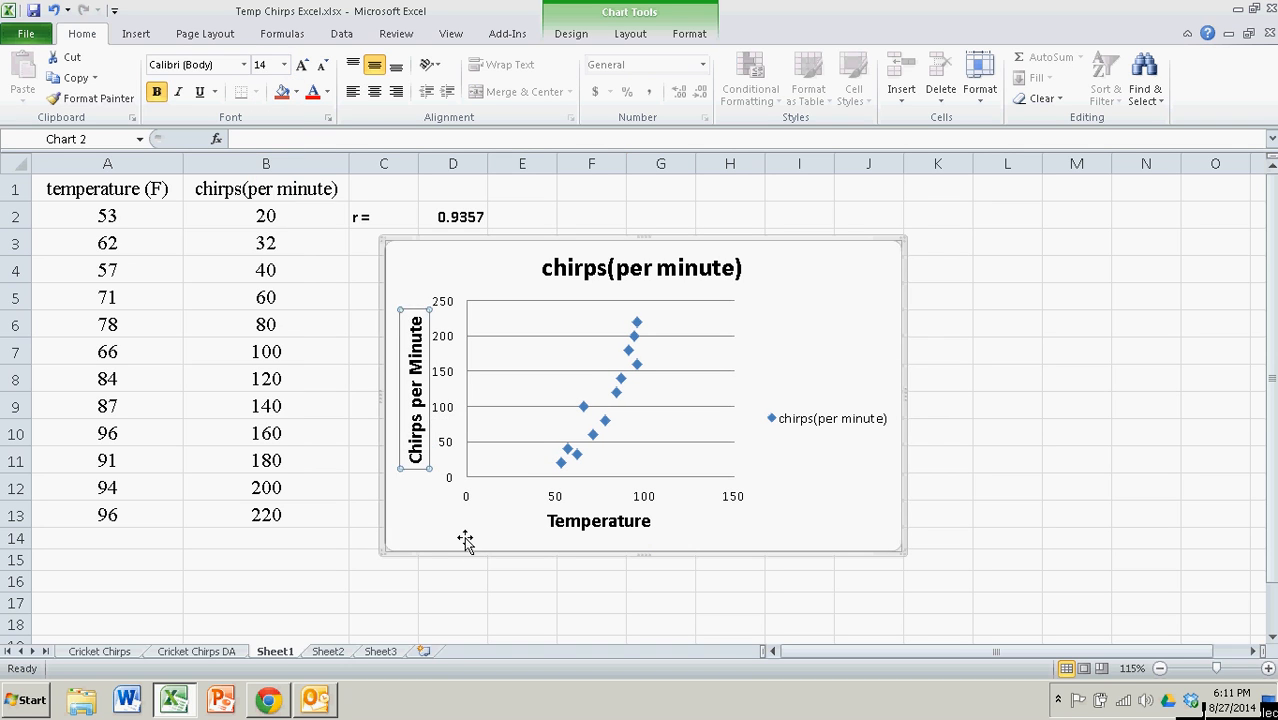
{"action": "left_click", "coordinate": [830, 418]}
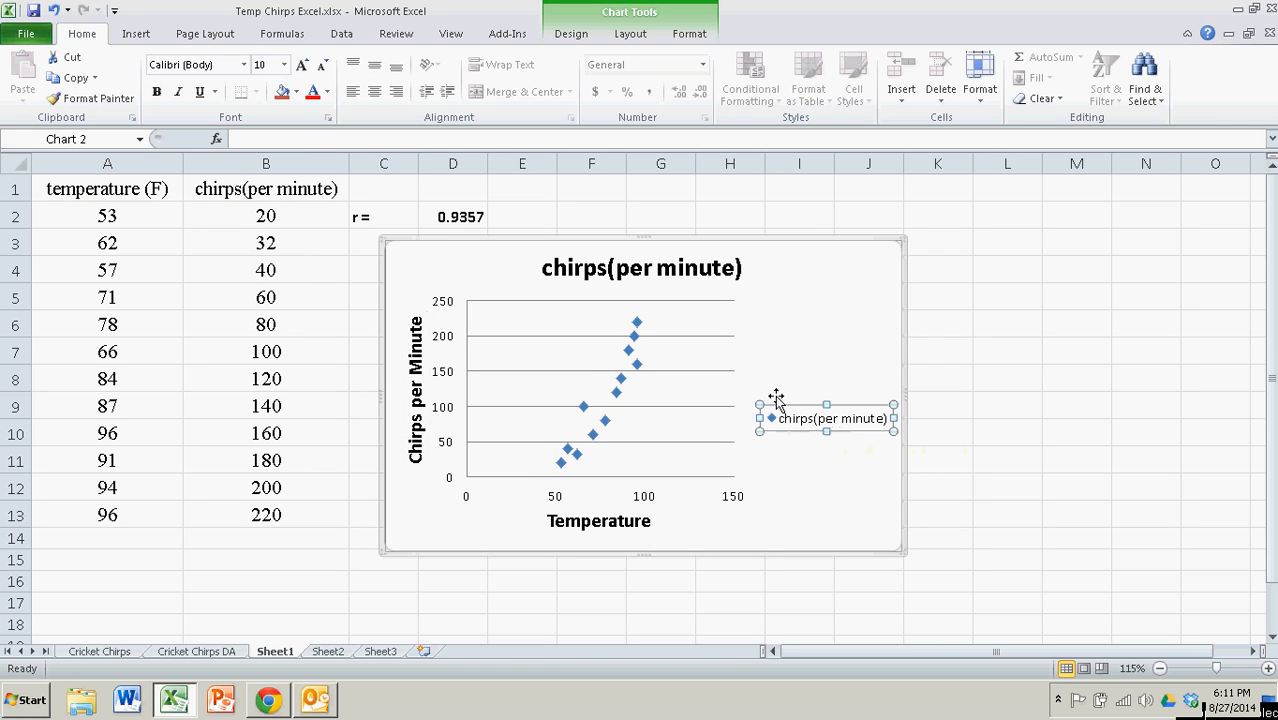
{"action": "mouse_move", "coordinate": [778, 408]}
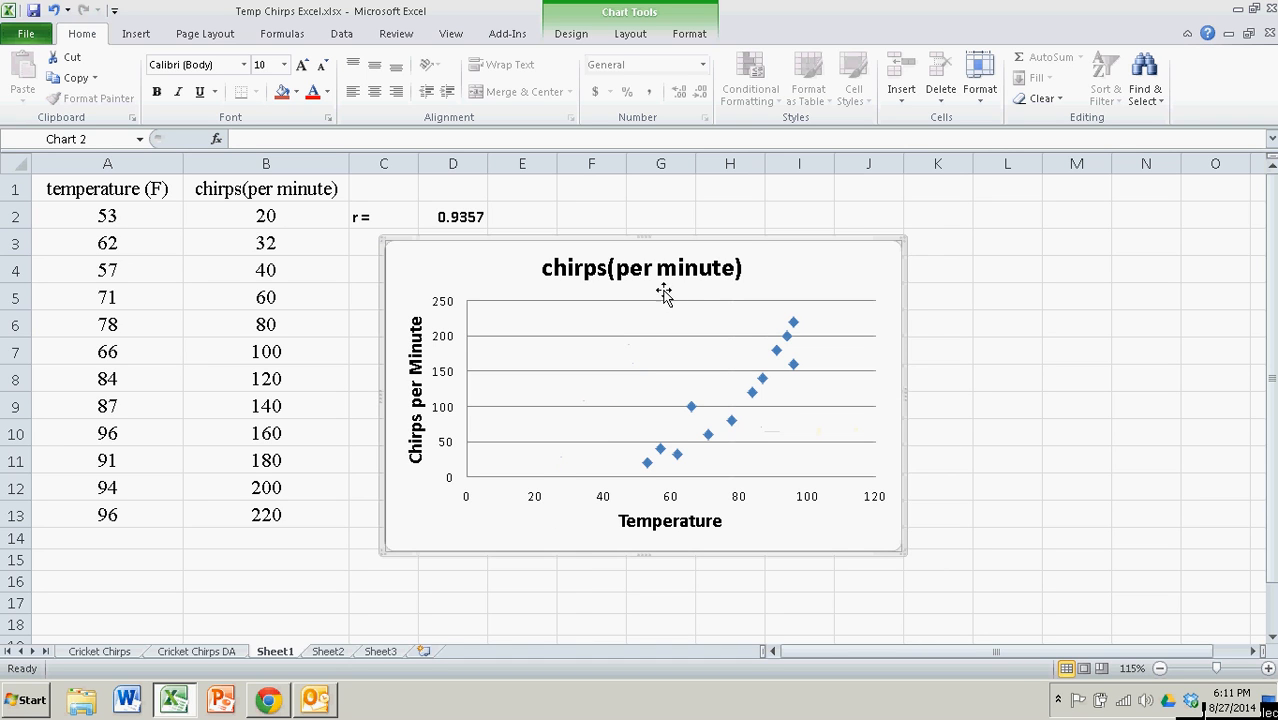
{"action": "left_click", "coordinate": [640, 268]}
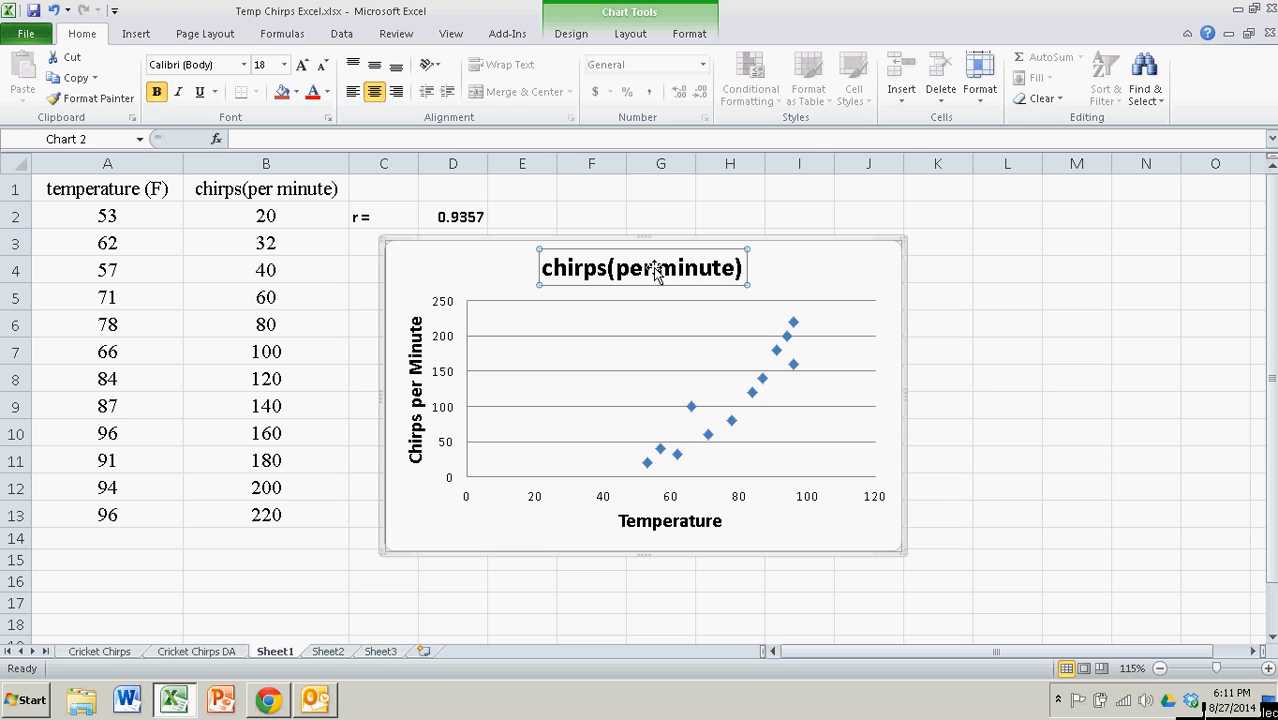
{"action": "type", "text": "Tem"}
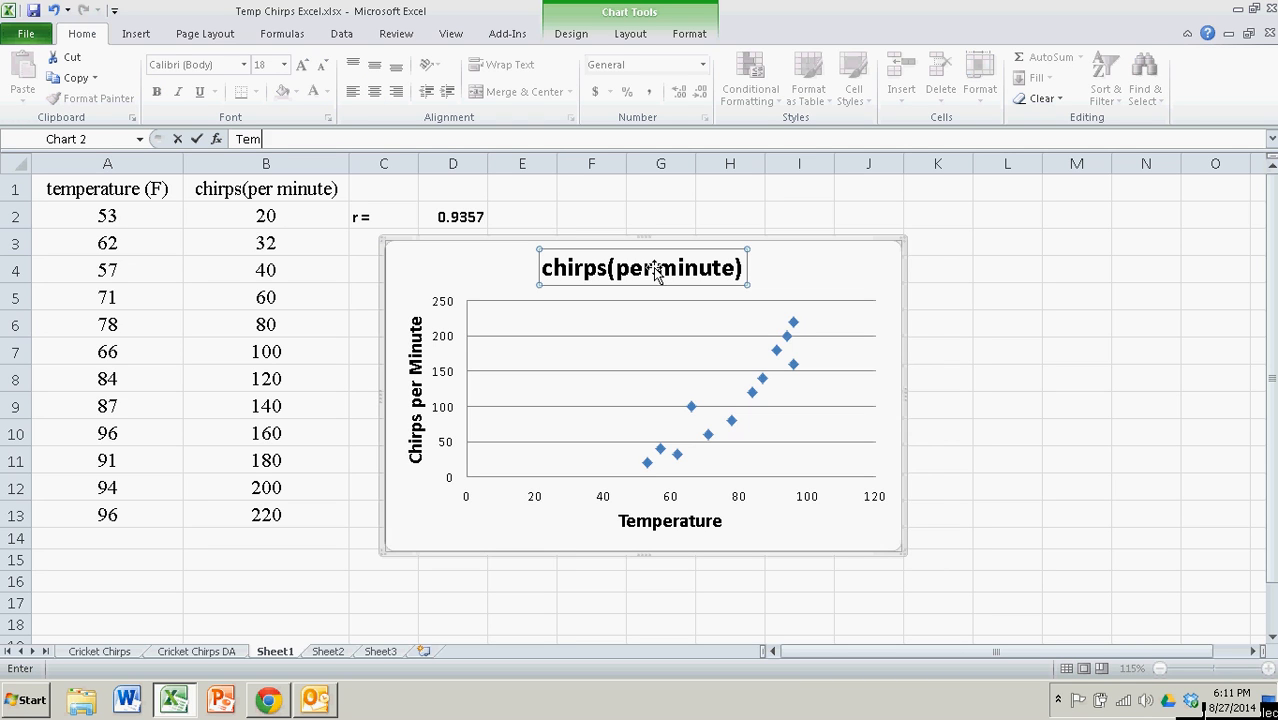
{"action": "type", "text": "p vs Chirps"}
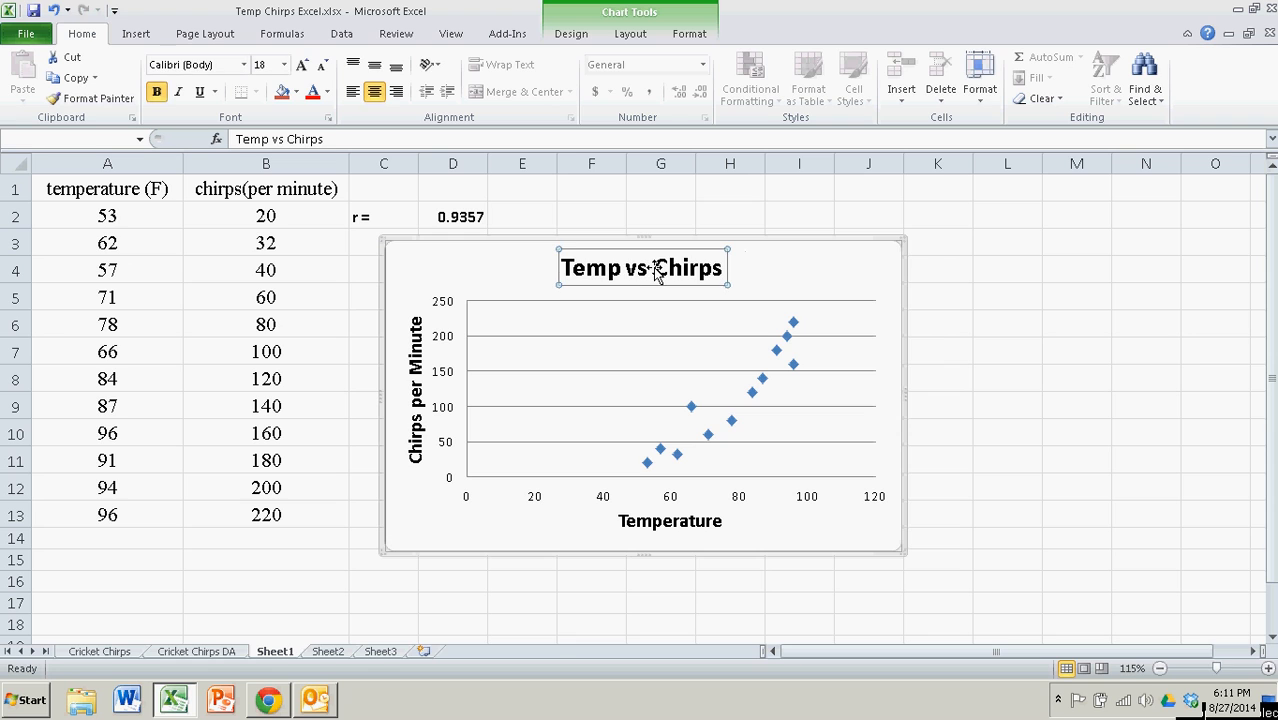
{"action": "left_click", "coordinate": [1008, 378]}
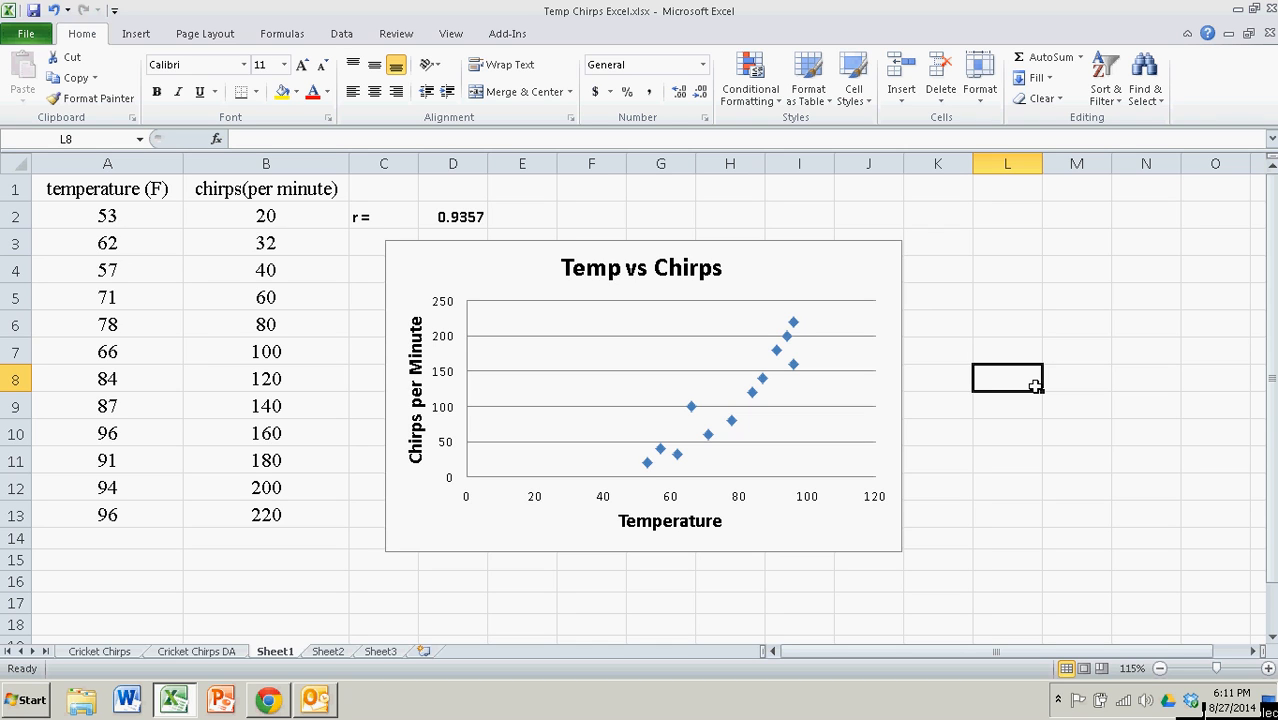
{"action": "mouse_move", "coordinate": [796, 368]}
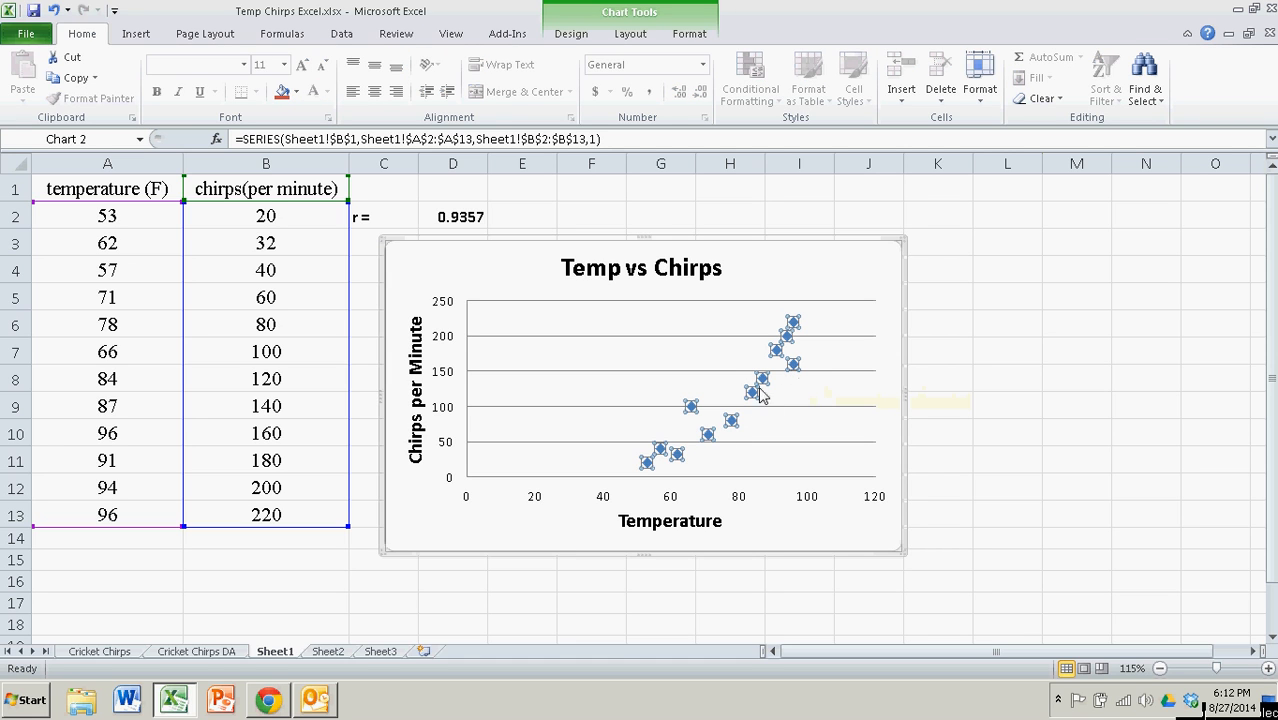
{"action": "mouse_move", "coordinate": [678, 456]}
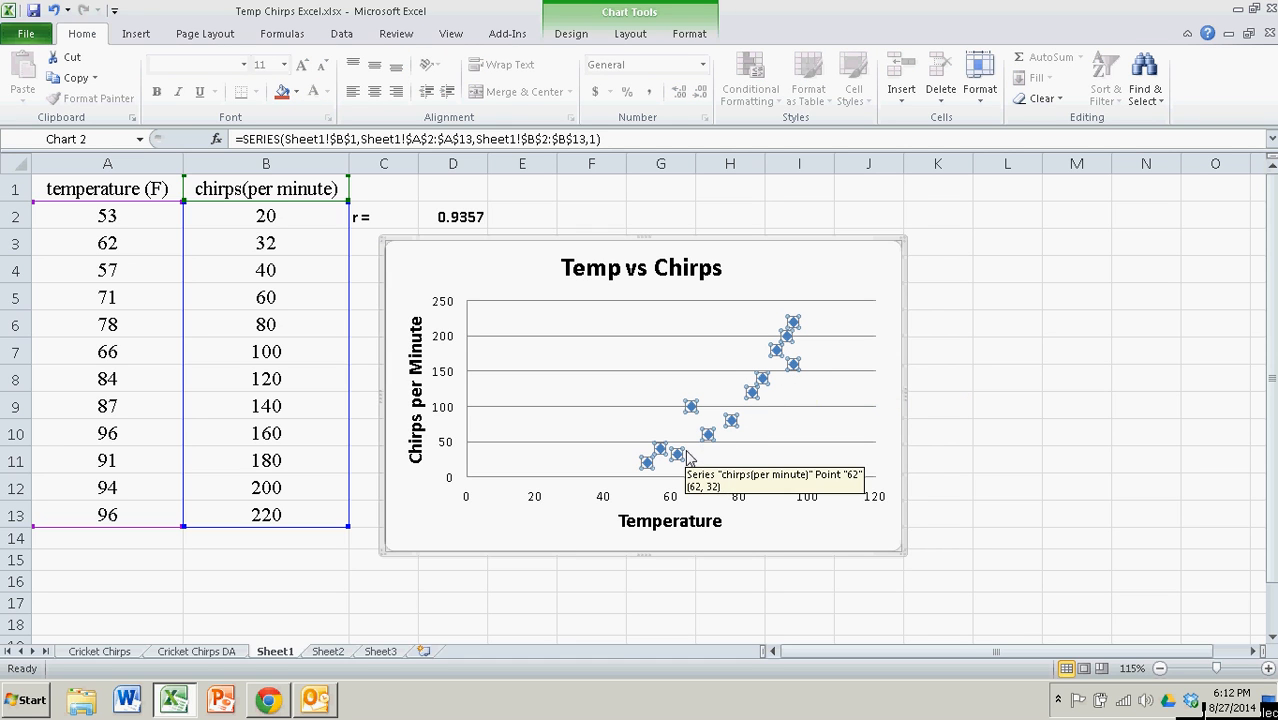
- Add a linear trendline displaying y = 4.0669x − 204.21 and R² = 0.8755 on the chart
{"action": "right_click", "coordinate": [732, 420]}
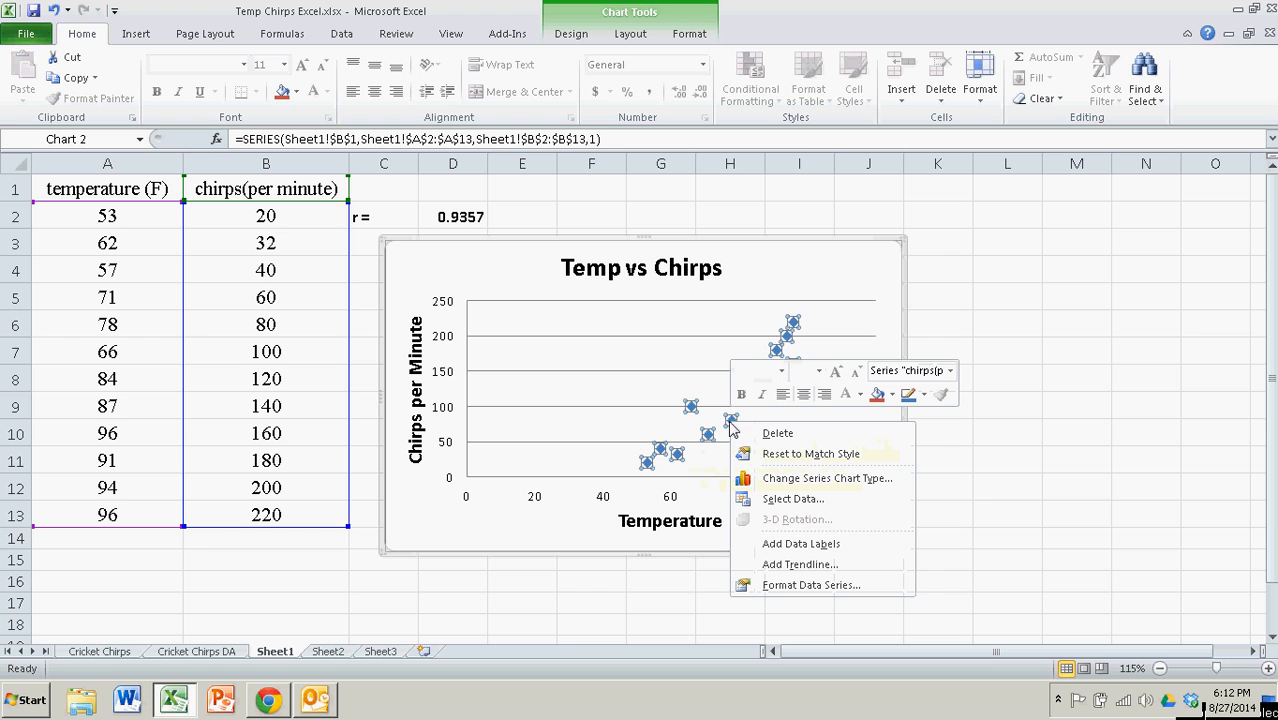
{"action": "mouse_move", "coordinate": [802, 544]}
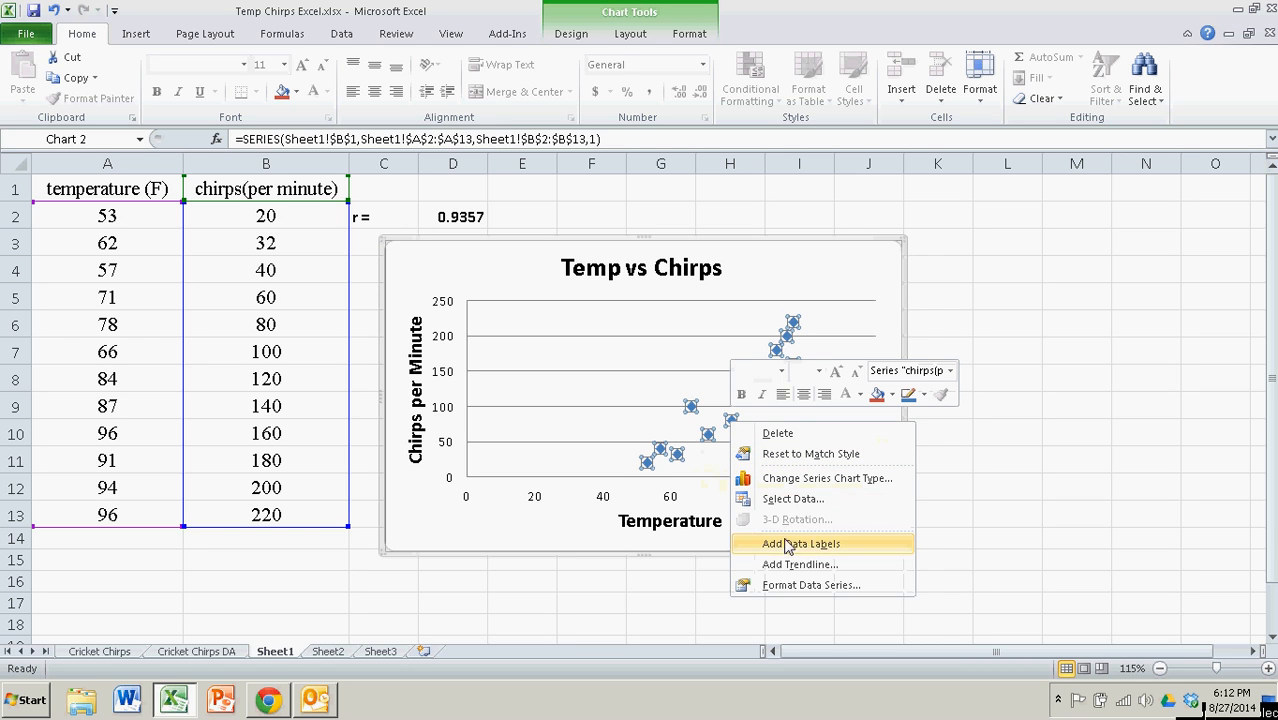
{"action": "left_click", "coordinate": [800, 564]}
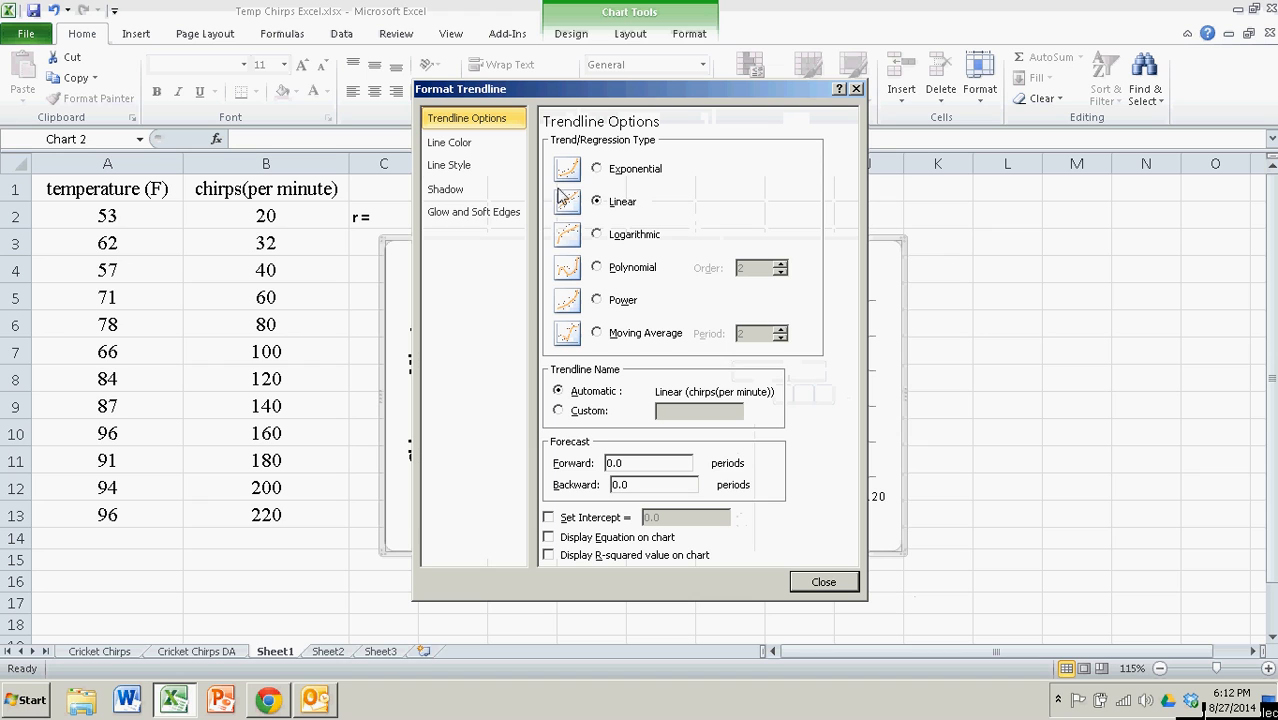
{"action": "mouse_move", "coordinate": [702, 448]}
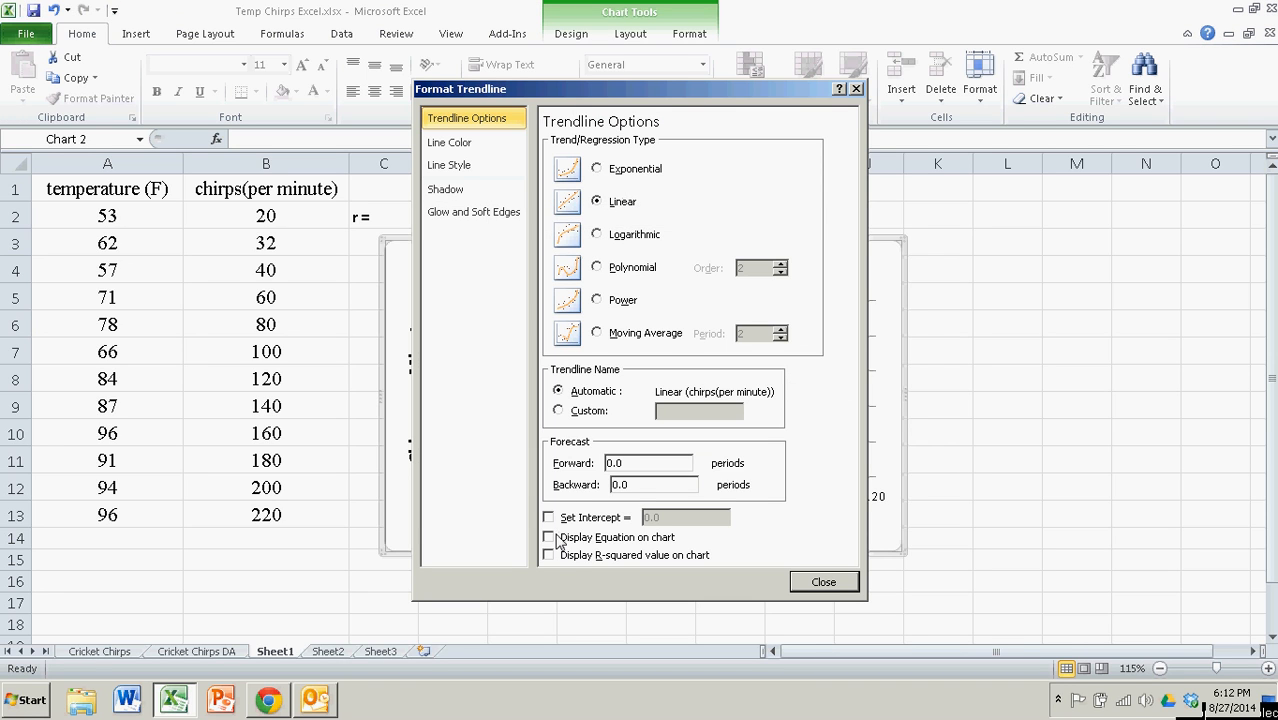
{"action": "left_click", "coordinate": [548, 536]}
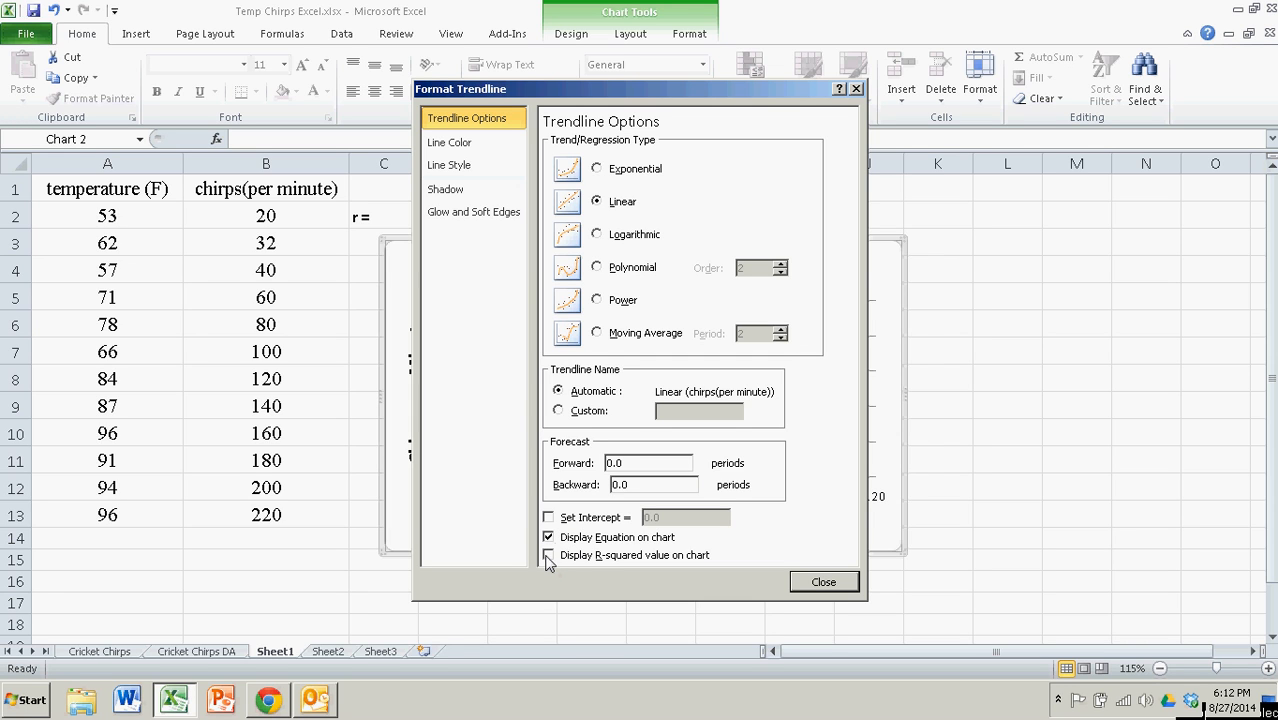
{"action": "left_click", "coordinate": [548, 556]}
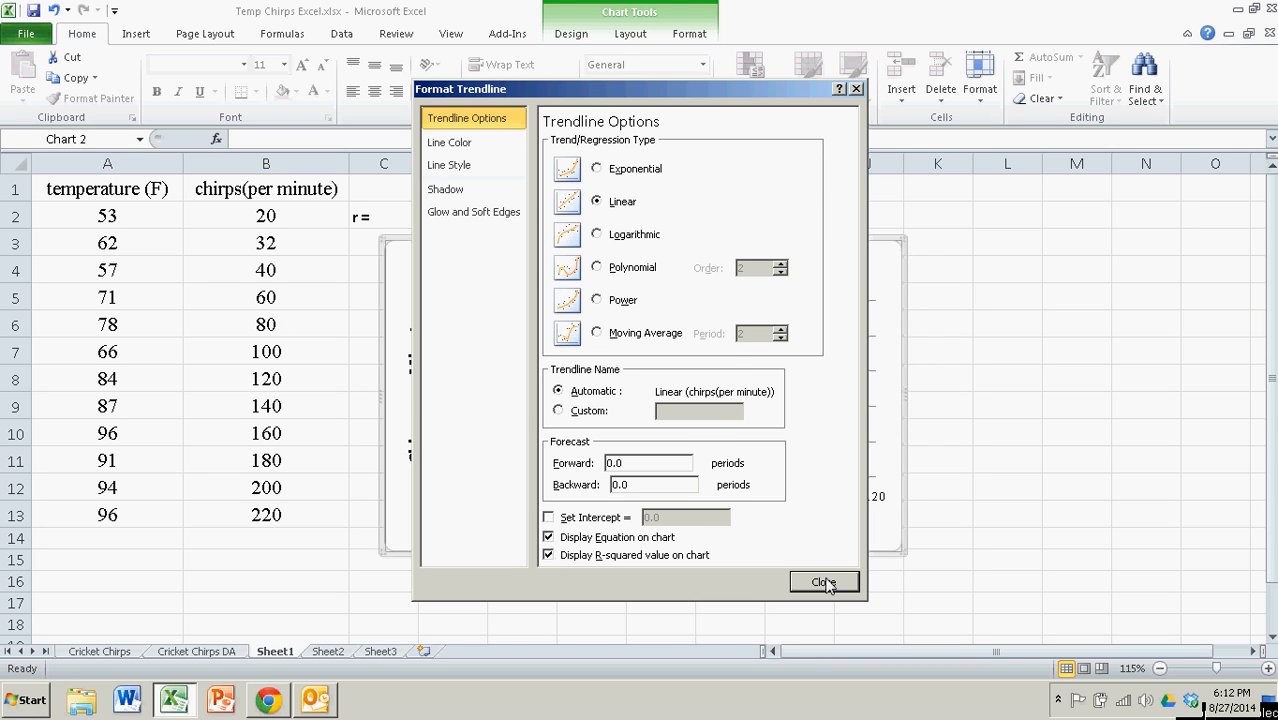
{"action": "left_click", "coordinate": [824, 582]}
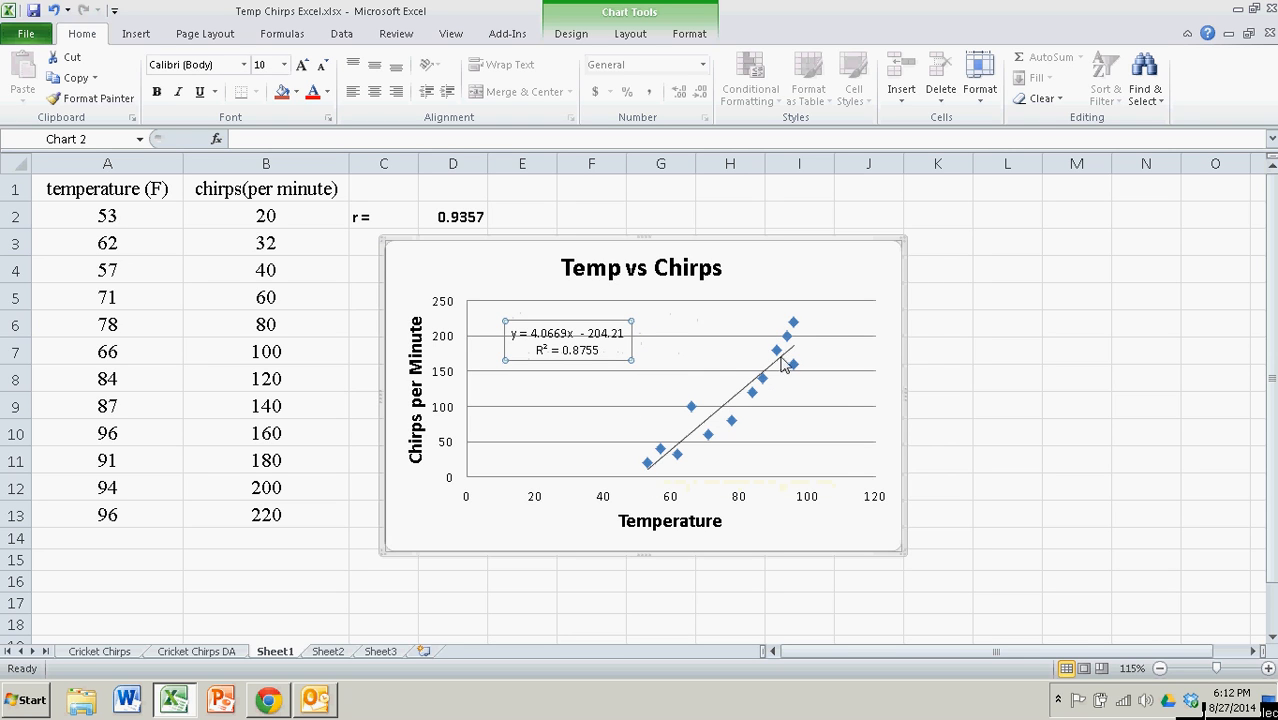
{"action": "mouse_move", "coordinate": [792, 356]}
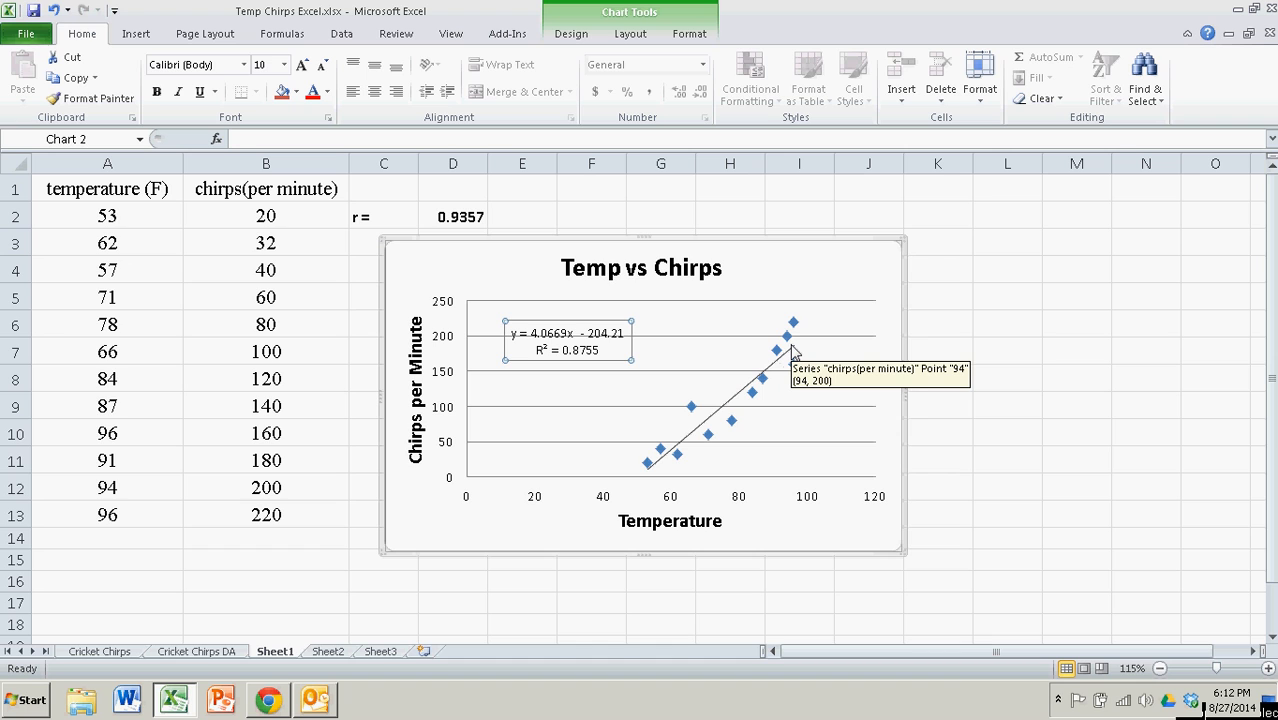
{"action": "mouse_move", "coordinate": [864, 300]}
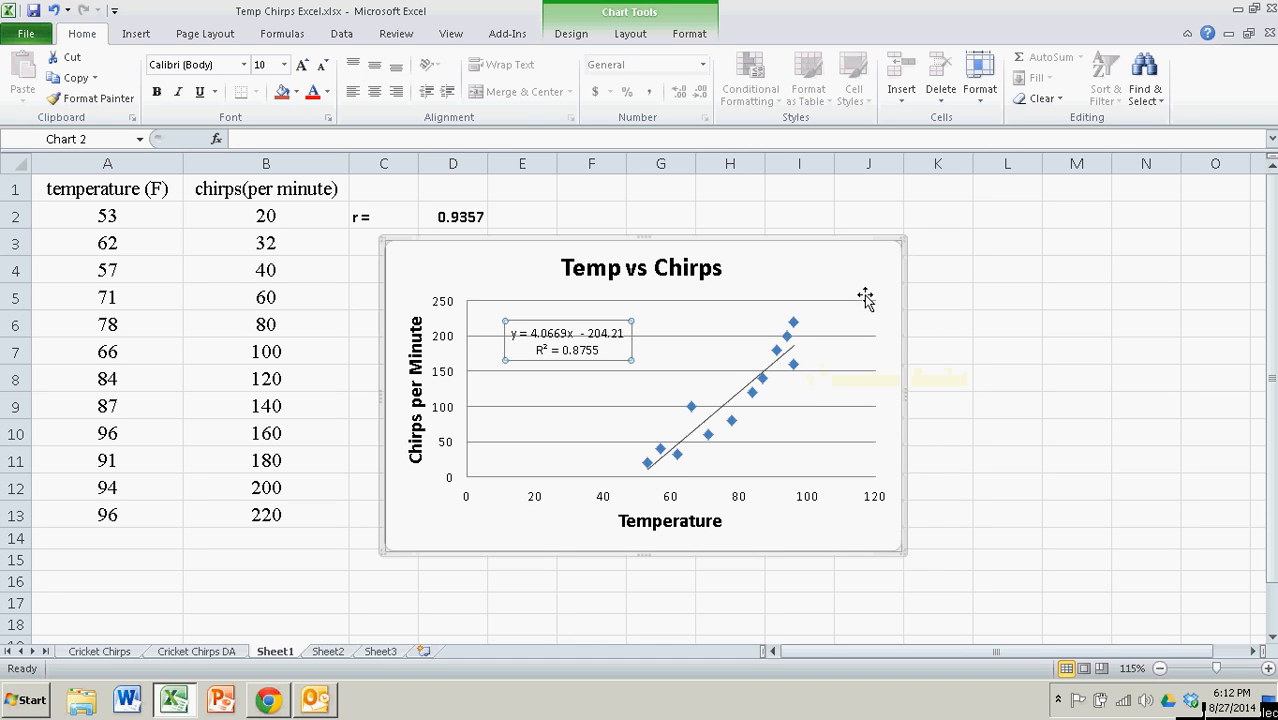
{"action": "mouse_move", "coordinate": [762, 390]}
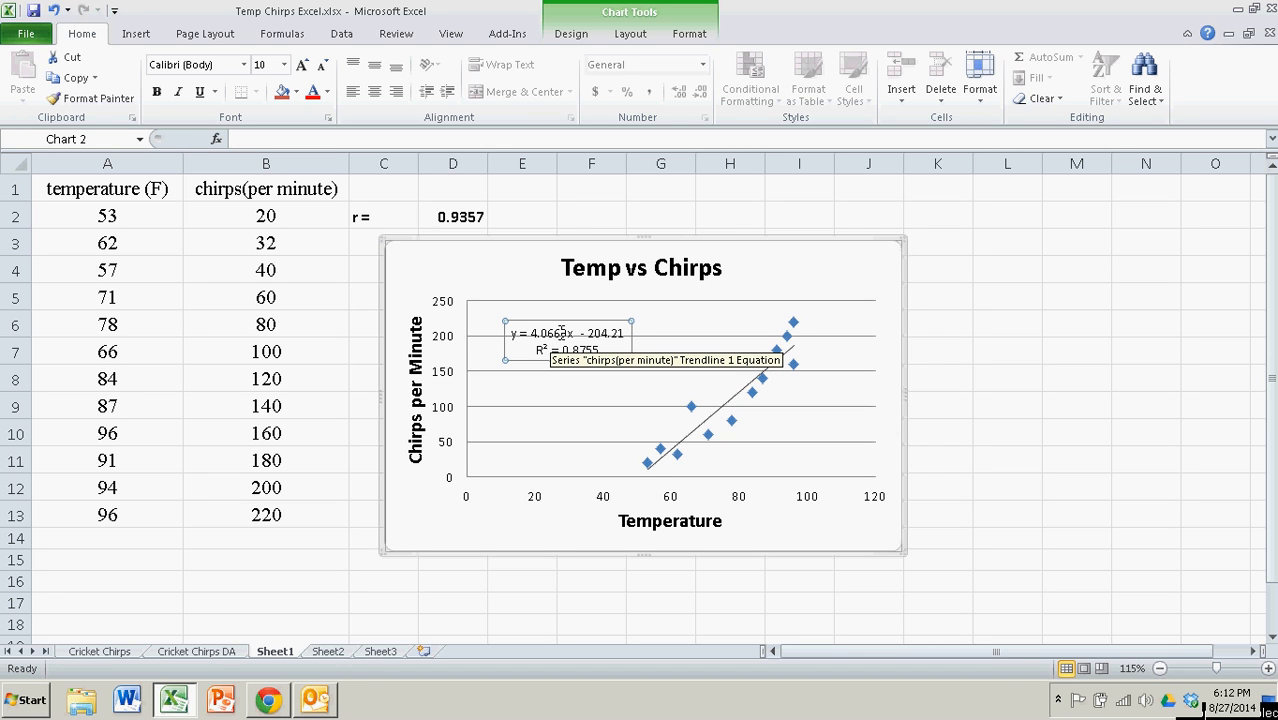
{"action": "mouse_move", "coordinate": [558, 328]}
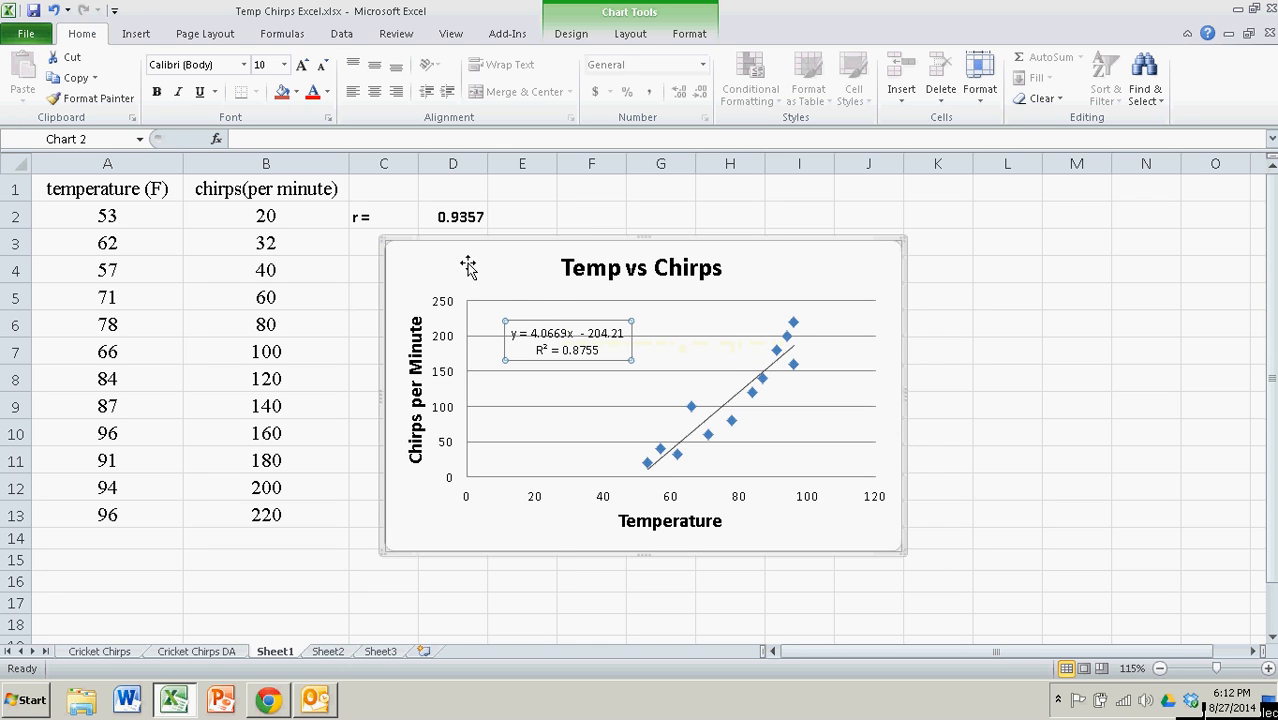
- Set the equation and R² label to font size 18 in bold
{"action": "left_click", "coordinate": [280, 64]}
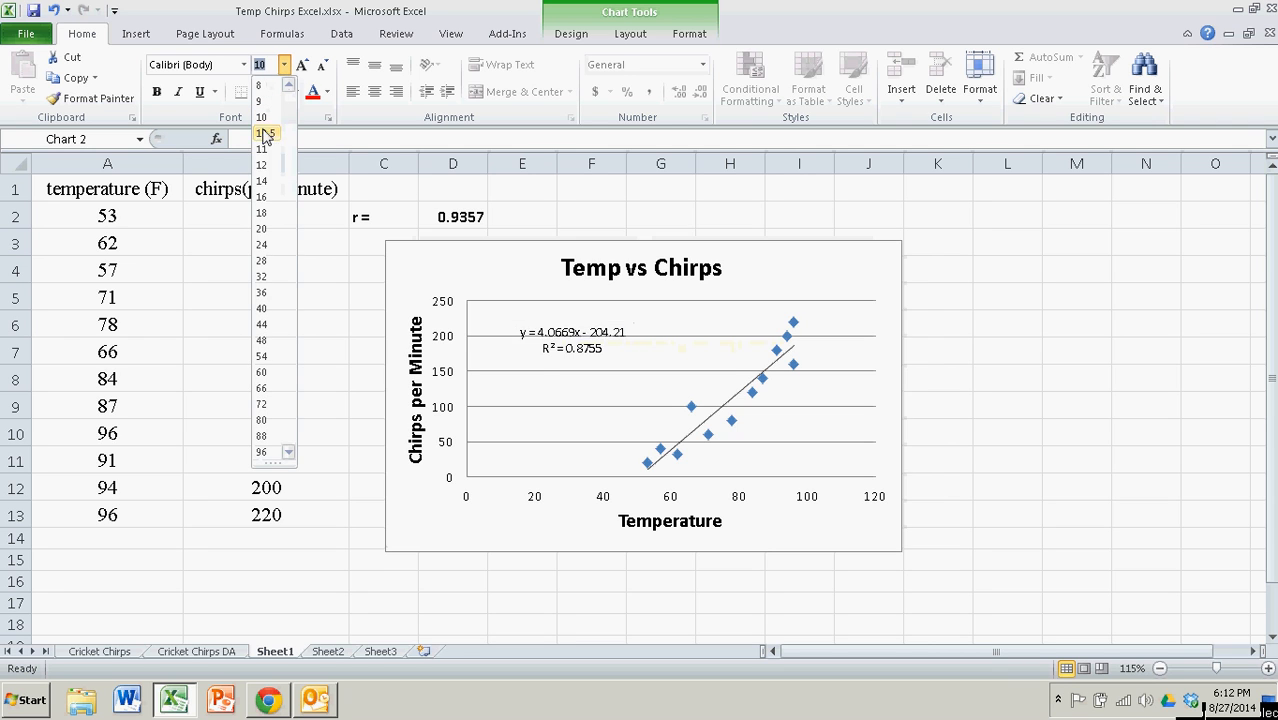
{"action": "left_click", "coordinate": [262, 180]}
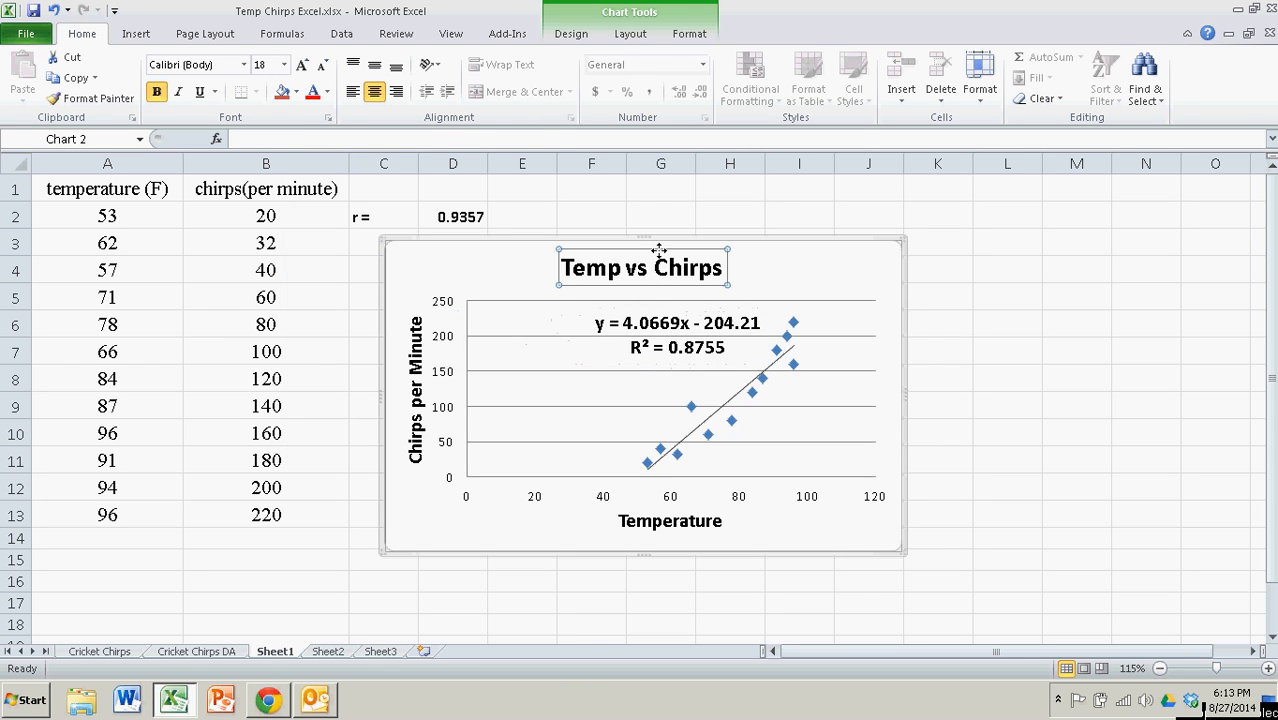
{"action": "left_click", "coordinate": [572, 32]}
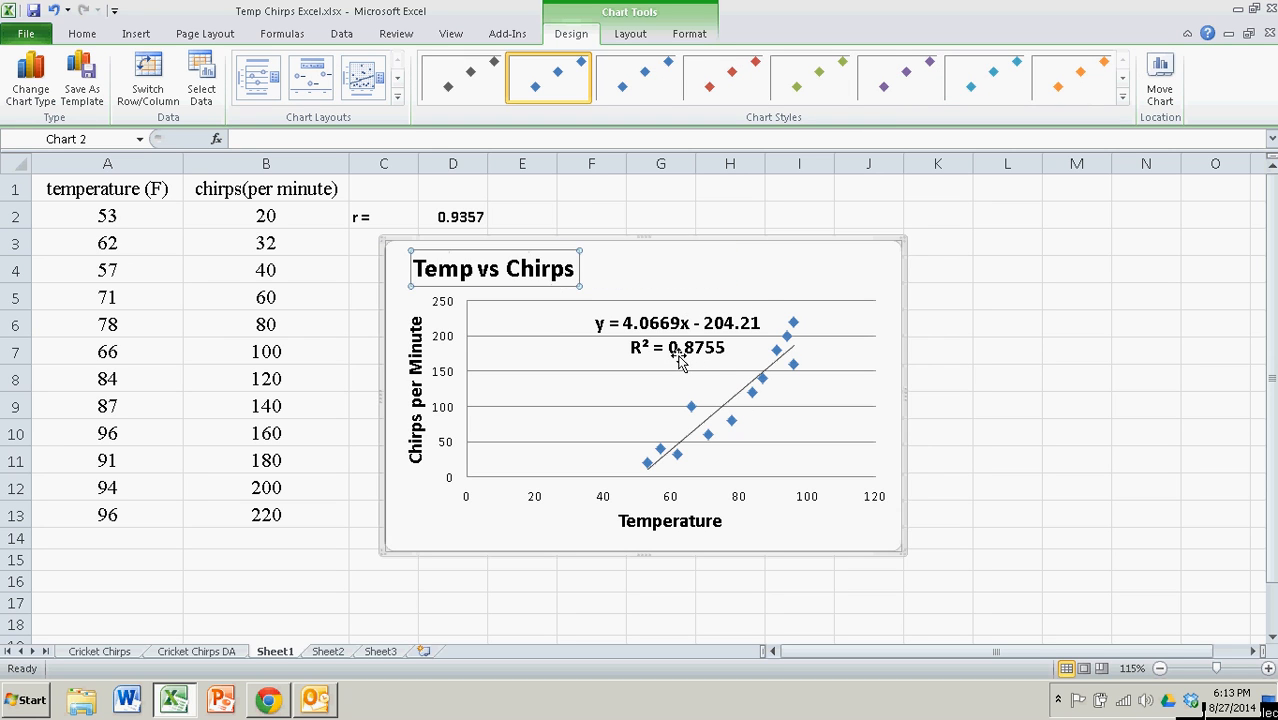
- Move the equation and R² label to the upper-left of the plot, checking the CORREL formula in D2
{"action": "left_click", "coordinate": [676, 322]}
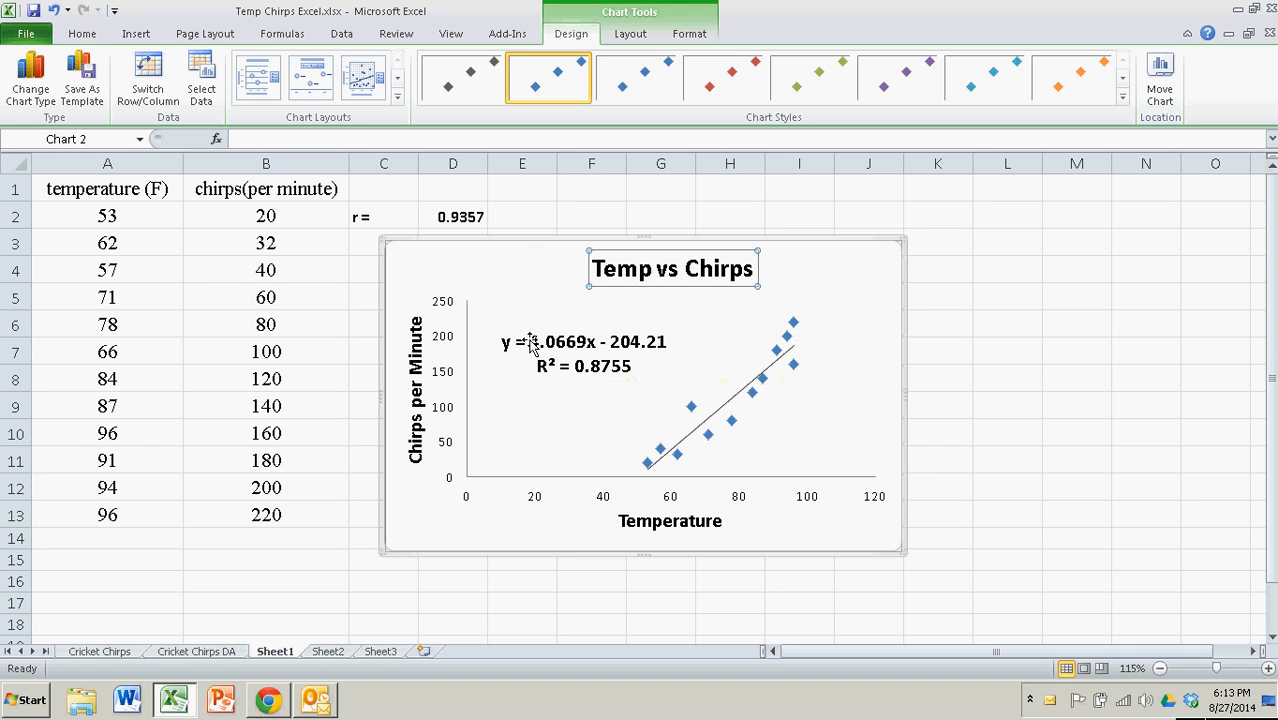
{"action": "left_click", "coordinate": [580, 352]}
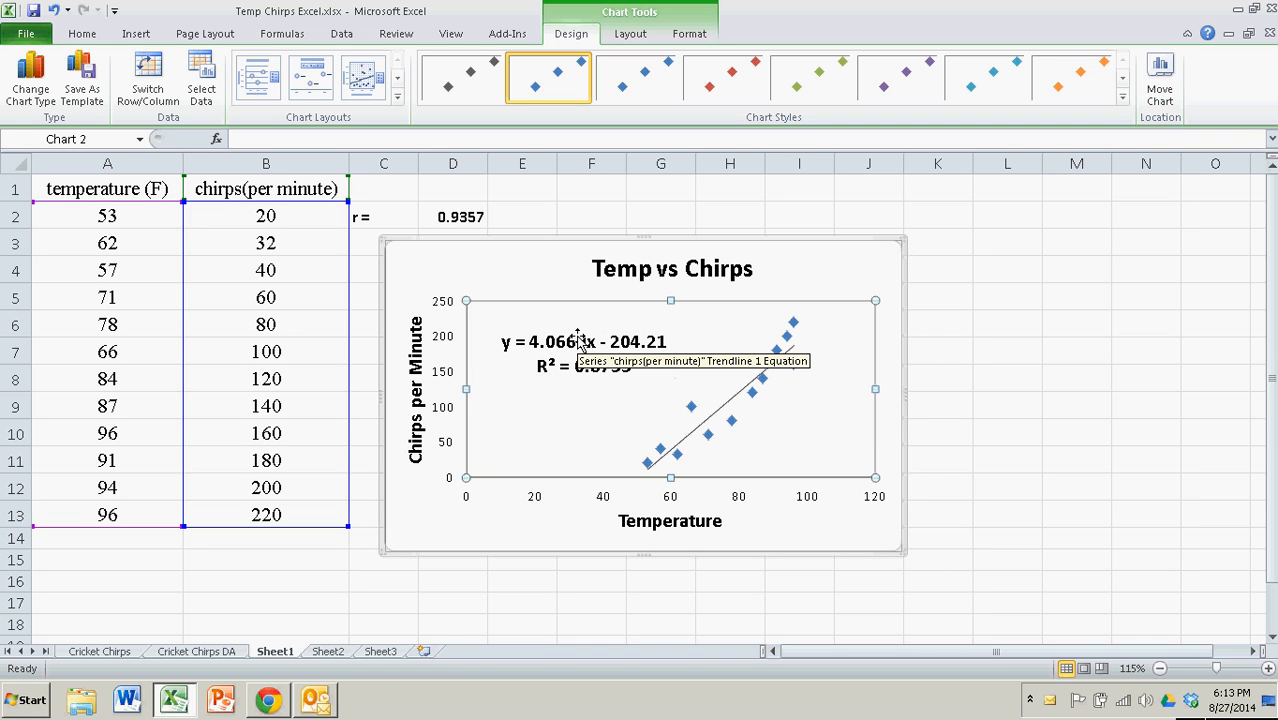
{"action": "mouse_move", "coordinate": [548, 320]}
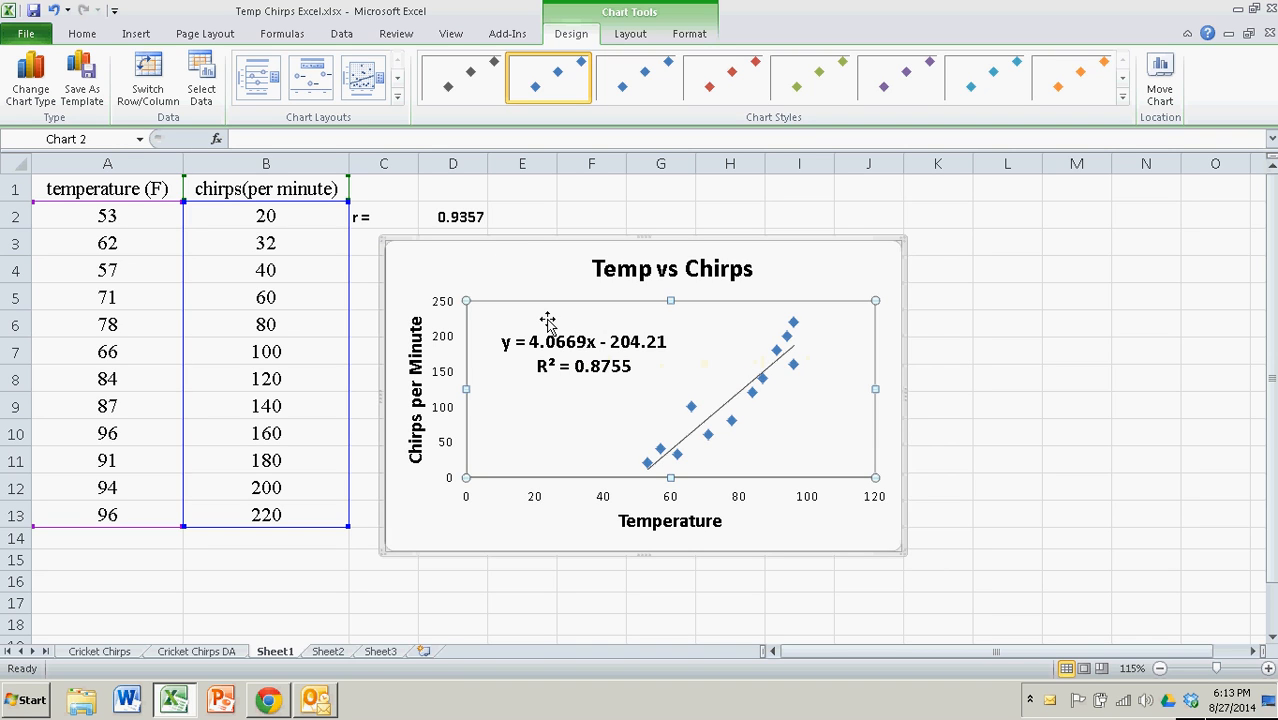
{"action": "mouse_move", "coordinate": [572, 368]}
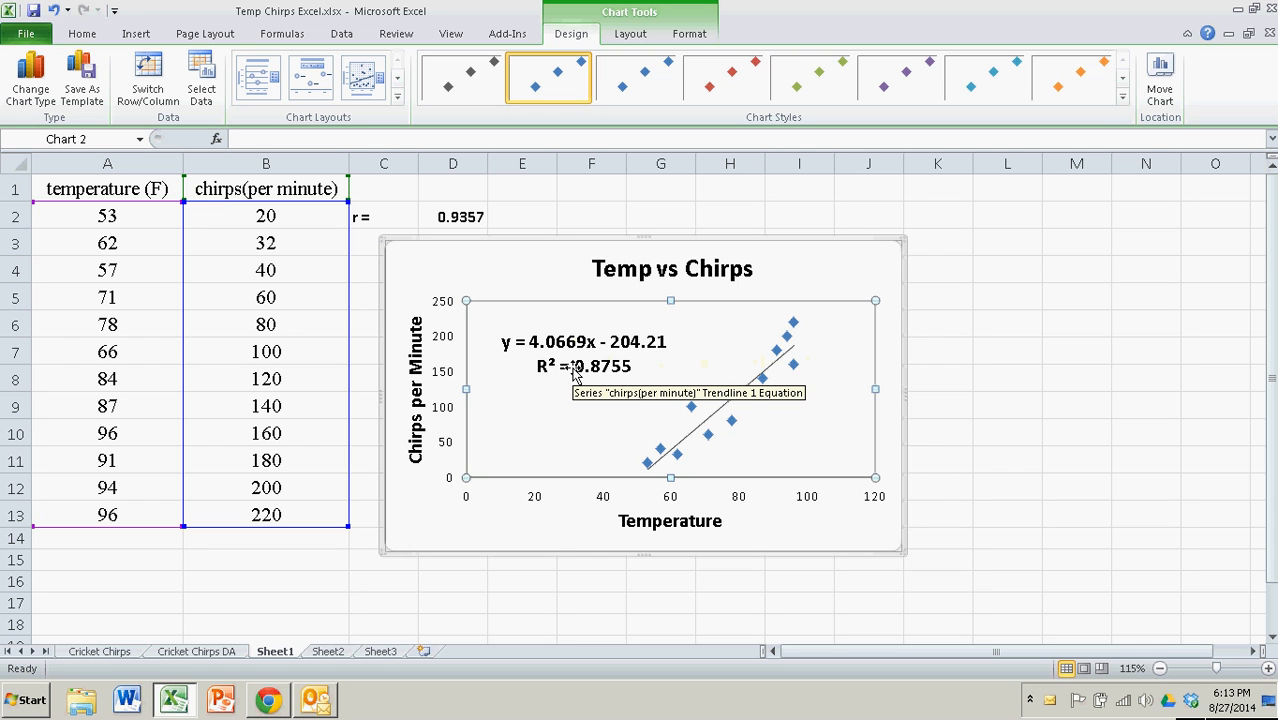
{"action": "left_click", "coordinate": [452, 216]}
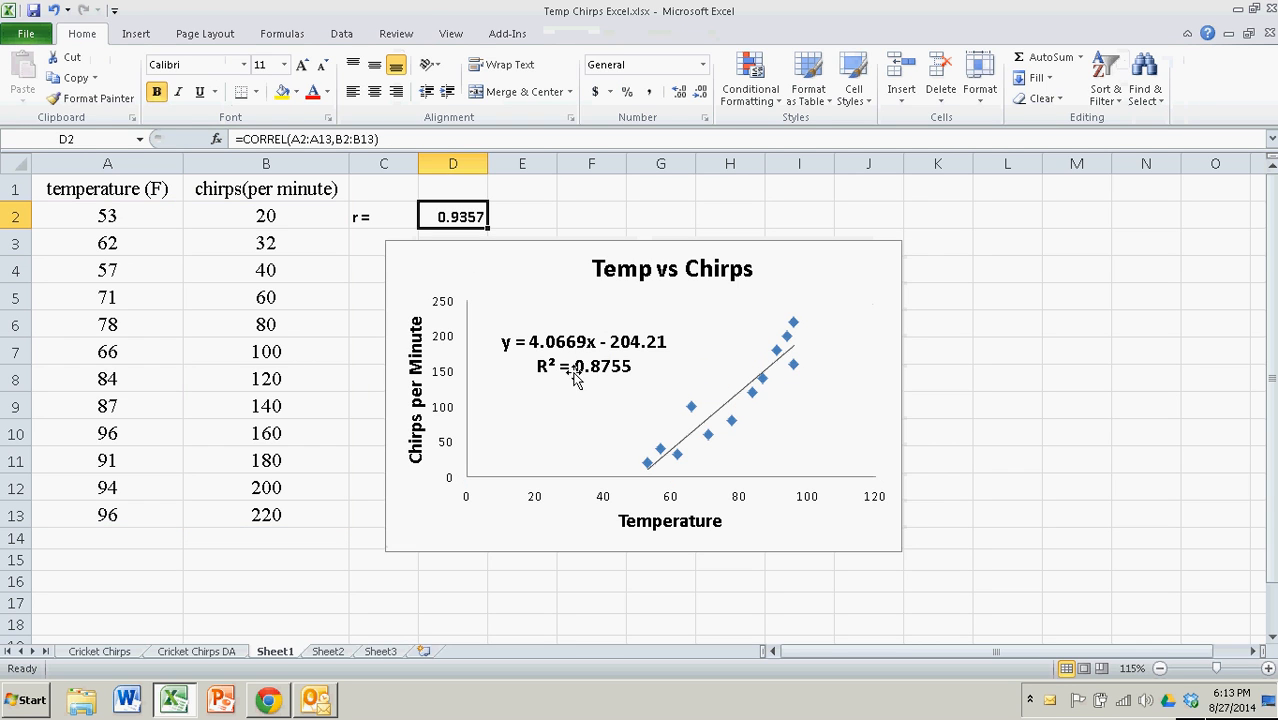
{"action": "left_click", "coordinate": [584, 352]}
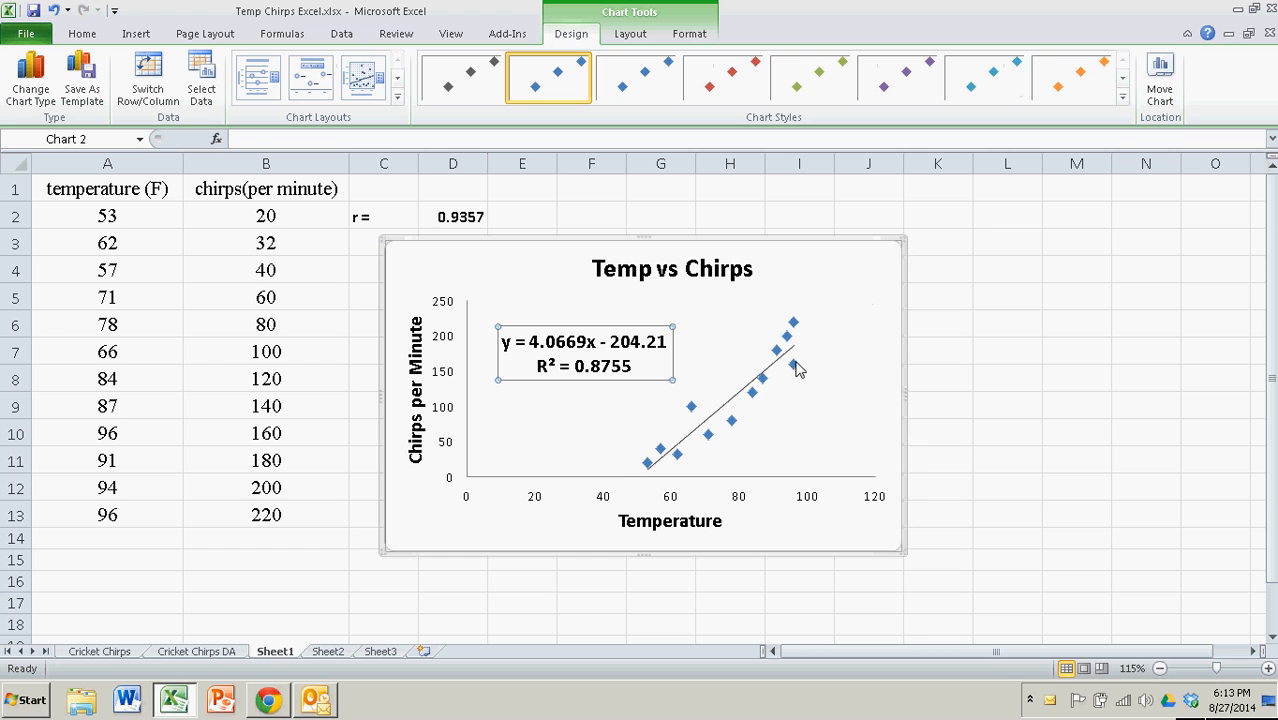
{"action": "mouse_move", "coordinate": [762, 412]}
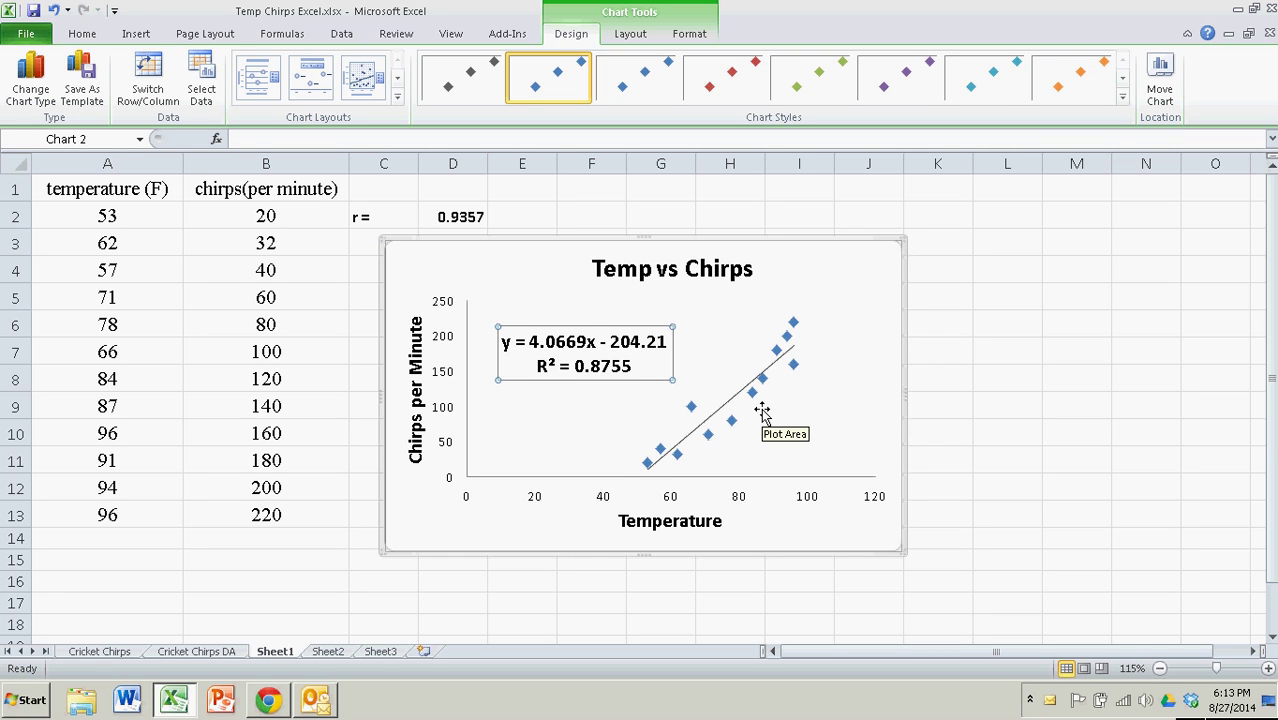
{"action": "mouse_move", "coordinate": [976, 424]}
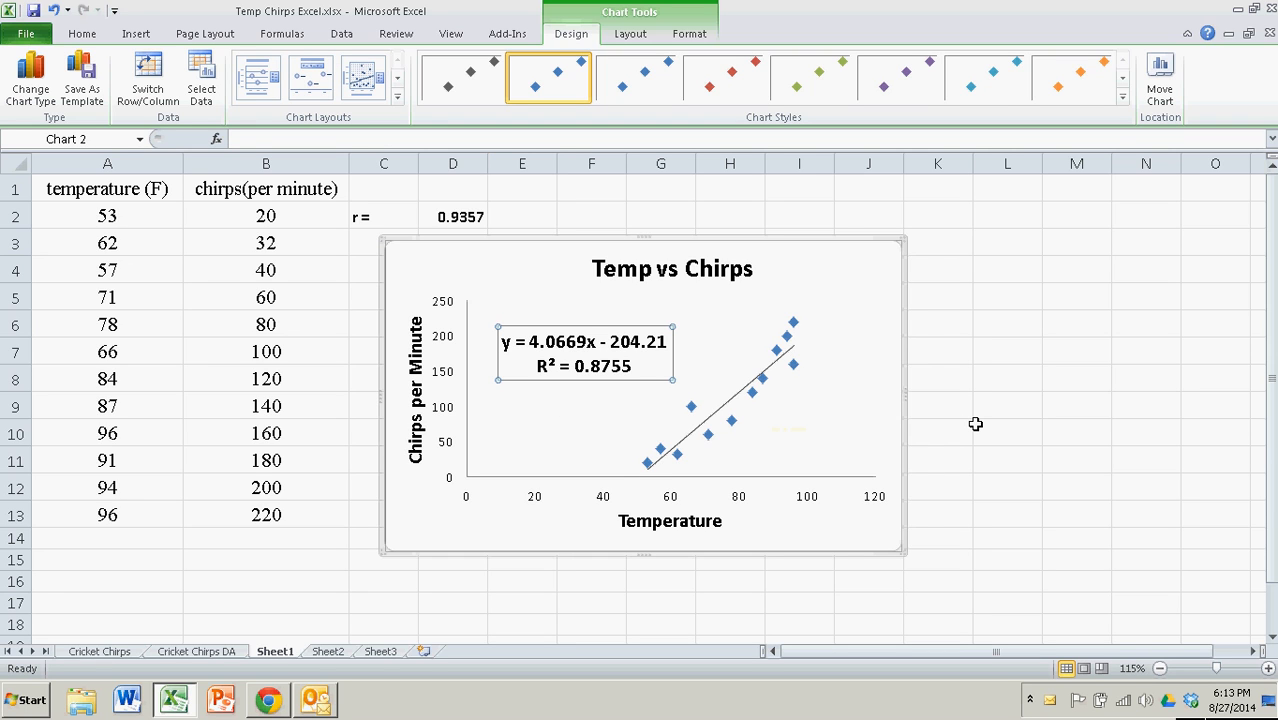